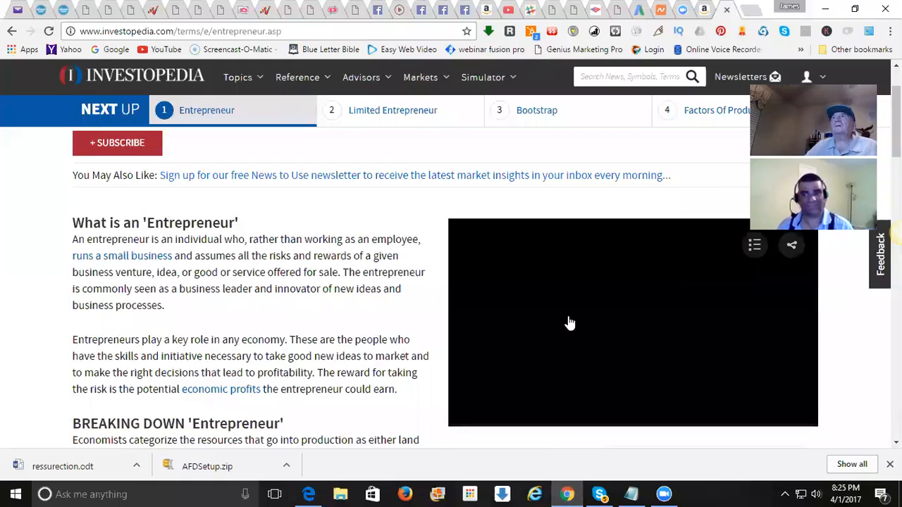
- Highlight the heading What is an 'Entrepreneur' and the word rewards in its definition
{"action": "left_click", "coordinate": [569, 323]}
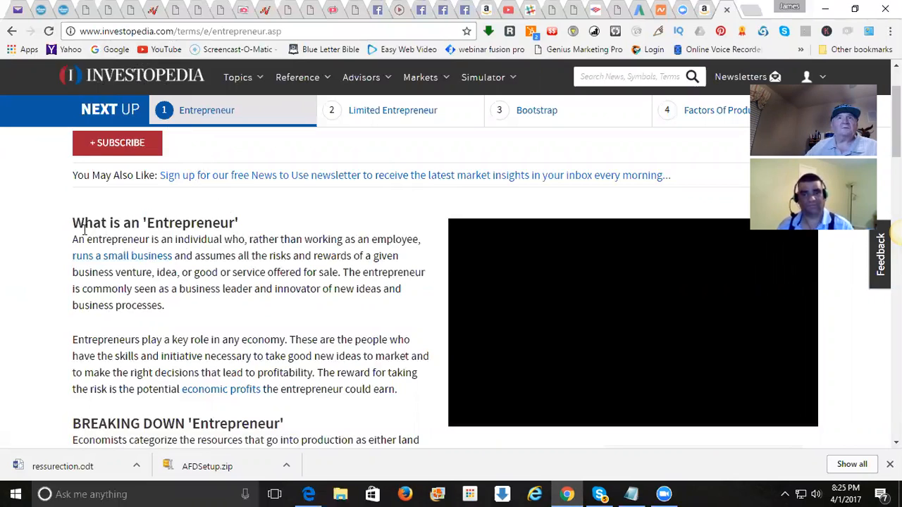
{"action": "double_click", "coordinate": [87, 222]}
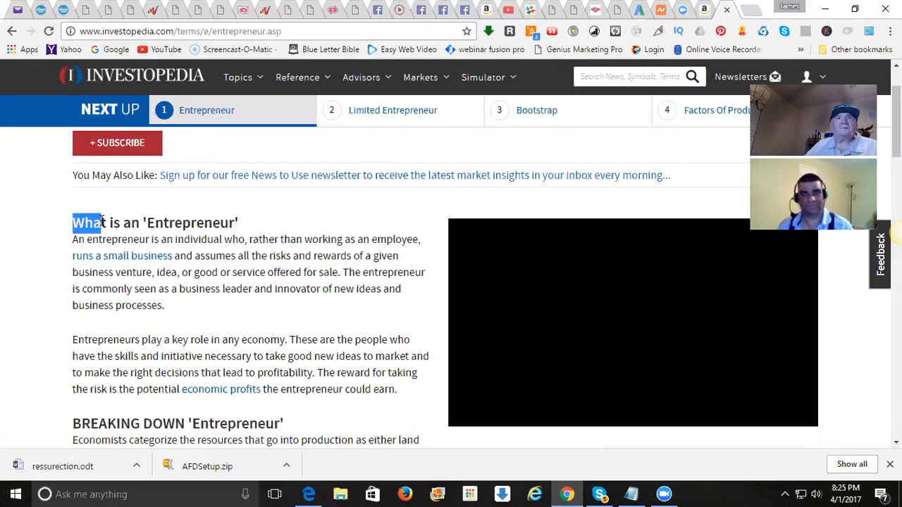
{"action": "left_click_drag", "start_coordinate": [91, 223], "coordinate": [242, 223]}
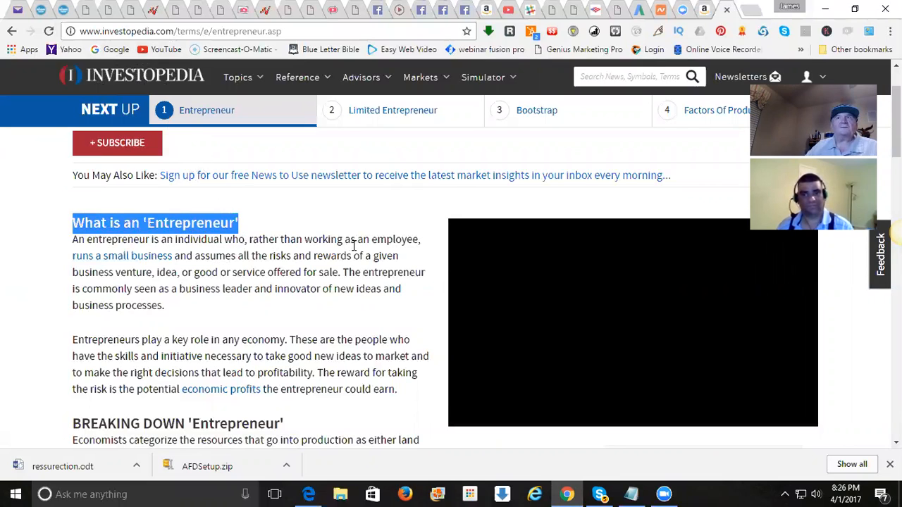
{"action": "mouse_move", "coordinate": [288, 251]}
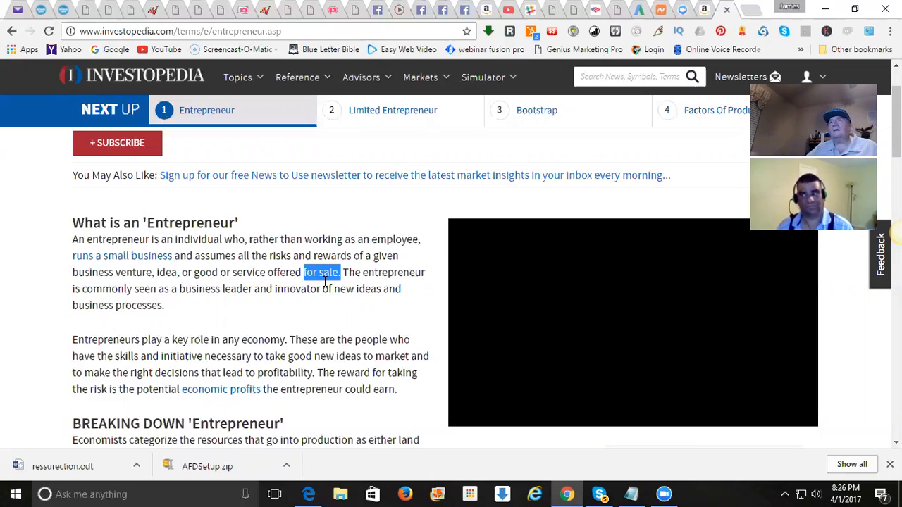
{"action": "mouse_move", "coordinate": [355, 301]}
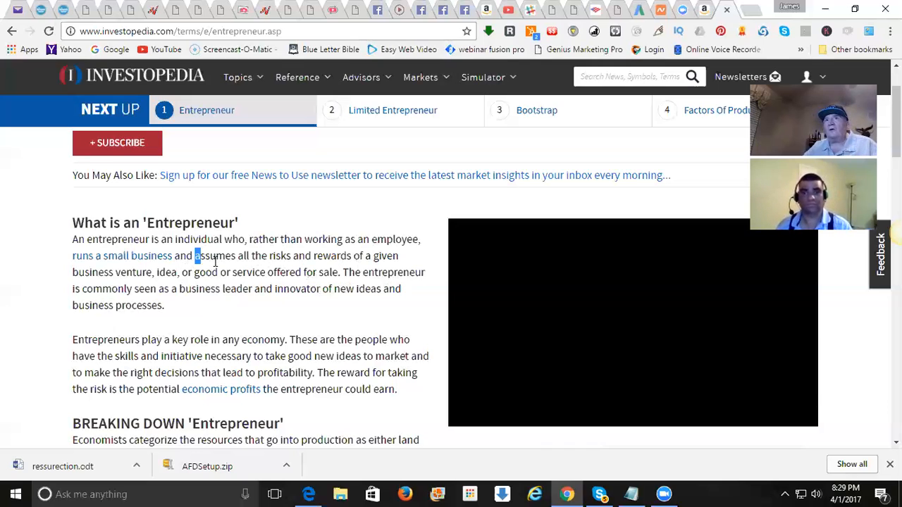
{"action": "left_click_drag", "start_coordinate": [194, 256], "coordinate": [341, 256]}
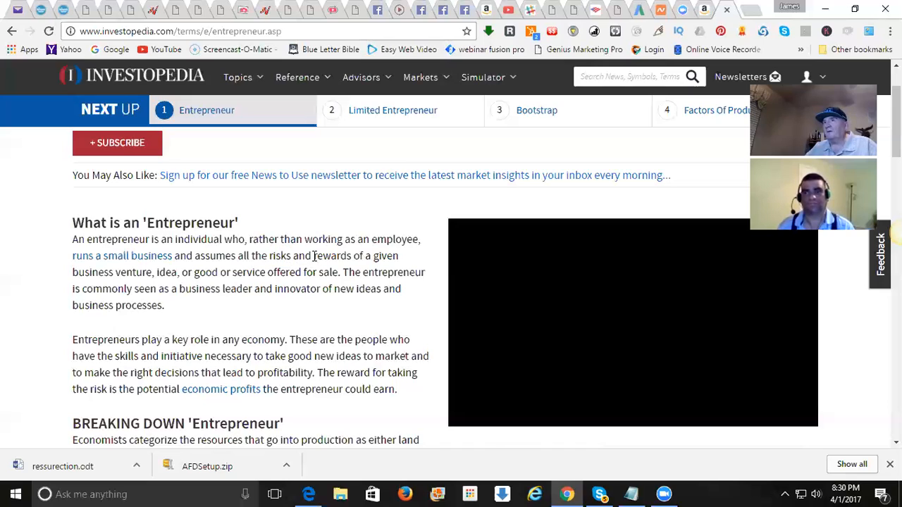
{"action": "double_click", "coordinate": [333, 256]}
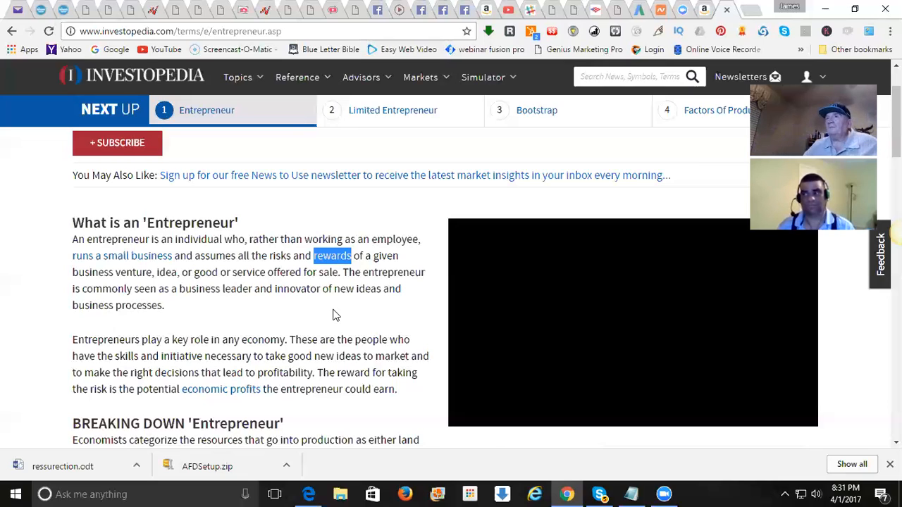
- Start the embedded video, then switch to the Effective Entrepreneurial Action PDF cover page
{"action": "left_click", "coordinate": [631, 321]}
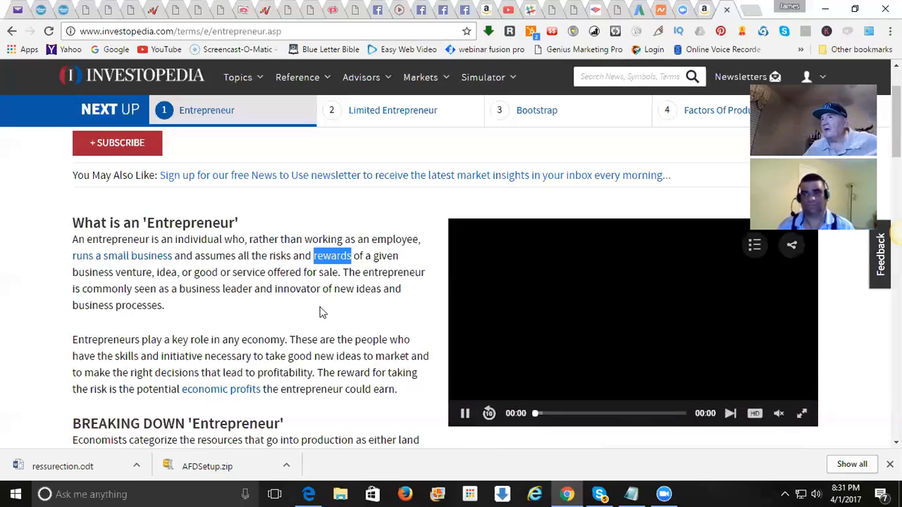
{"action": "mouse_move", "coordinate": [620, 467]}
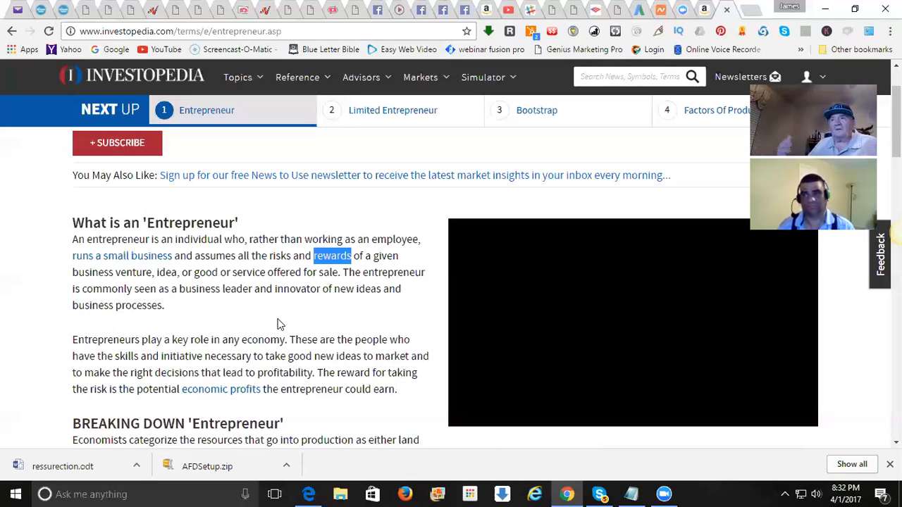
{"action": "mouse_move", "coordinate": [346, 335]}
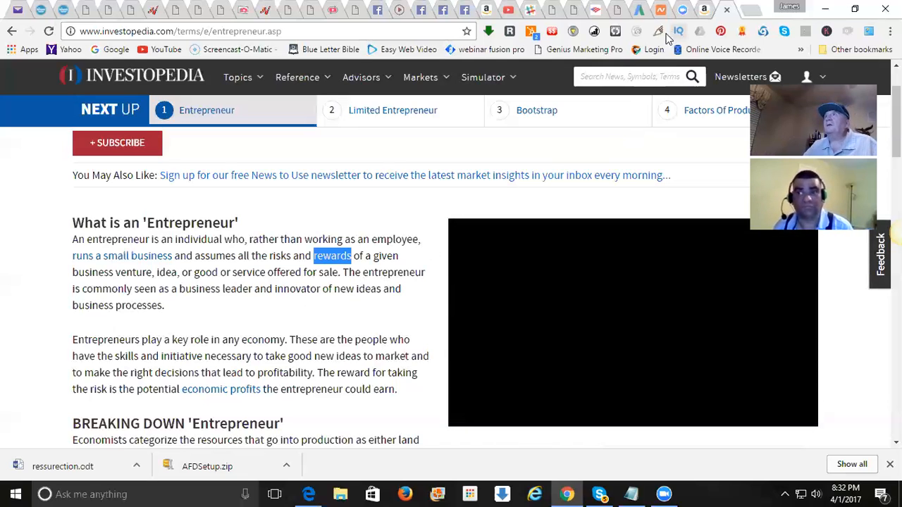
{"action": "left_click", "coordinate": [631, 321]}
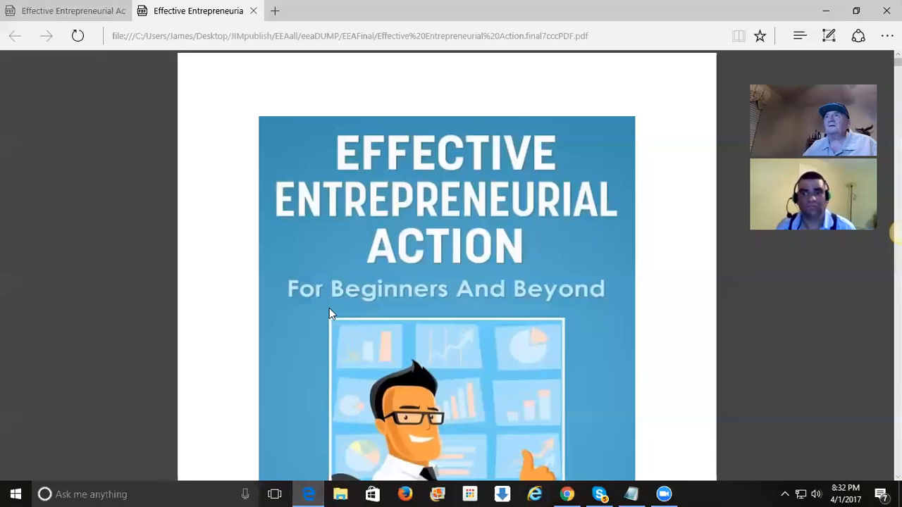
{"action": "scroll", "scroll_direction": "down", "scroll_amount": 3}
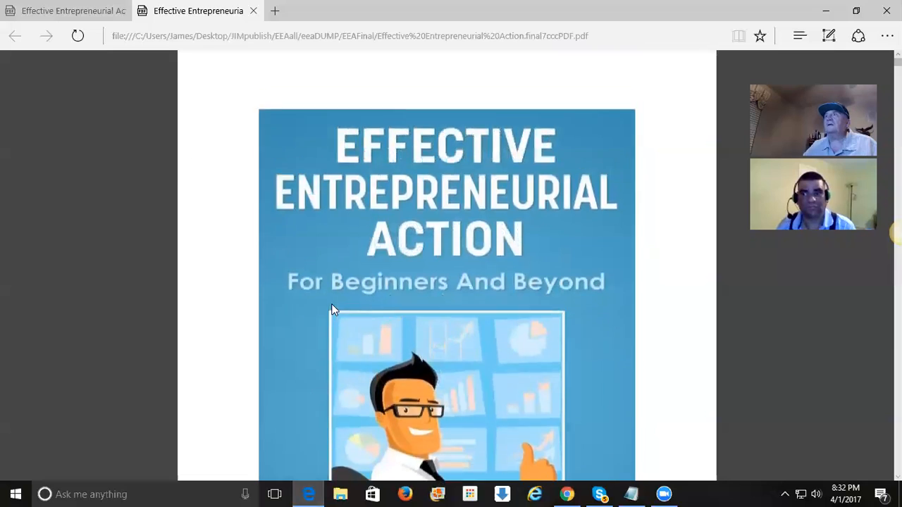
{"action": "scroll", "scroll_direction": "down", "scroll_amount": 3}
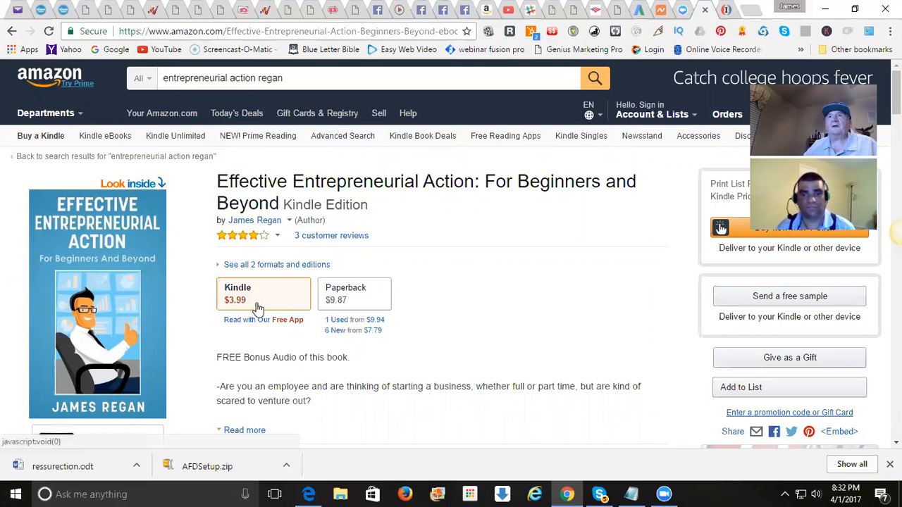
{"action": "mouse_move", "coordinate": [359, 303]}
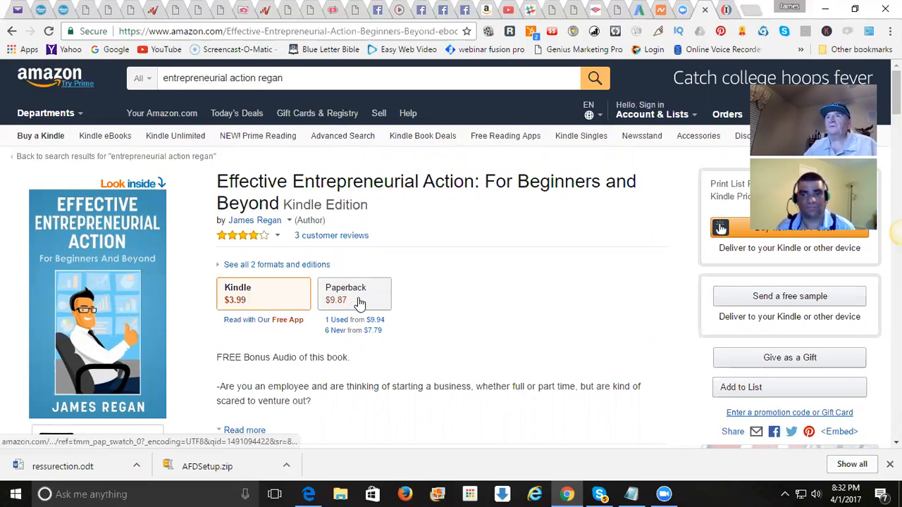
{"action": "mouse_move", "coordinate": [406, 223]}
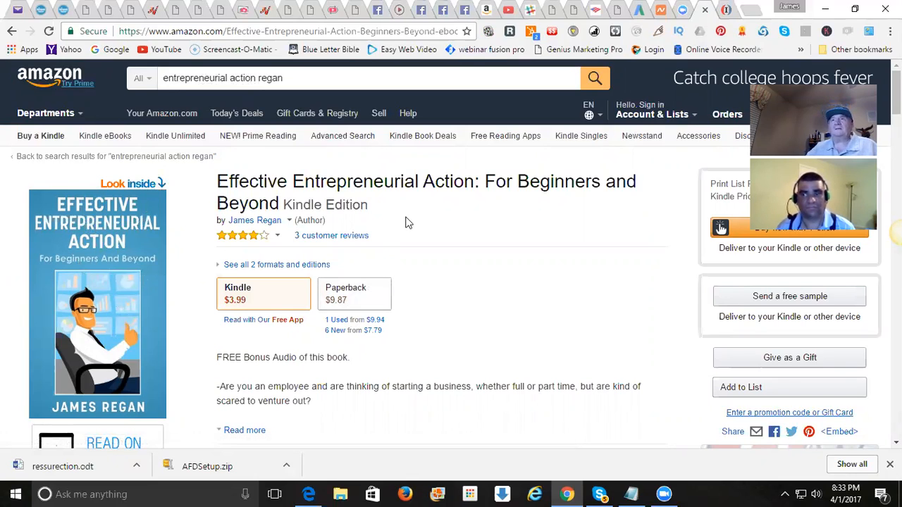
{"action": "mouse_move", "coordinate": [609, 165]}
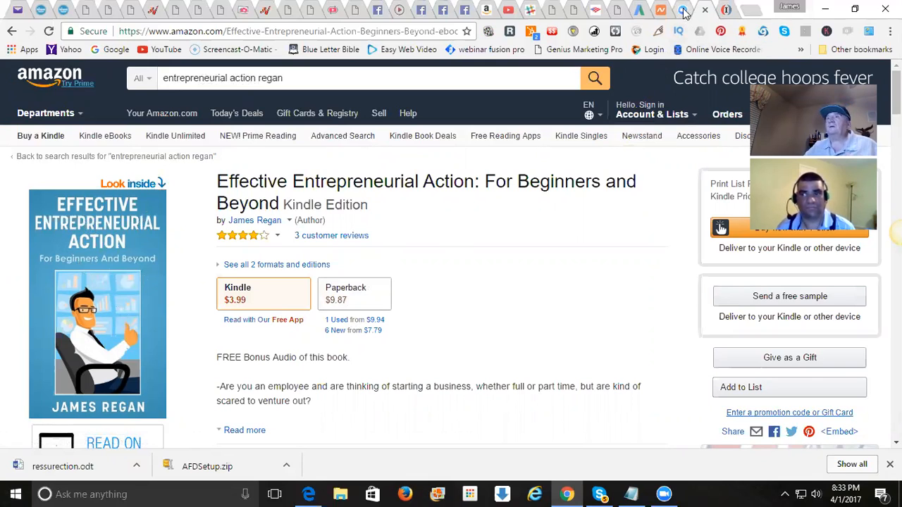
{"action": "mouse_move", "coordinate": [412, 472]}
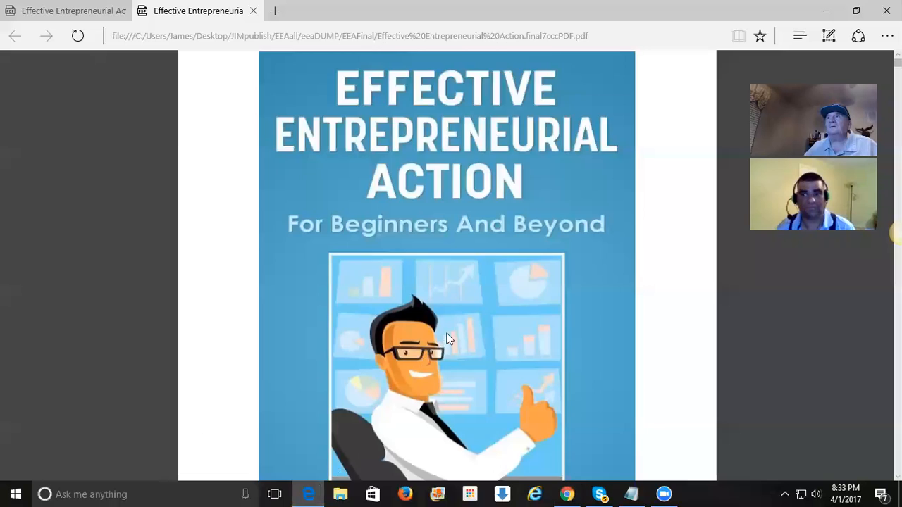
{"action": "scroll", "scroll_direction": "down", "scroll_amount": 3}
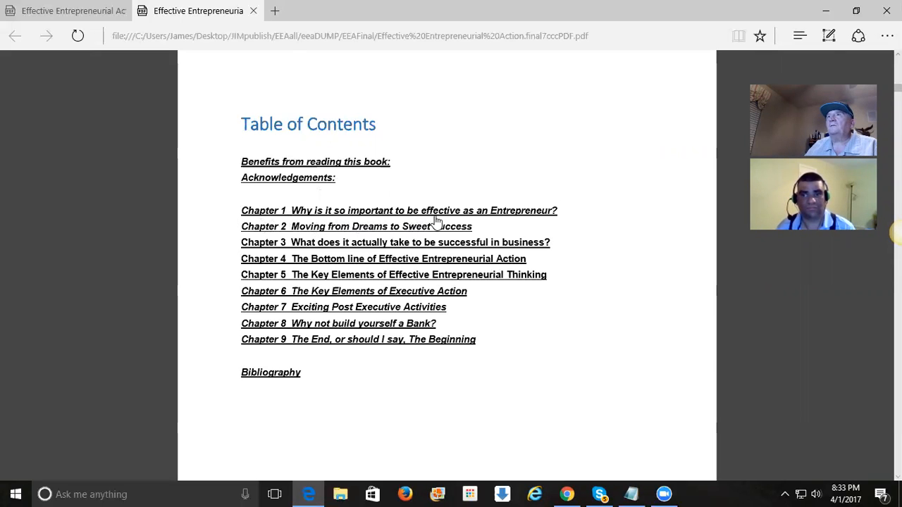
{"action": "mouse_move", "coordinate": [510, 226]}
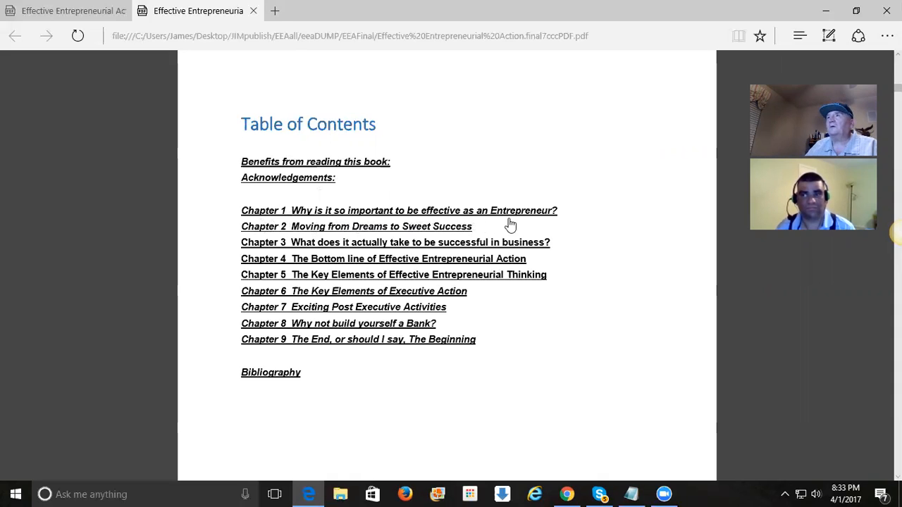
{"action": "mouse_move", "coordinate": [503, 223]}
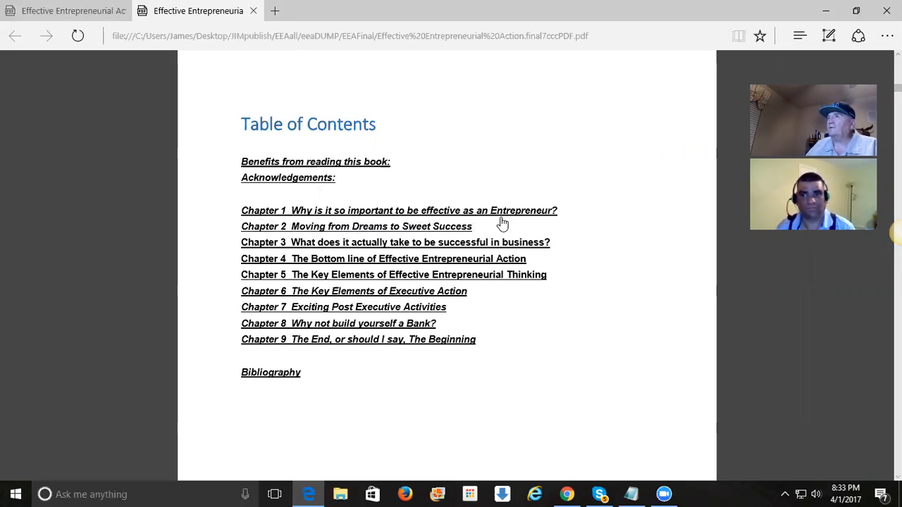
{"action": "mouse_move", "coordinate": [487, 226]}
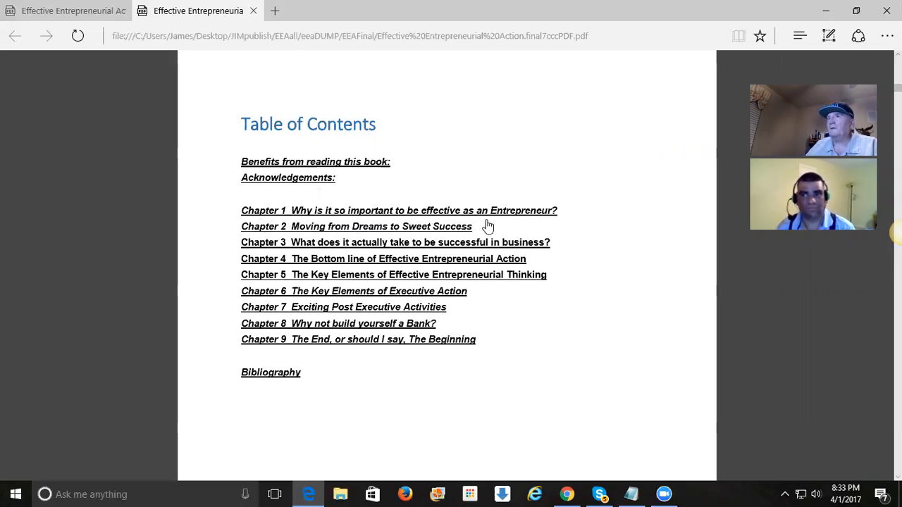
{"action": "mouse_move", "coordinate": [298, 239]}
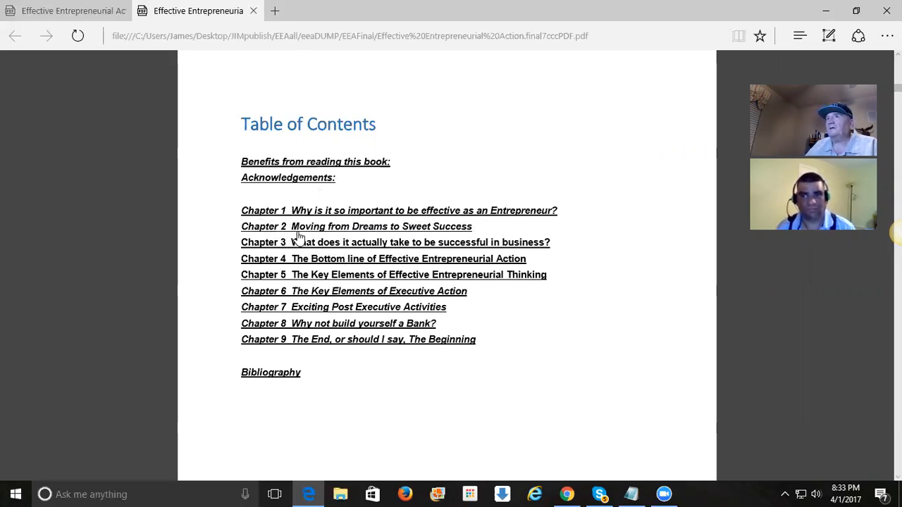
{"action": "mouse_move", "coordinate": [426, 240]}
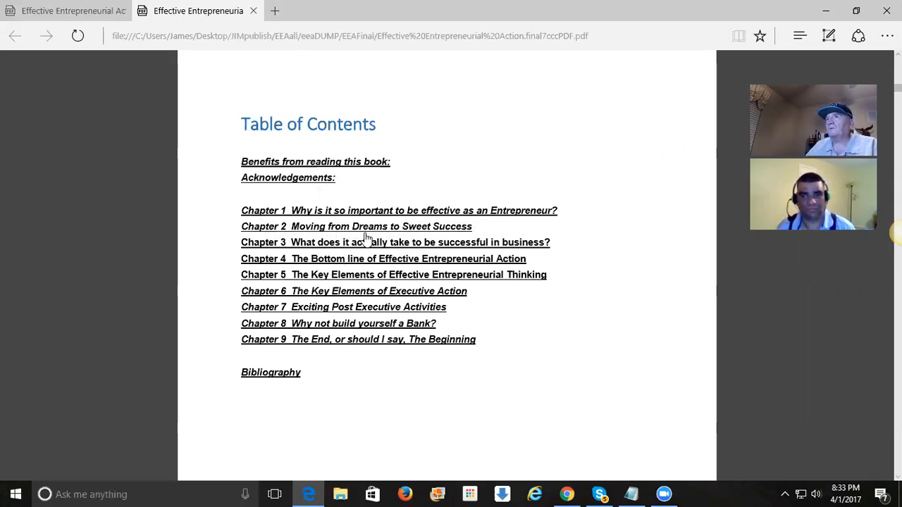
{"action": "mouse_move", "coordinate": [403, 256]}
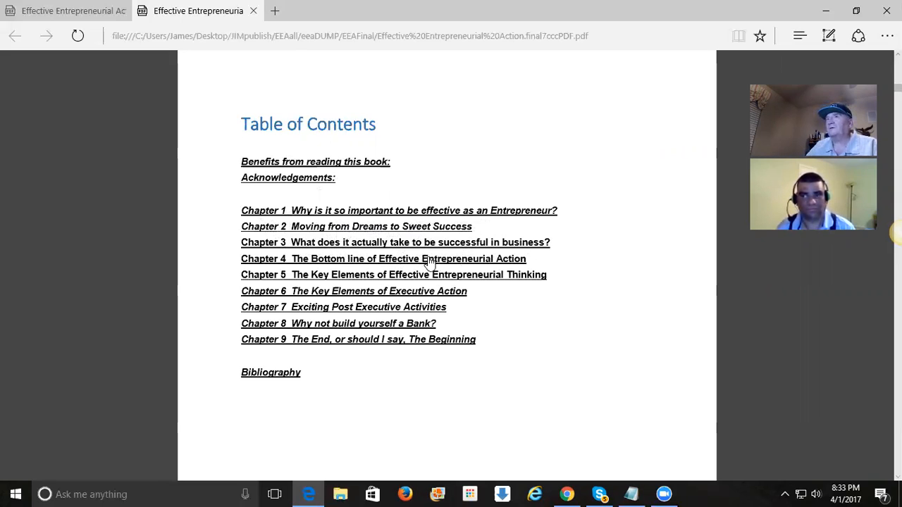
{"action": "mouse_move", "coordinate": [333, 250]}
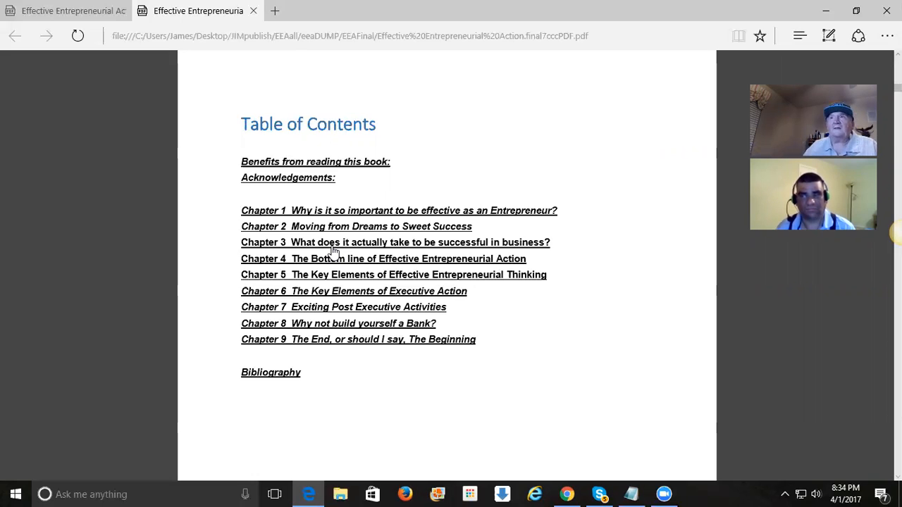
{"action": "mouse_move", "coordinate": [375, 246]}
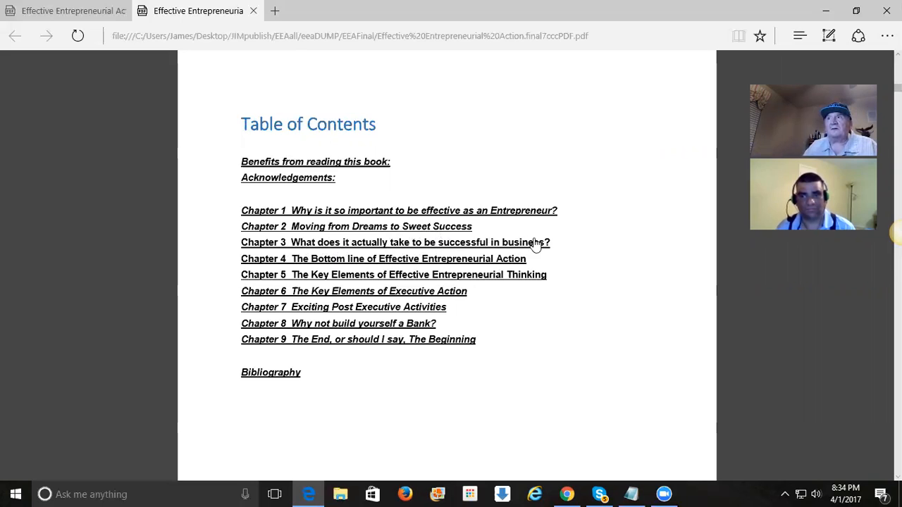
{"action": "mouse_move", "coordinate": [335, 270]}
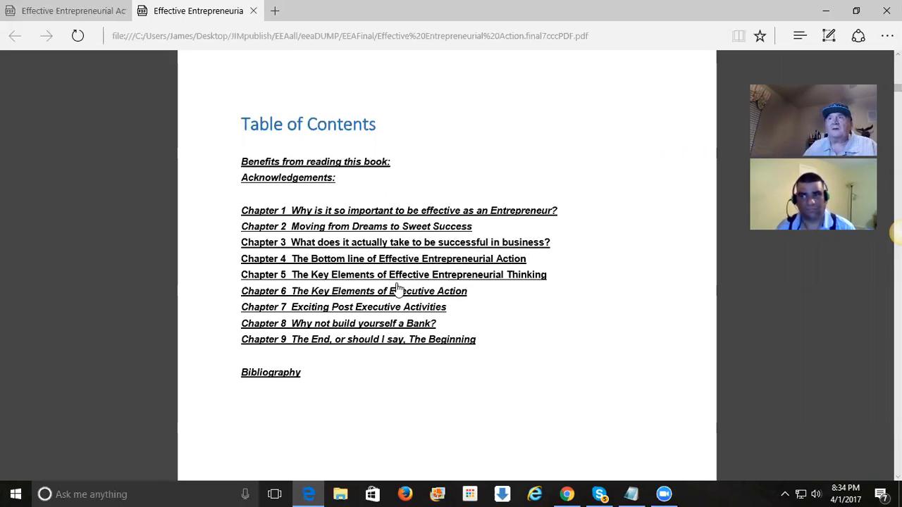
{"action": "mouse_move", "coordinate": [496, 285]}
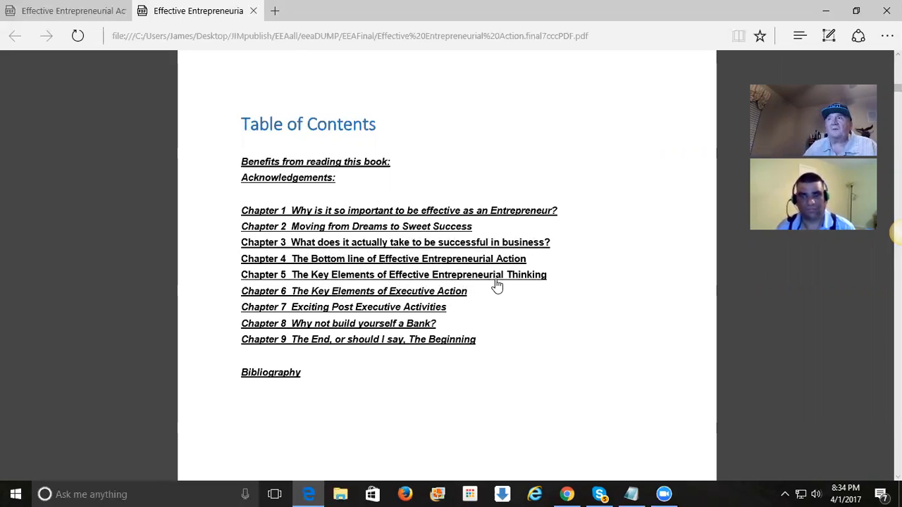
{"action": "mouse_move", "coordinate": [514, 285]}
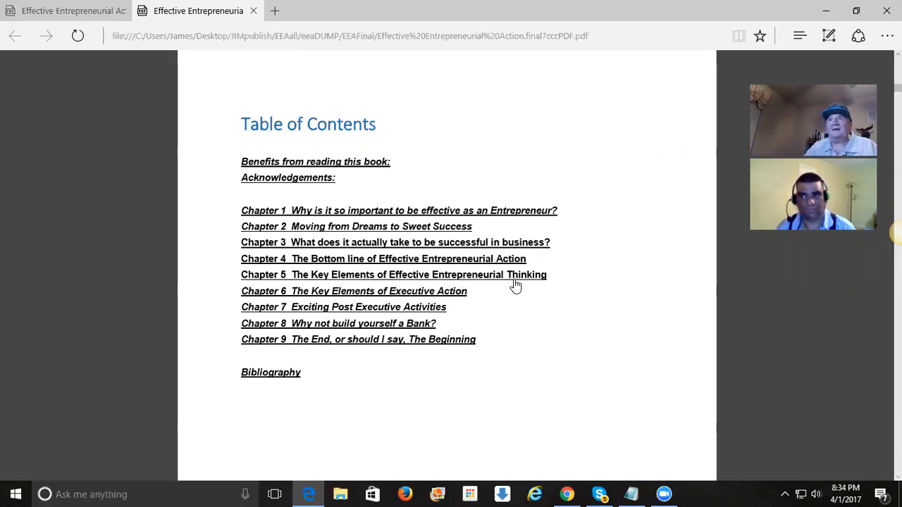
{"action": "mouse_move", "coordinate": [396, 331]}
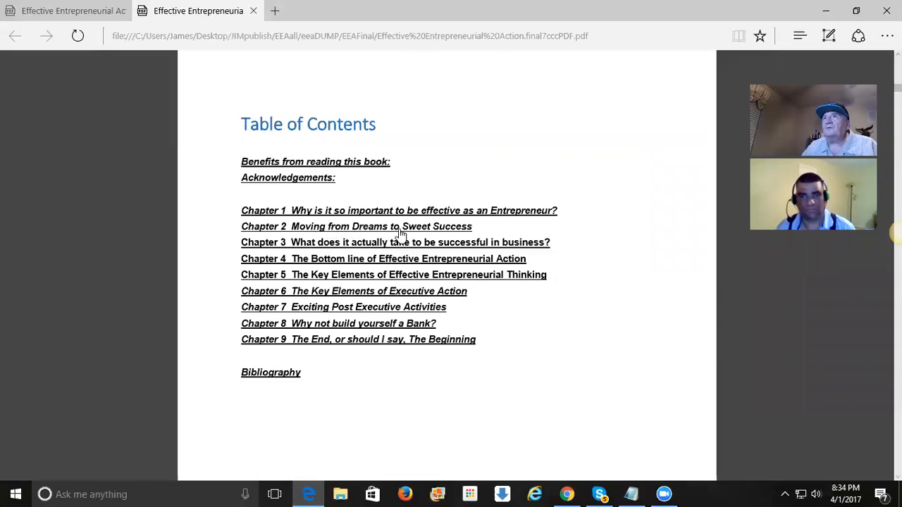
- Jump from the Table of Contents to Chapter 2 on page 12
{"action": "left_click", "coordinate": [355, 225]}
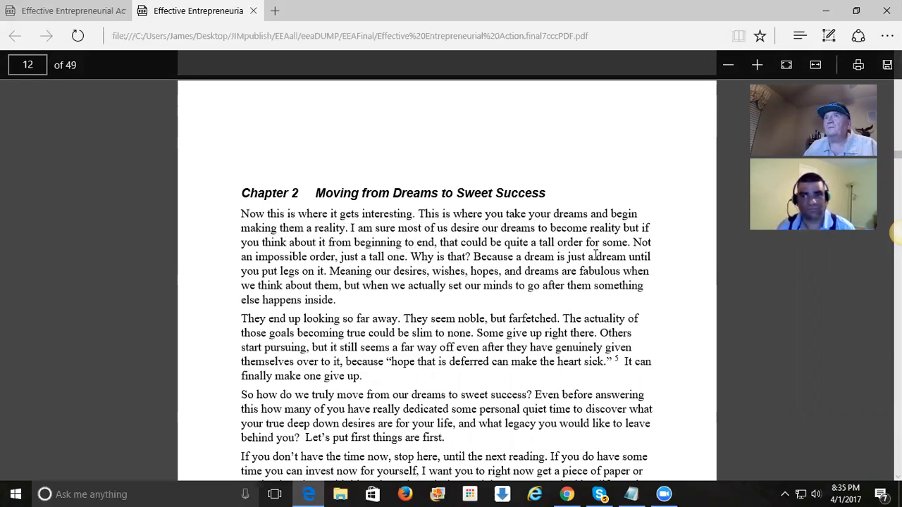
{"action": "mouse_move", "coordinate": [337, 258]}
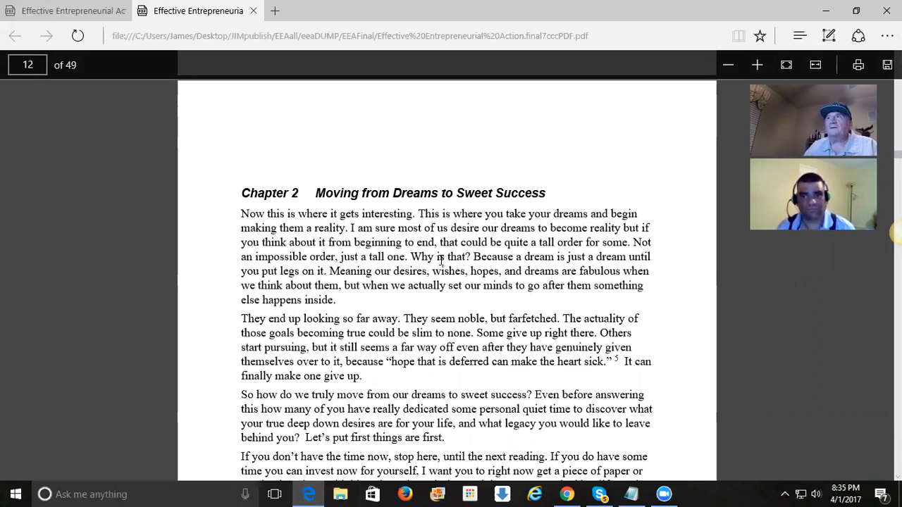
{"action": "mouse_move", "coordinate": [496, 263]}
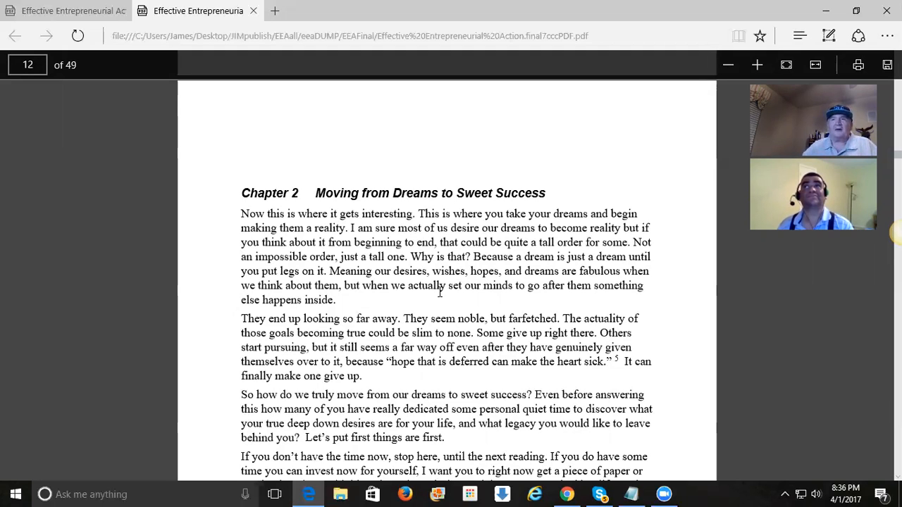
- Mark 'seems a far way off' and the hope-deferred quote, then read on to the listing-desires passage
{"action": "scroll", "scroll_direction": "down", "scroll_amount": 3}
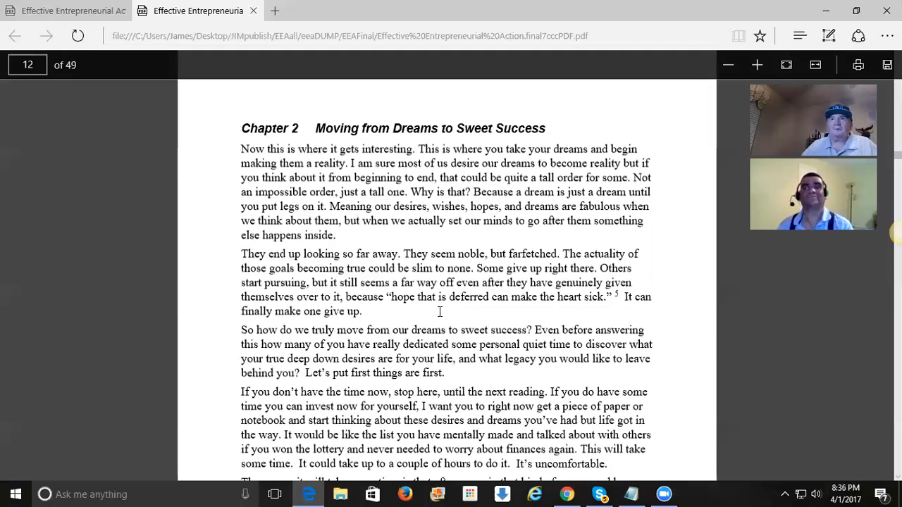
{"action": "mouse_move", "coordinate": [430, 322]}
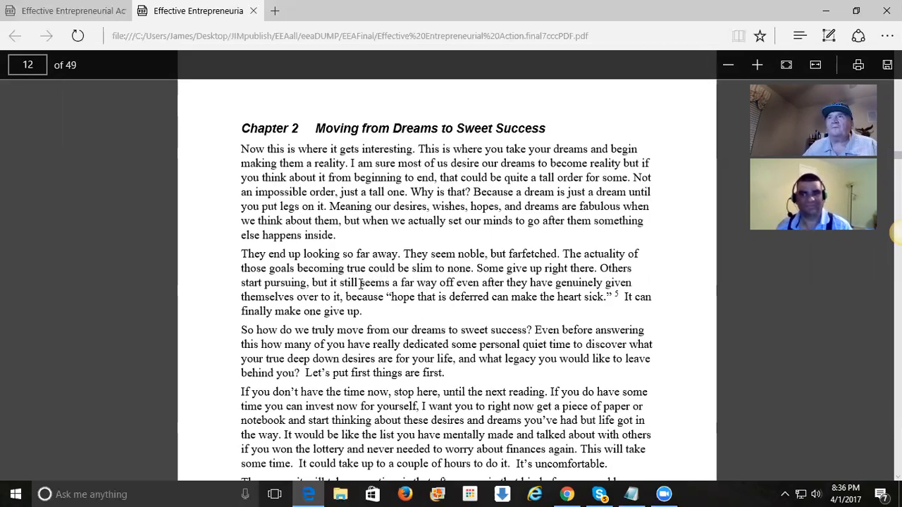
{"action": "left_click_drag", "start_coordinate": [361, 282], "coordinate": [454, 282]}
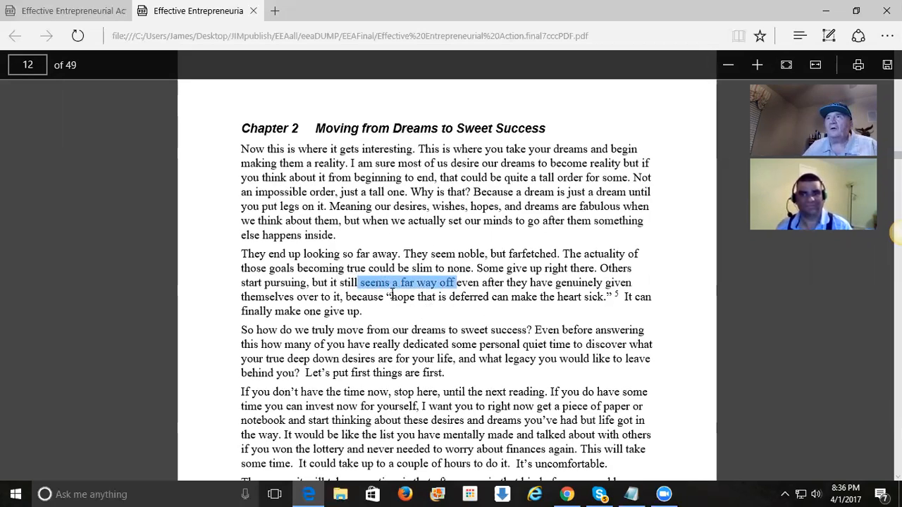
{"action": "left_click_drag", "start_coordinate": [386, 296], "coordinate": [583, 296]}
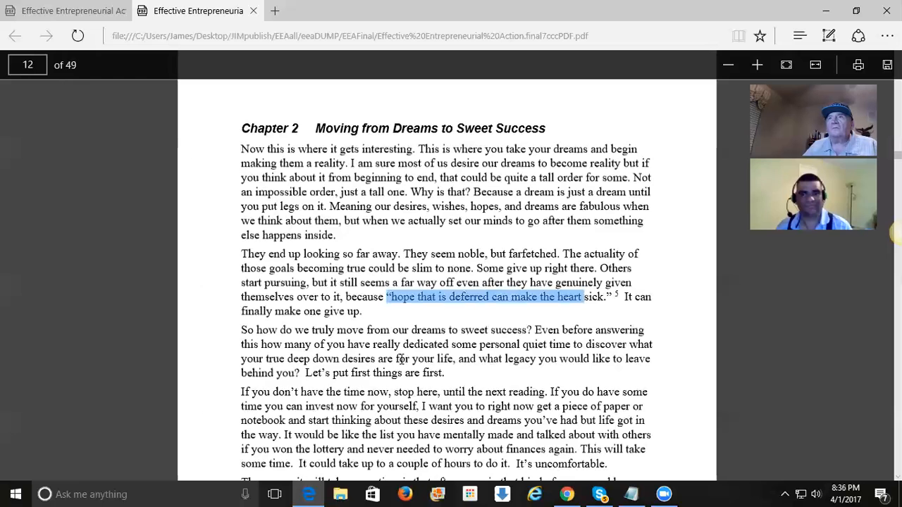
{"action": "scroll", "scroll_direction": "down", "scroll_amount": 3}
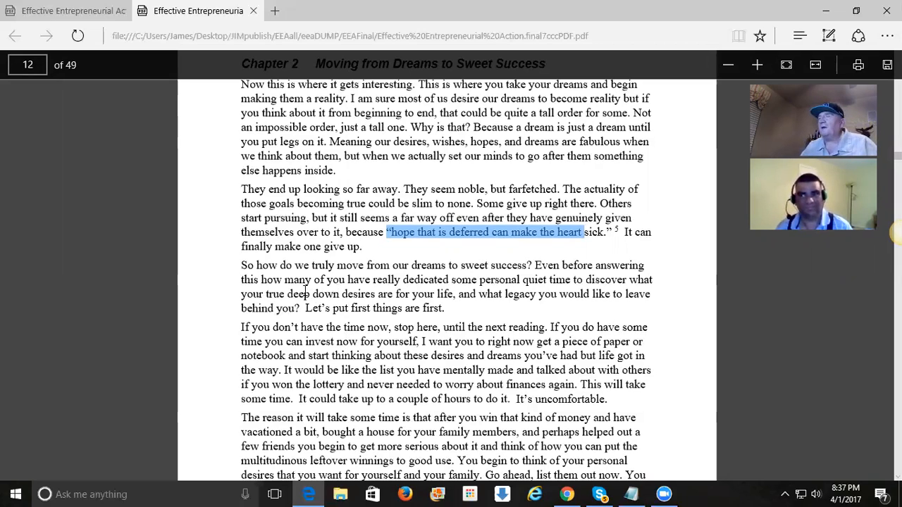
{"action": "scroll", "scroll_direction": "down", "scroll_amount": 3}
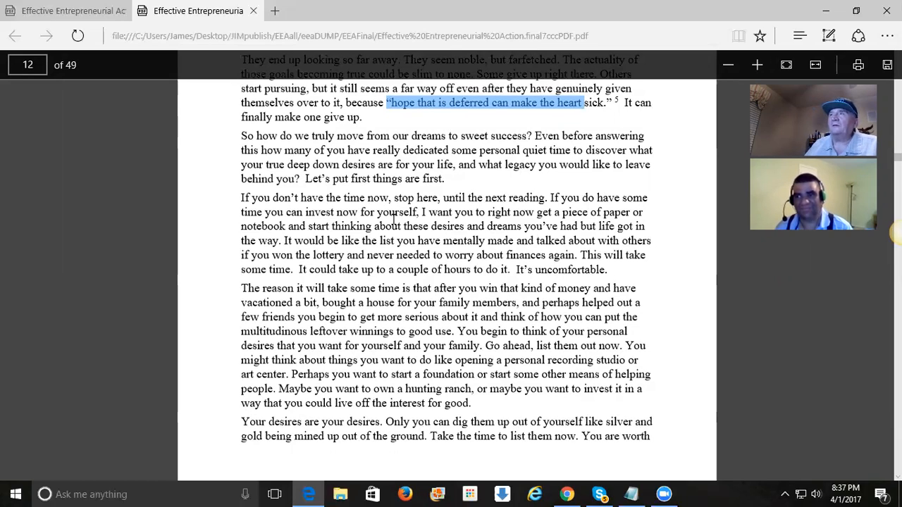
{"action": "mouse_move", "coordinate": [237, 307]}
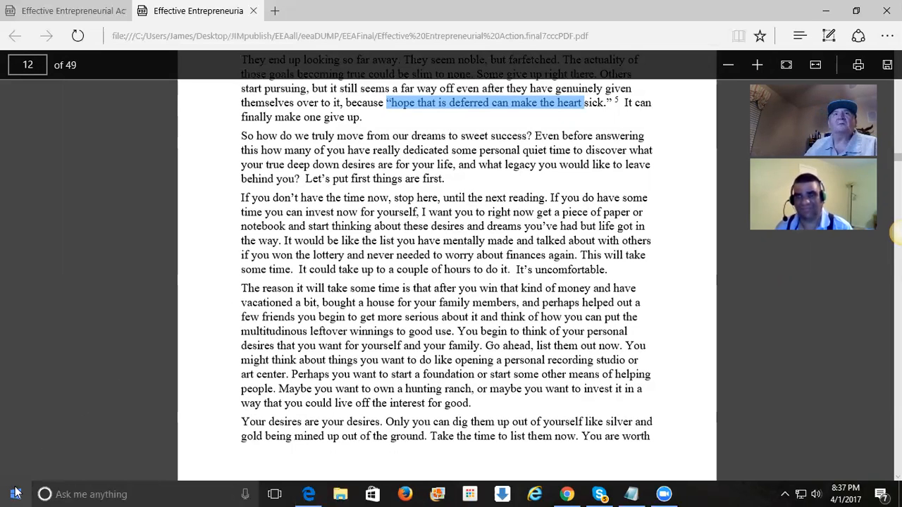
- Scroll the Start menu All apps list down to AVS Document Editor
{"action": "left_click", "coordinate": [14, 493]}
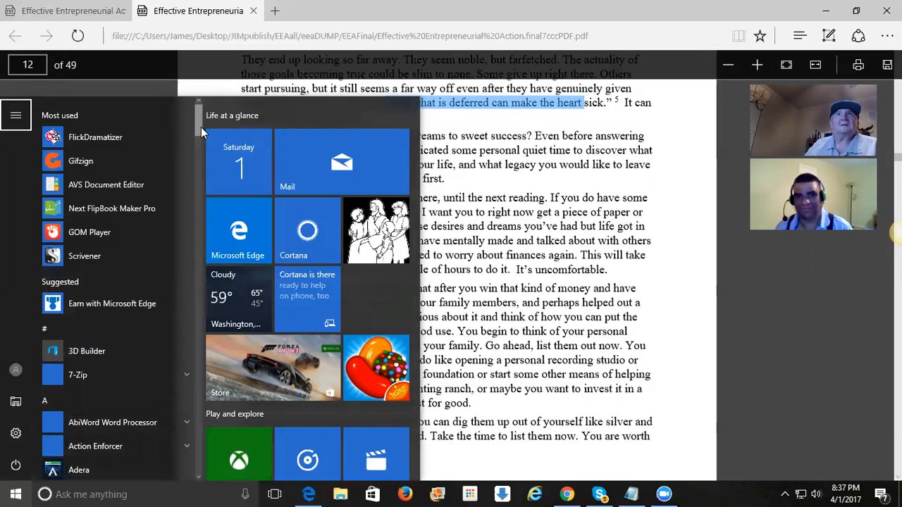
{"action": "scroll", "scroll_direction": "down", "scroll_amount": 3}
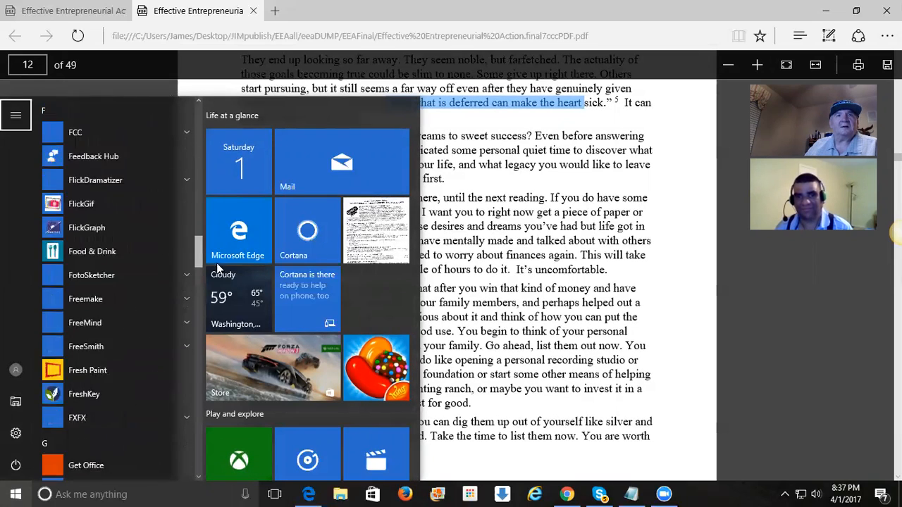
{"action": "scroll", "scroll_direction": "down", "scroll_amount": 3}
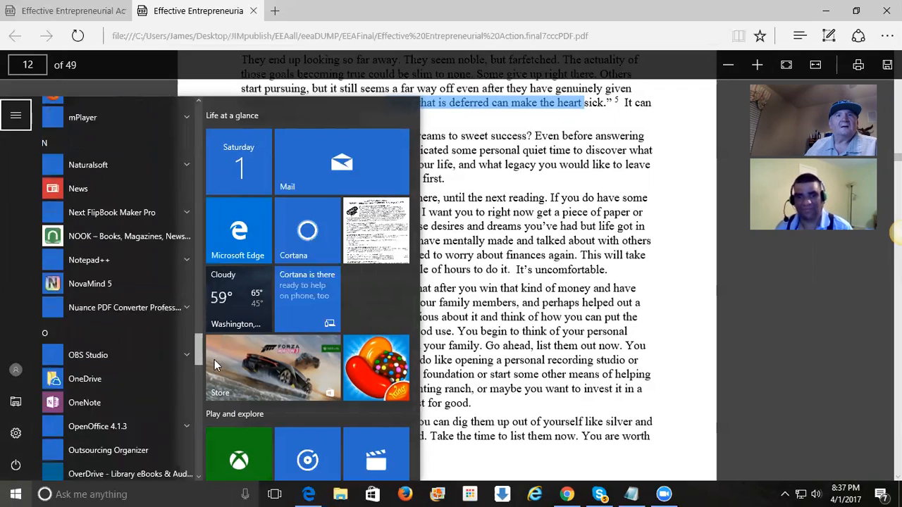
{"action": "scroll", "scroll_direction": "down", "scroll_amount": 3}
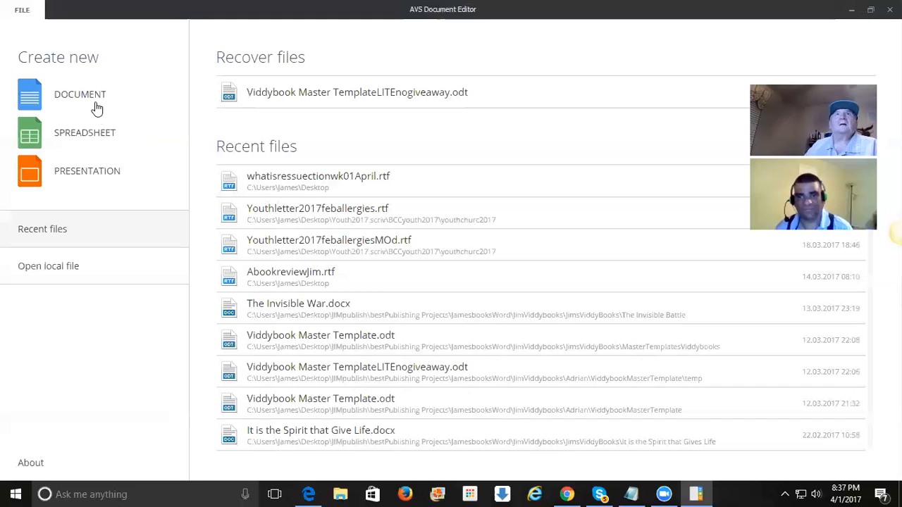
- Start a new blank document and type the line Pastor Adridian's desires
{"action": "left_click", "coordinate": [79, 93]}
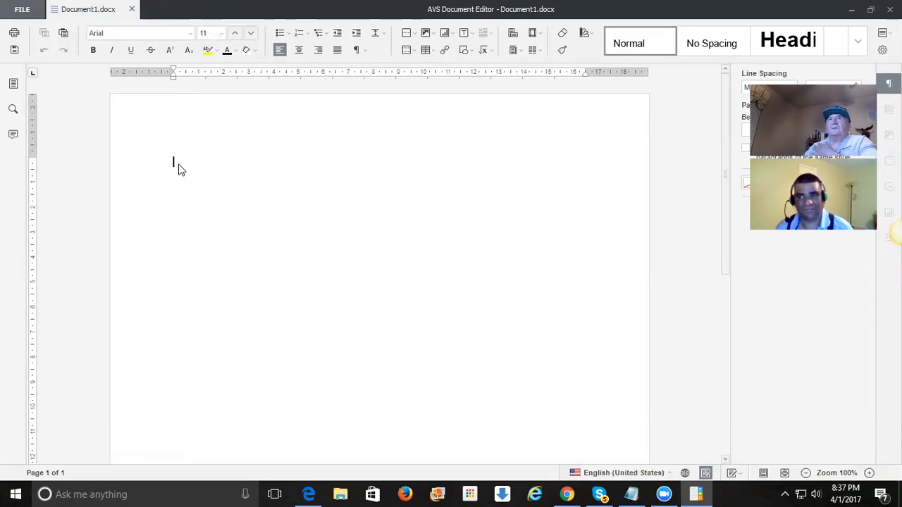
{"action": "mouse_move", "coordinate": [220, 251]}
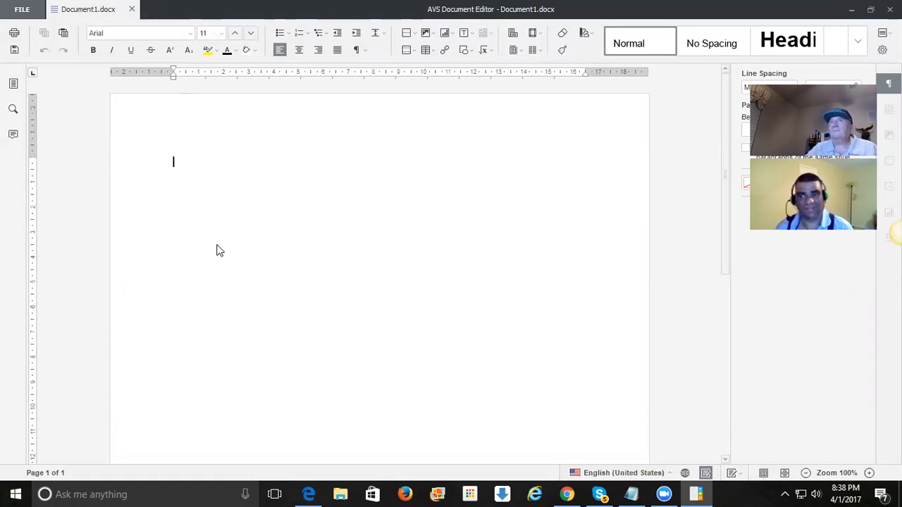
{"action": "mouse_move", "coordinate": [186, 182]}
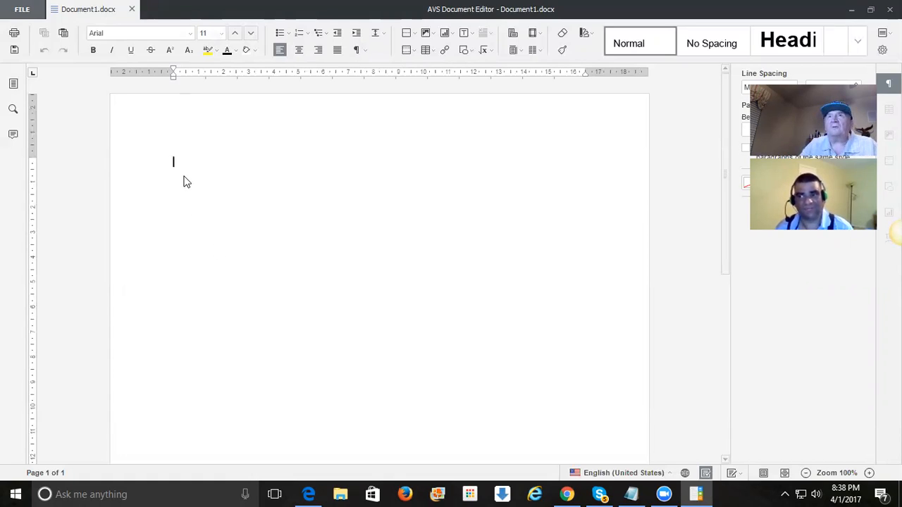
{"action": "type", "text": "Pastor"}
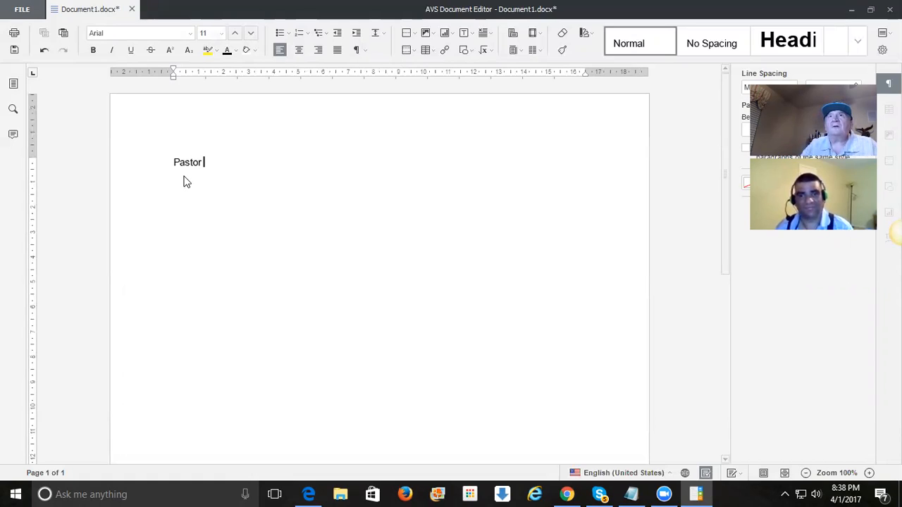
{"action": "type", "text": "Adridan"}
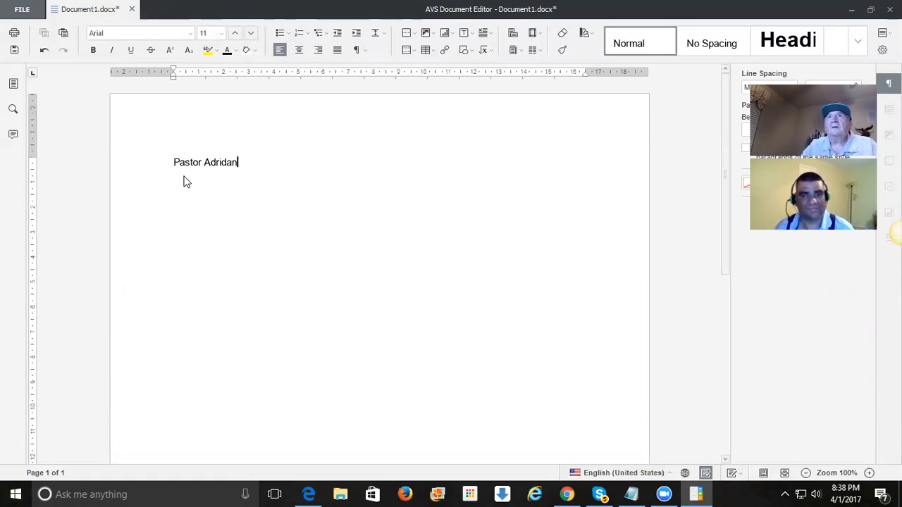
{"action": "type", "text": "i"}
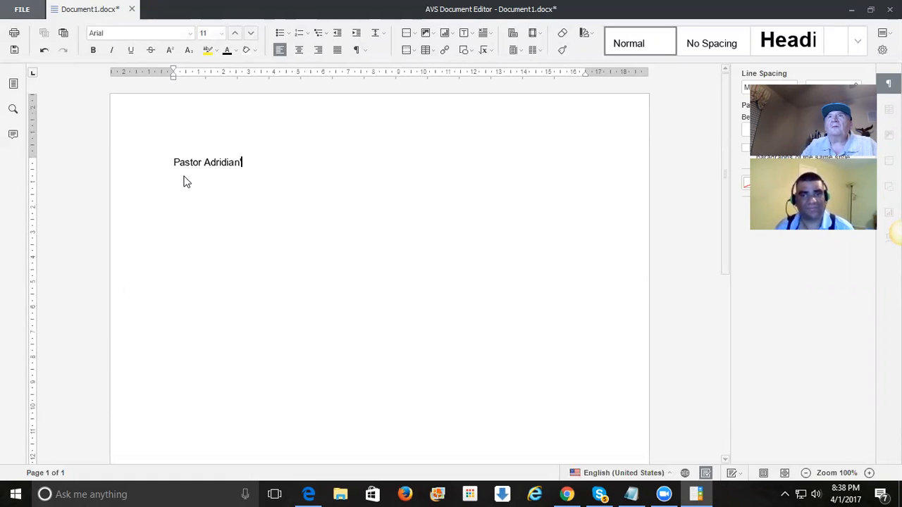
{"action": "type", "text": "'s desires"}
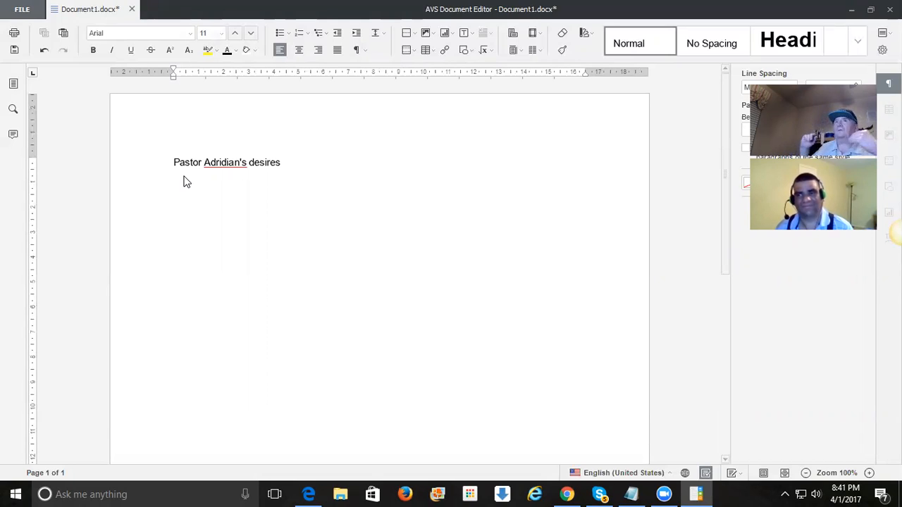
{"action": "mouse_move", "coordinate": [198, 164]}
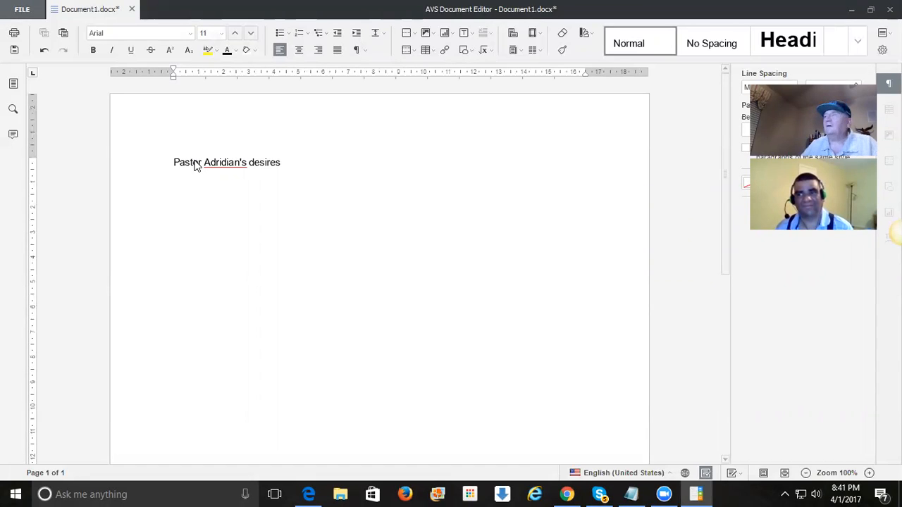
{"action": "mouse_move", "coordinate": [670, 267]}
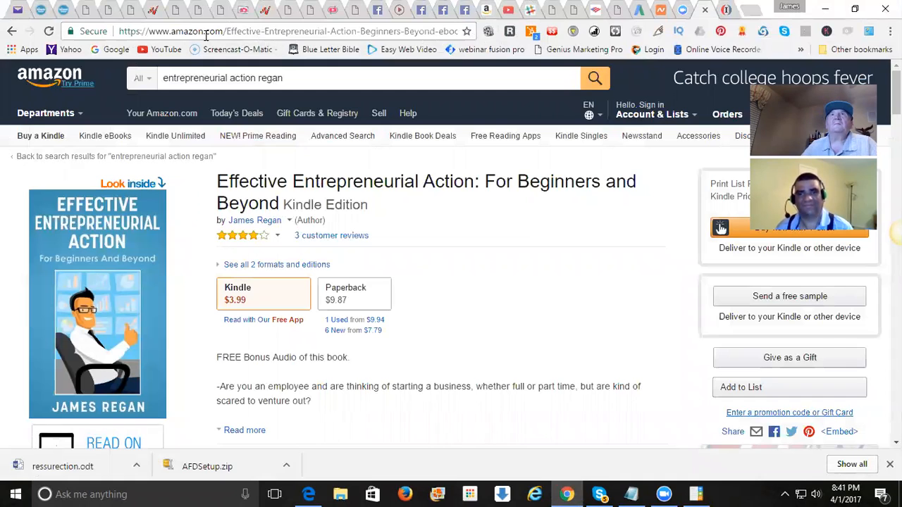
- Search Google for 43x365= from the address bar, correcting the mistyped digits
{"action": "left_click", "coordinate": [282, 31]}
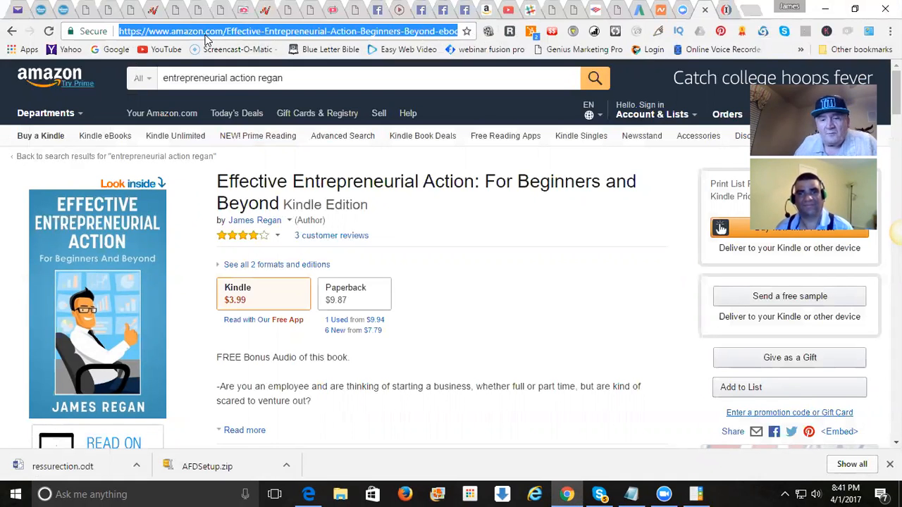
{"action": "type", "text": "4"}
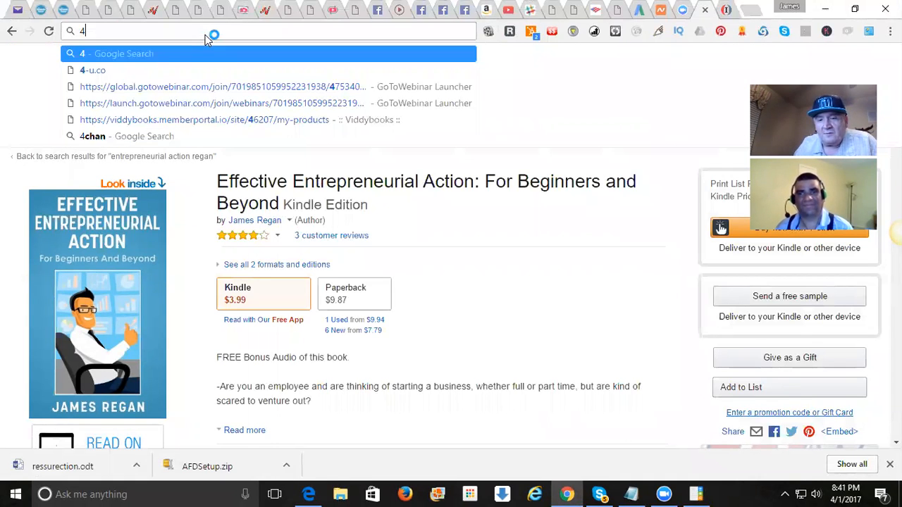
{"action": "type", "text": "2"}
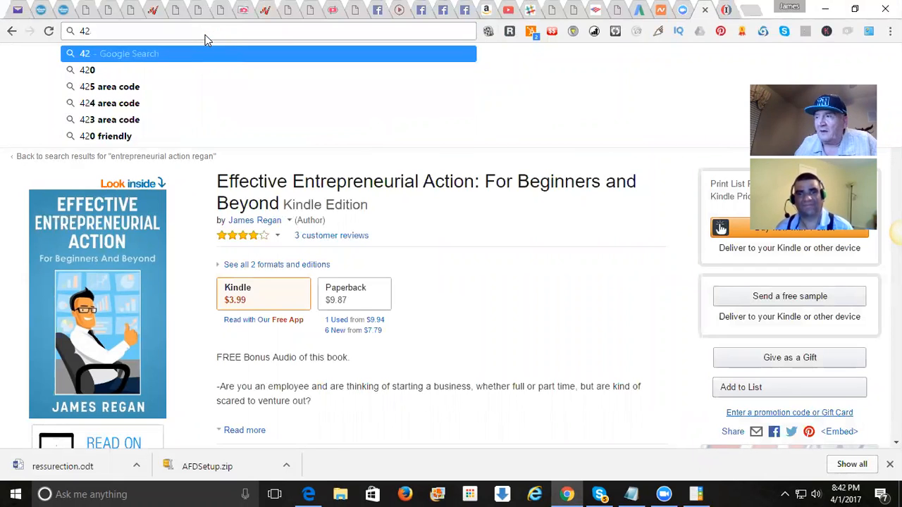
{"action": "key", "text": "Backspace"}
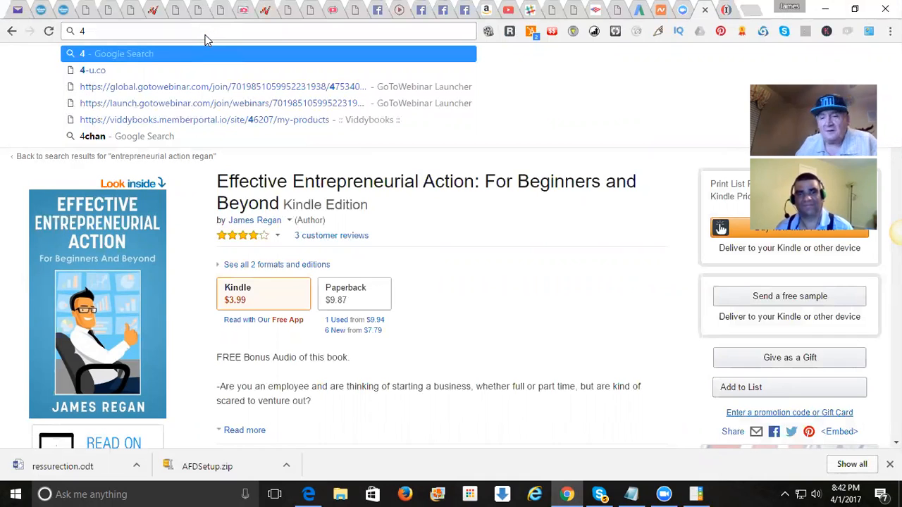
{"action": "type", "text": "3"}
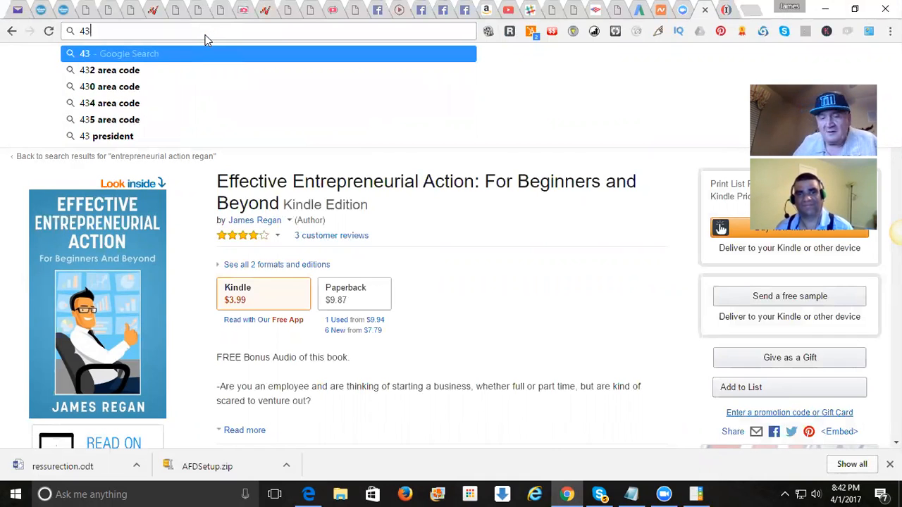
{"action": "type", "text": "x3"}
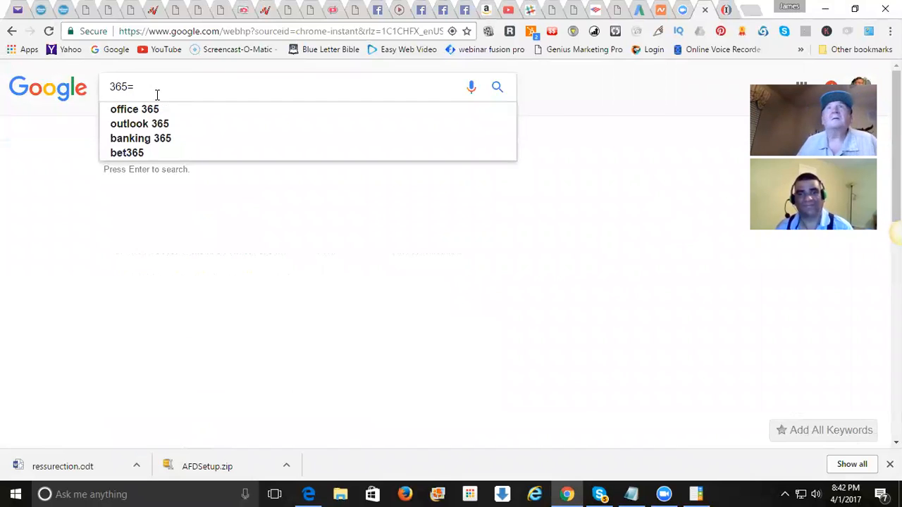
{"action": "left_click", "coordinate": [282, 31]}
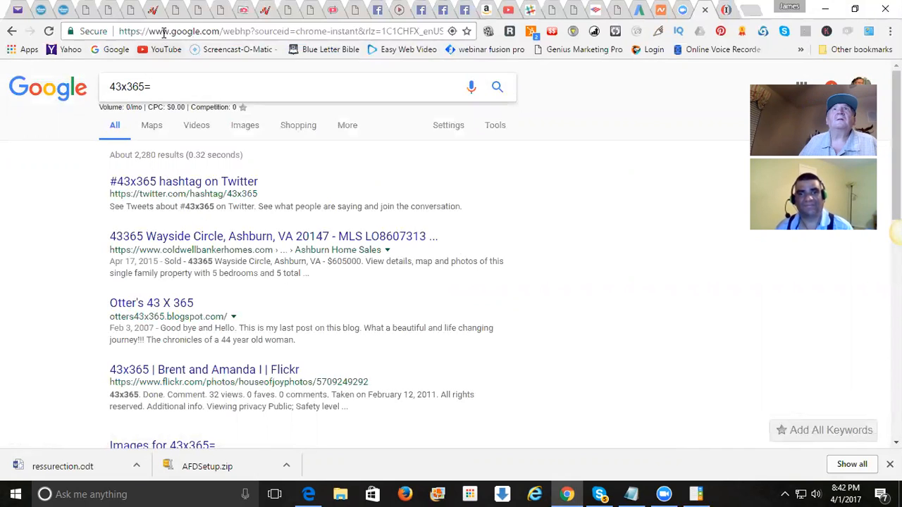
{"action": "left_click", "coordinate": [281, 31]}
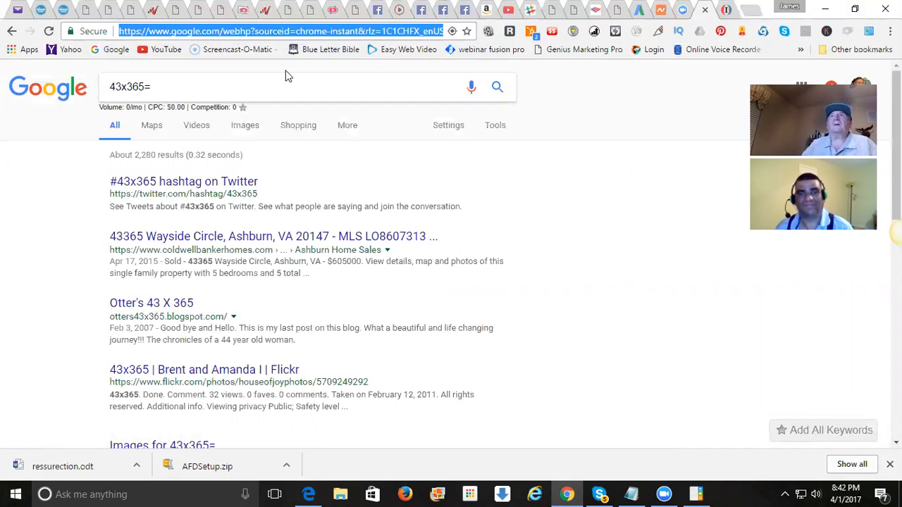
{"action": "mouse_move", "coordinate": [266, 42]}
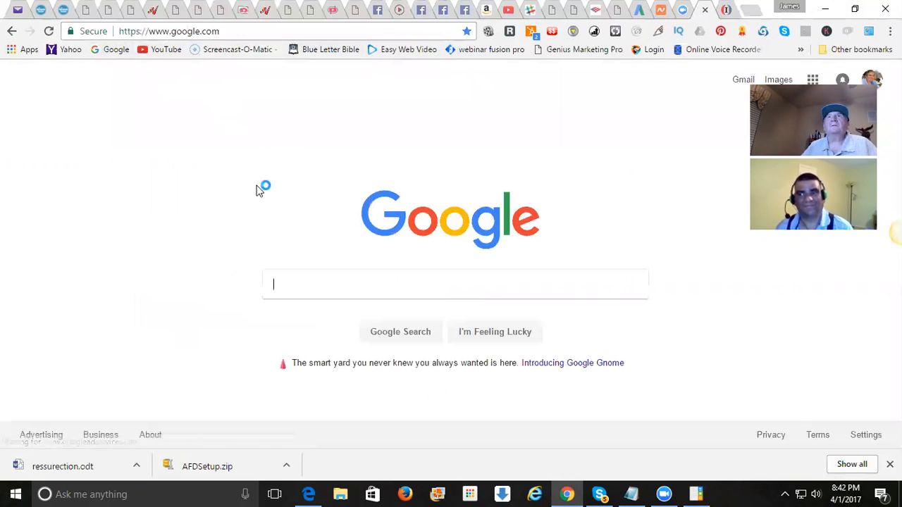
- Search for 'online calculator' to get Google's calculator showing 43 × 365 = 15695
{"action": "type", "text": "ibkub"}
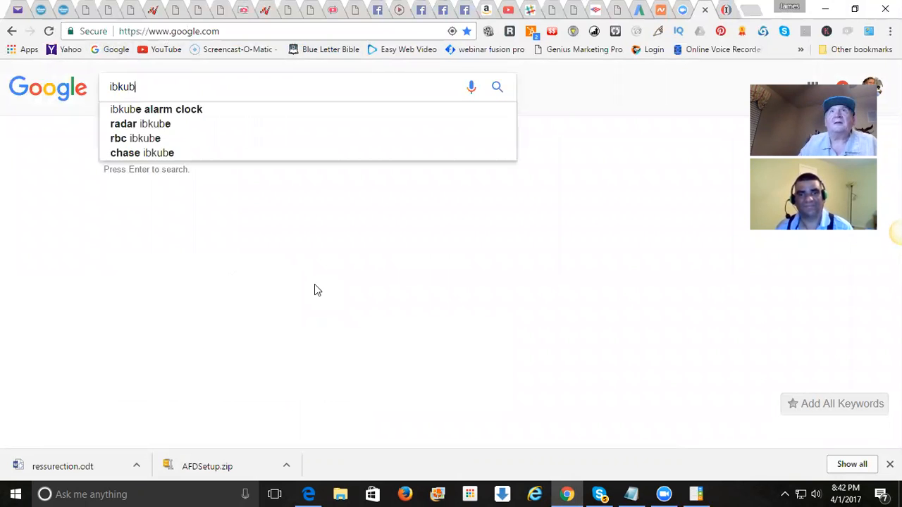
{"action": "type", "text": "o"}
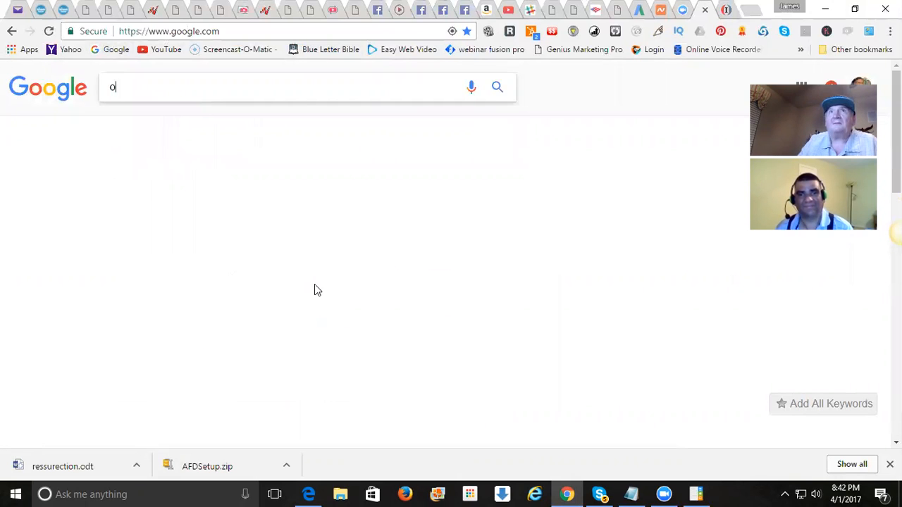
{"action": "type", "text": "nline calculator"}
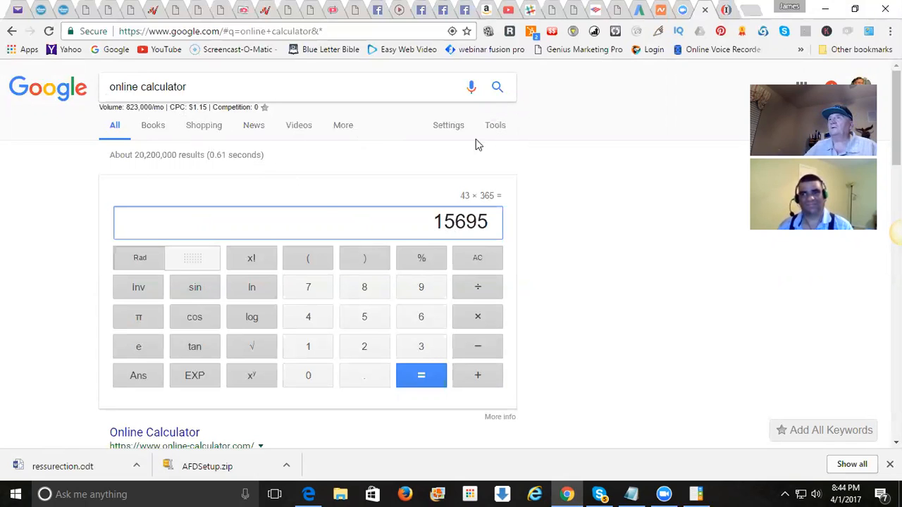
{"action": "mouse_move", "coordinate": [594, 253]}
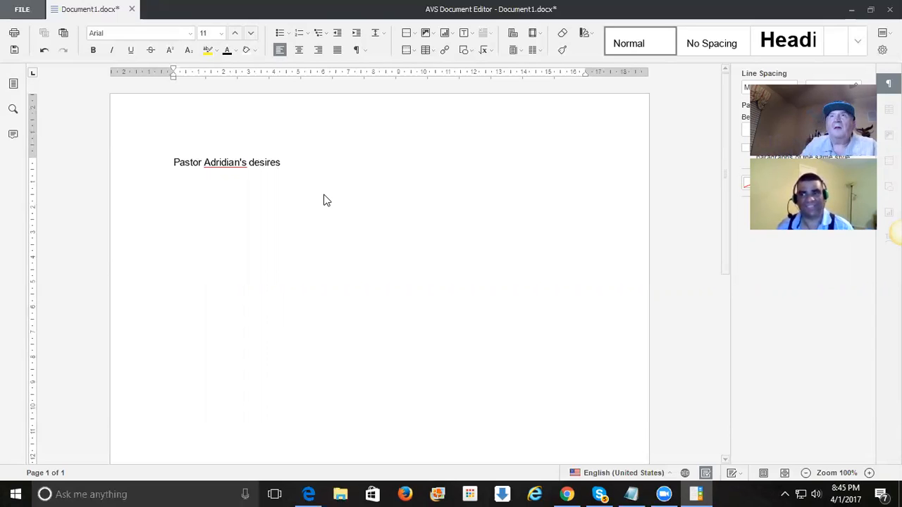
- Type the first desire: debt free, house, car, everything free financial, to do the things I want to do
{"action": "type", "text": "Desires to get de"}
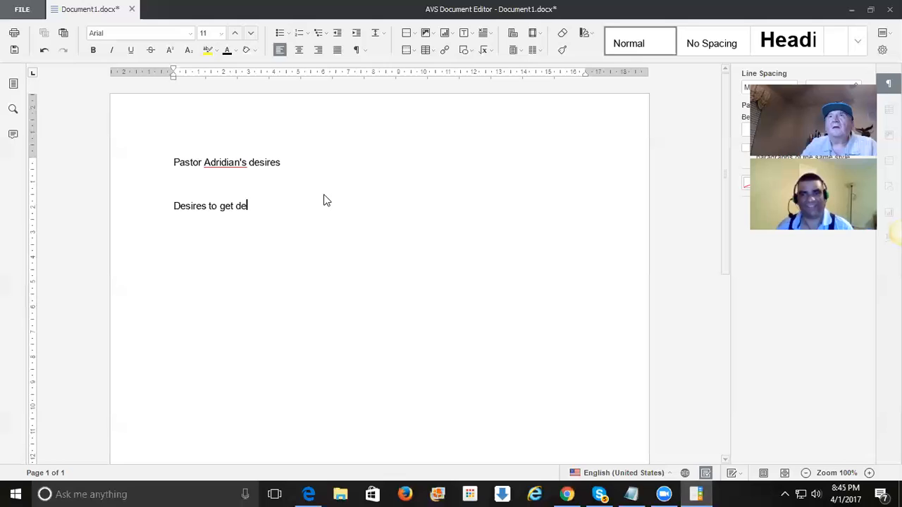
{"action": "type", "text": "bt free,"}
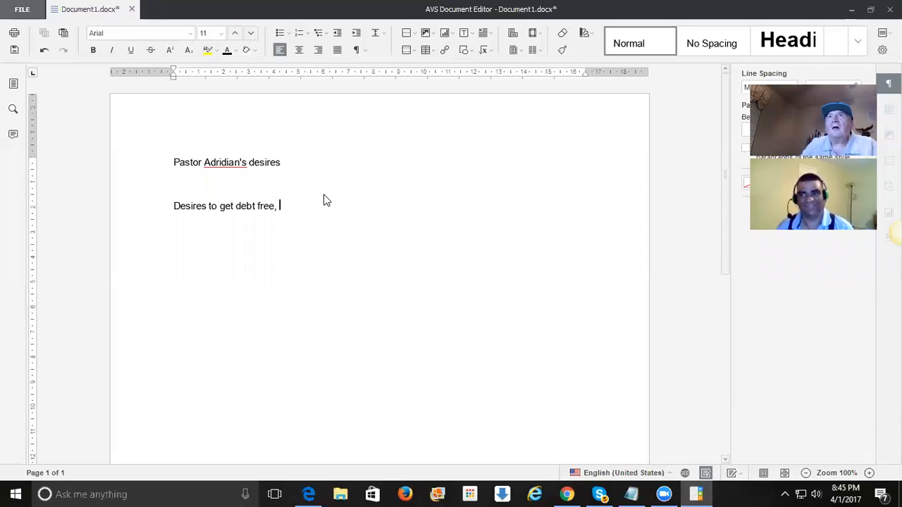
{"action": "type", "text": "house, car"}
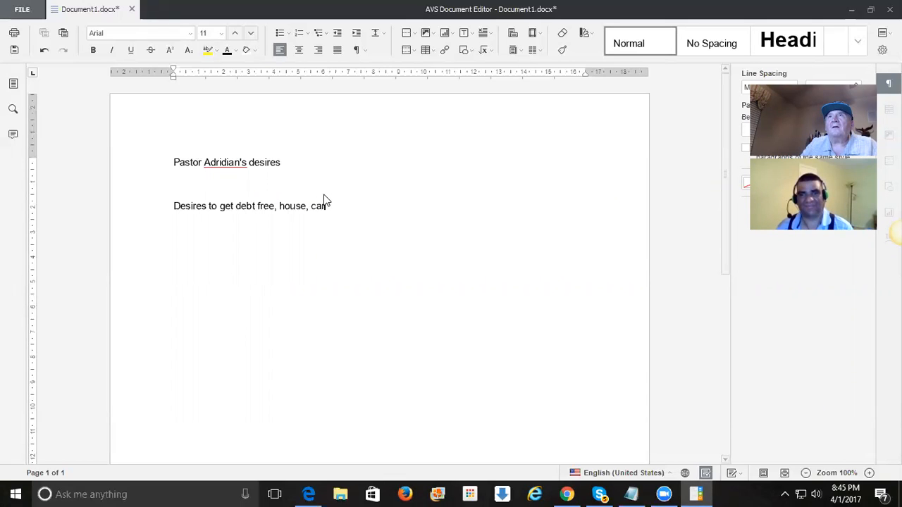
{"action": "type", "text": "everthy"}
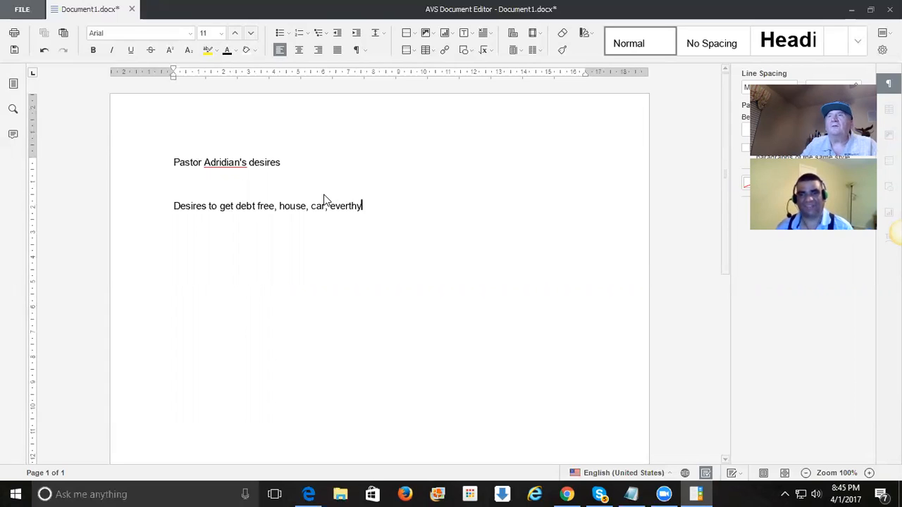
{"action": "type", "text": "ing"}
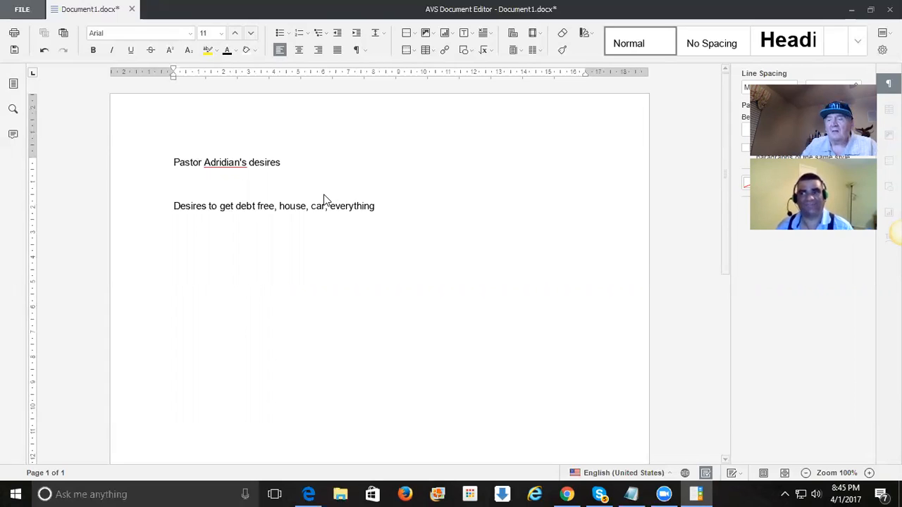
{"action": "type", "text": "...fre"}
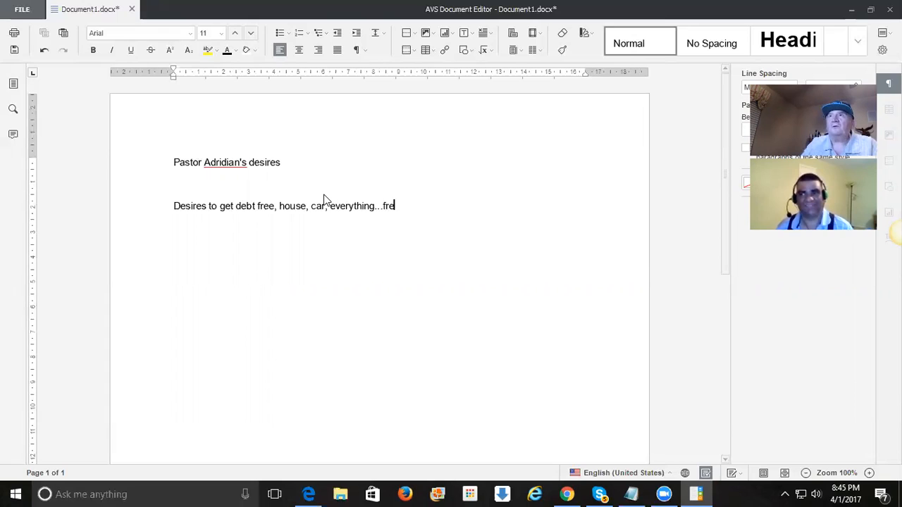
{"action": "type", "text": "e"}
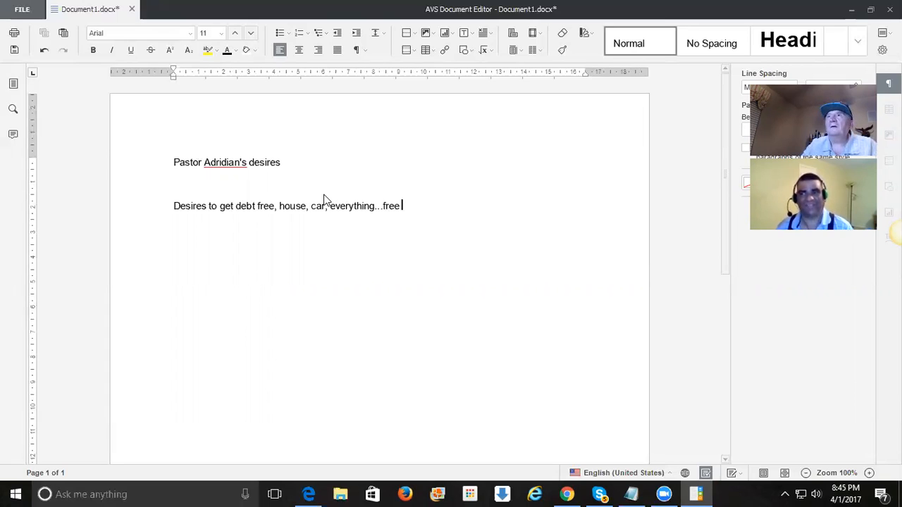
{"action": "type", "text": "finand"}
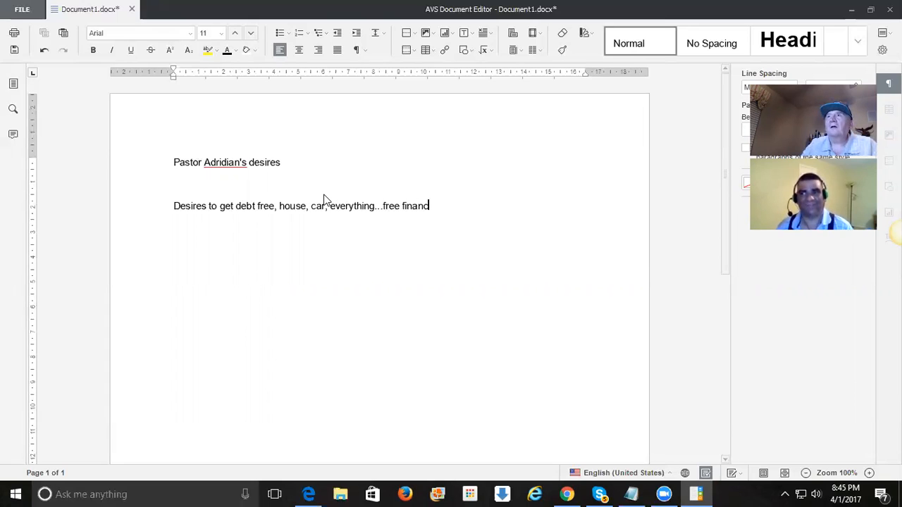
{"action": "type", "text": "cial. to"}
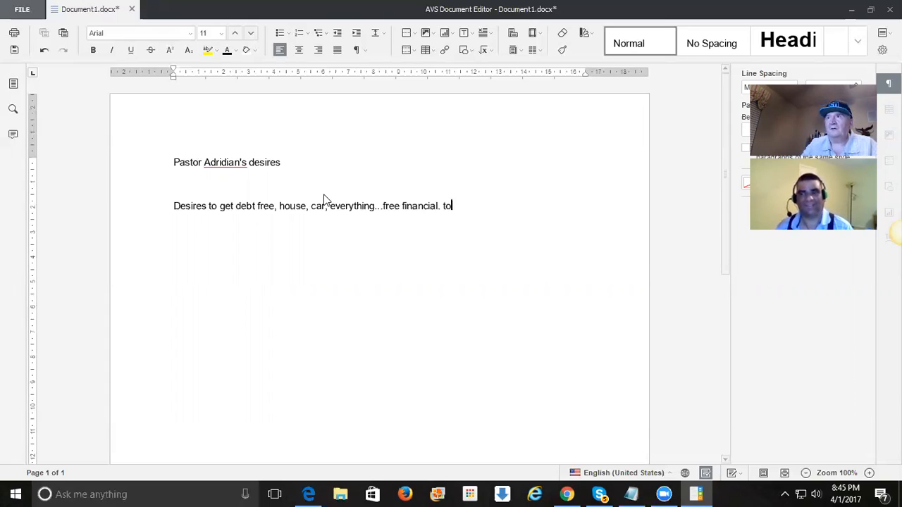
{"action": "type", "text": "do the things"}
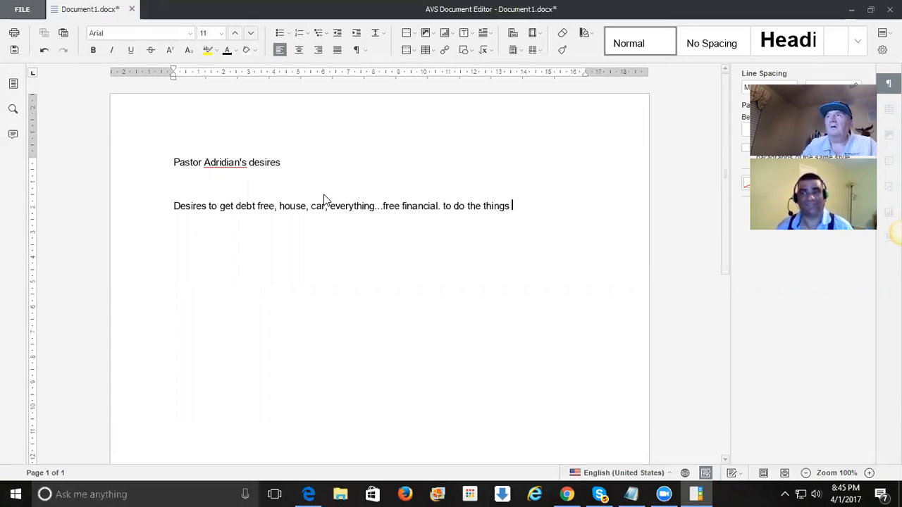
{"action": "type", "text": "I wa"}
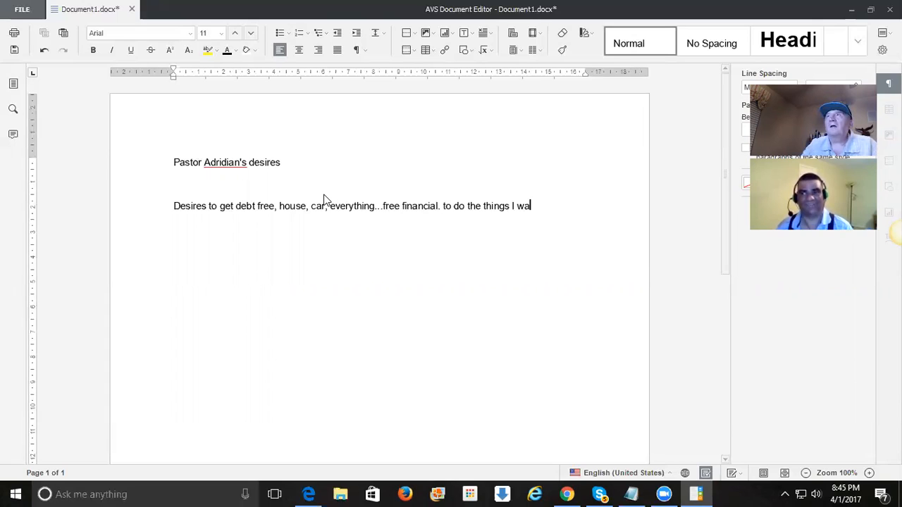
{"action": "type", "text": "nt to do."}
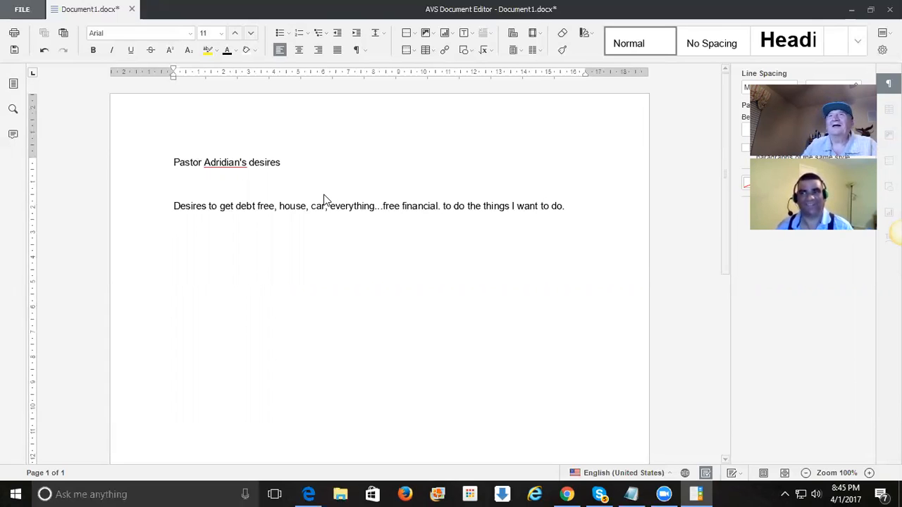
- Add the desires 'Evangelize all over the world' and 'Go to haiti, personal plane.'
{"action": "type", "text": "Evangelize all ov"}
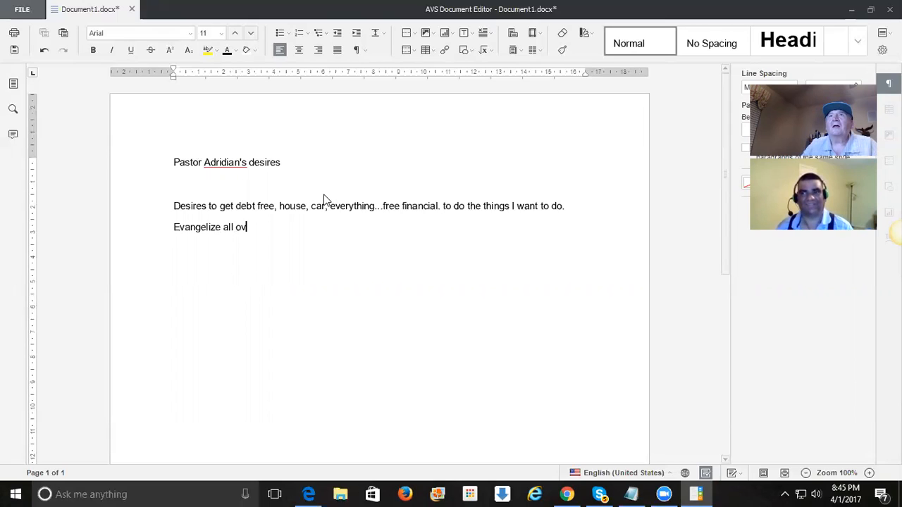
{"action": "type", "text": "er the world"}
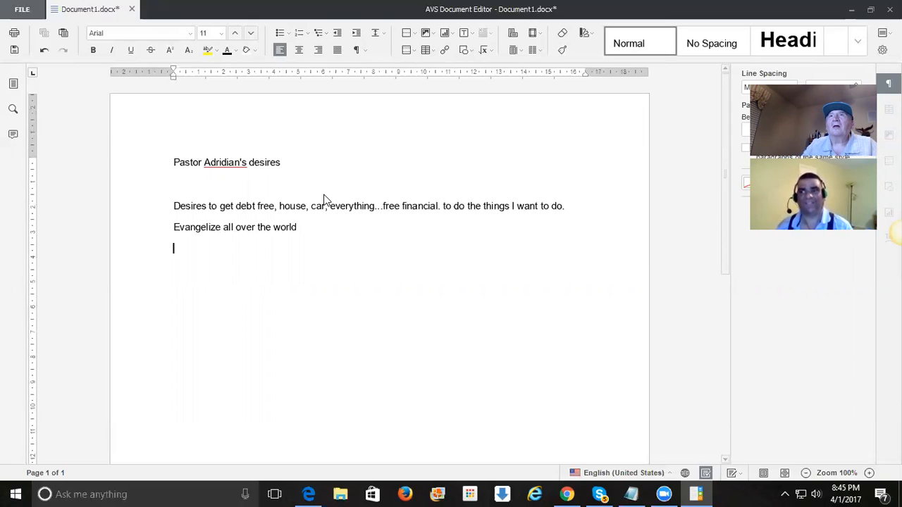
{"action": "type", "text": "Go to haiti"}
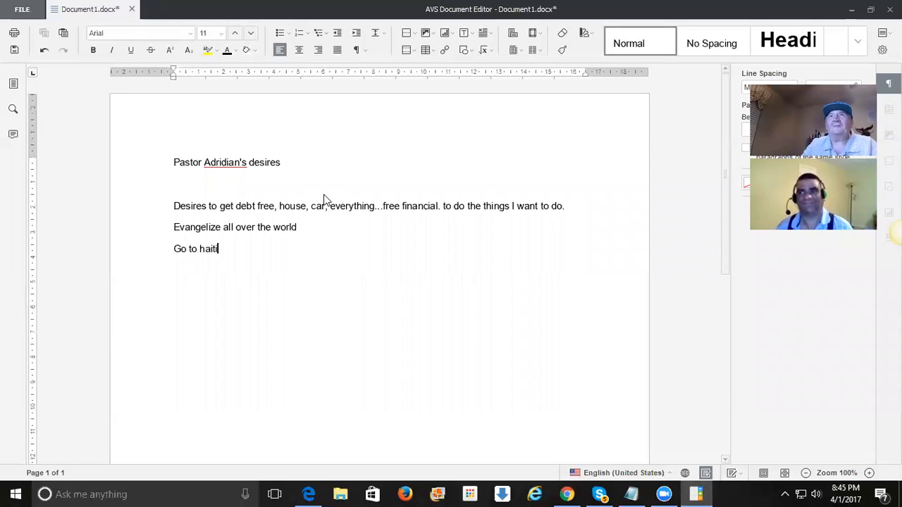
{"action": "type", "text": ", person"}
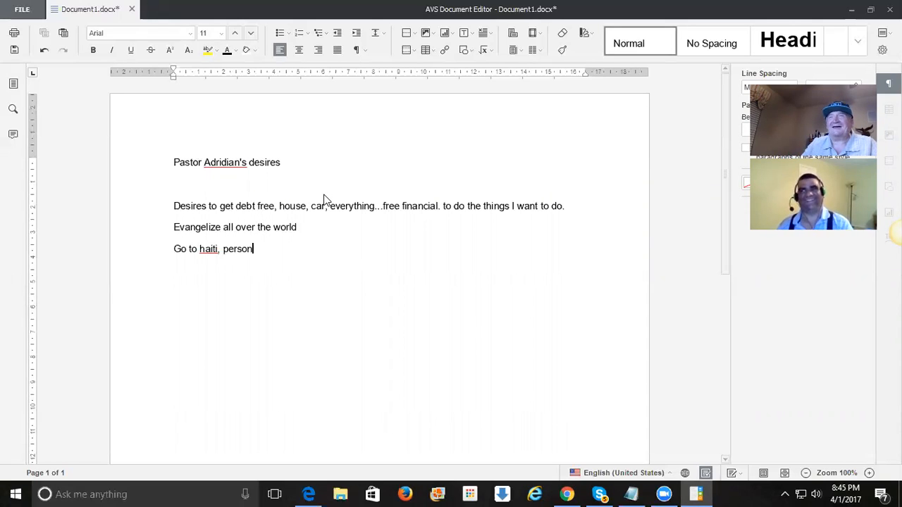
{"action": "type", "text": "al plan"}
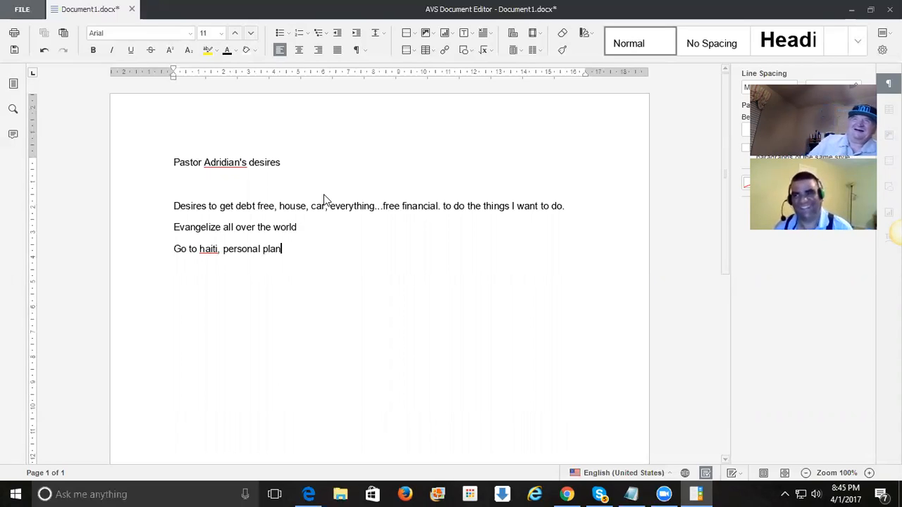
{"action": "type", "text": "e"}
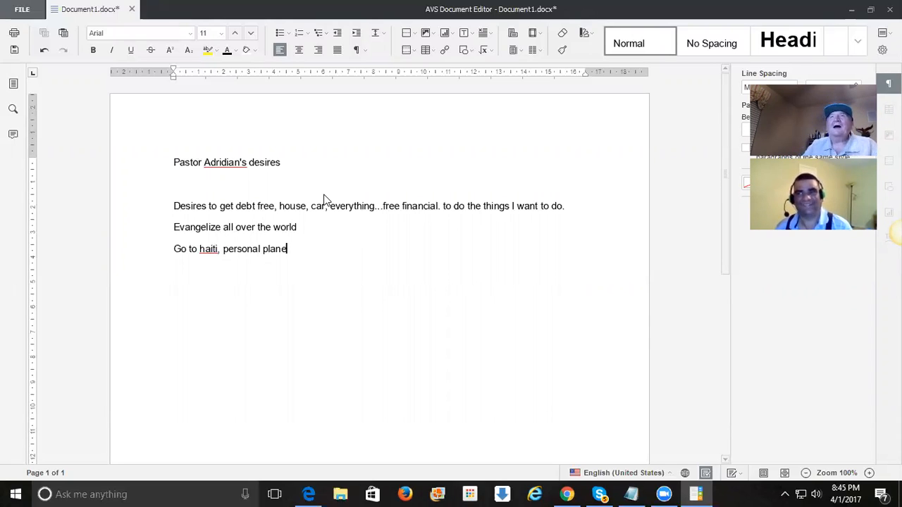
{"action": "type", "text": "."}
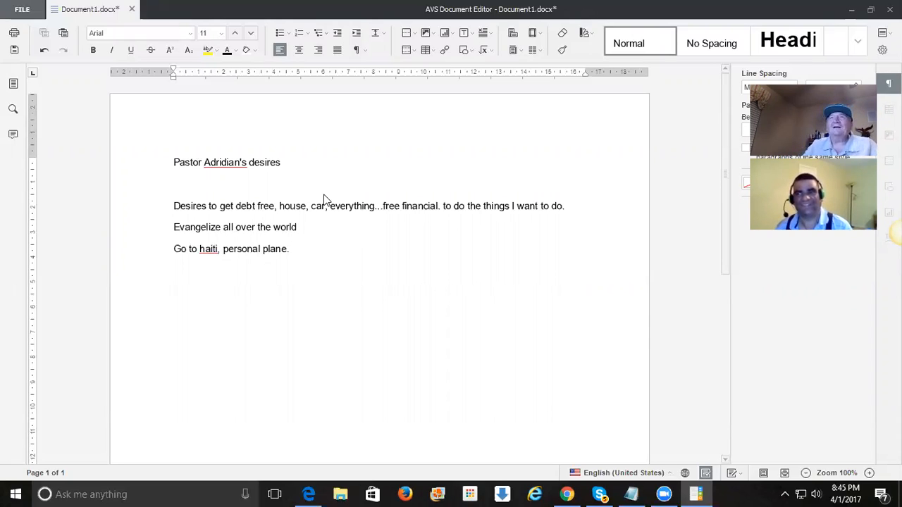
{"action": "type", "text": ", see"}
{"action": "key", "text": "enter"}
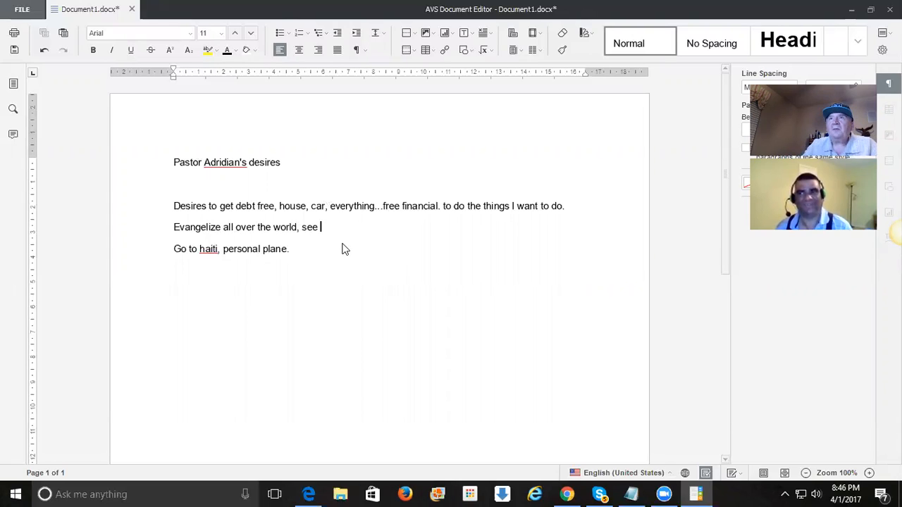
- Append ', see the world.' to the evangelize line
{"action": "type", "text": "the world."}
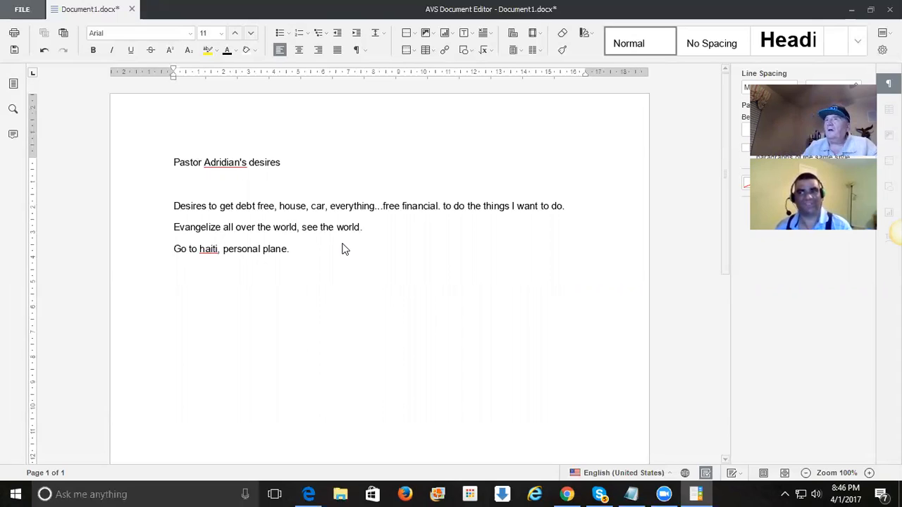
- Type 'People to hear the gospel. Go to all the world and preach the gospel.'
{"action": "type", "text": "People t"}
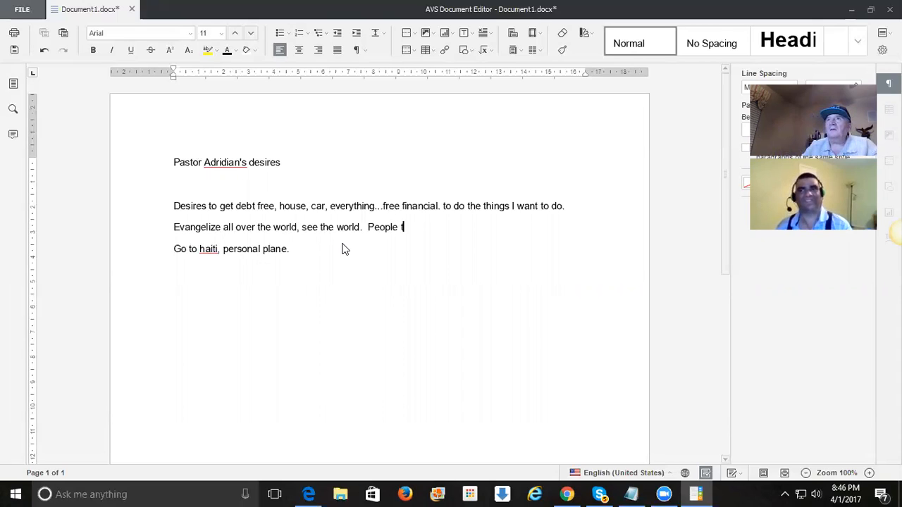
{"action": "type", "text": "o hear the gos"}
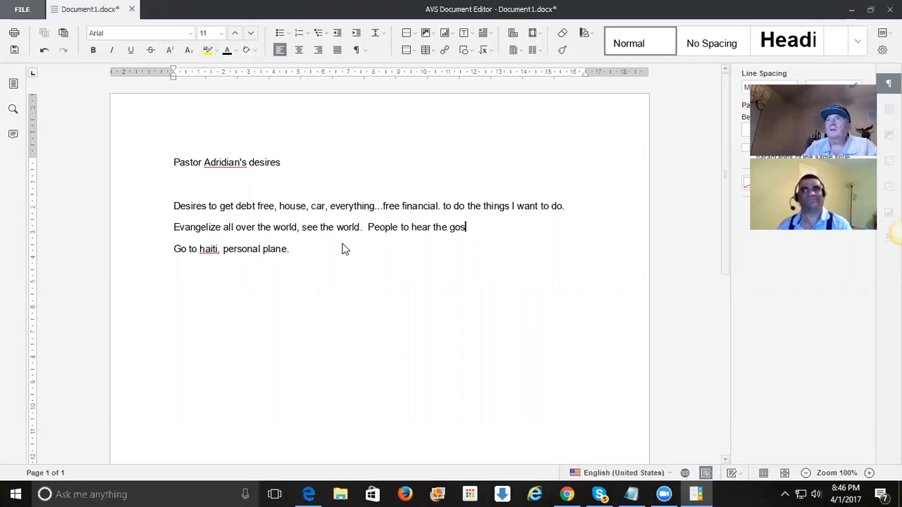
{"action": "type", "text": "pel.  Go"}
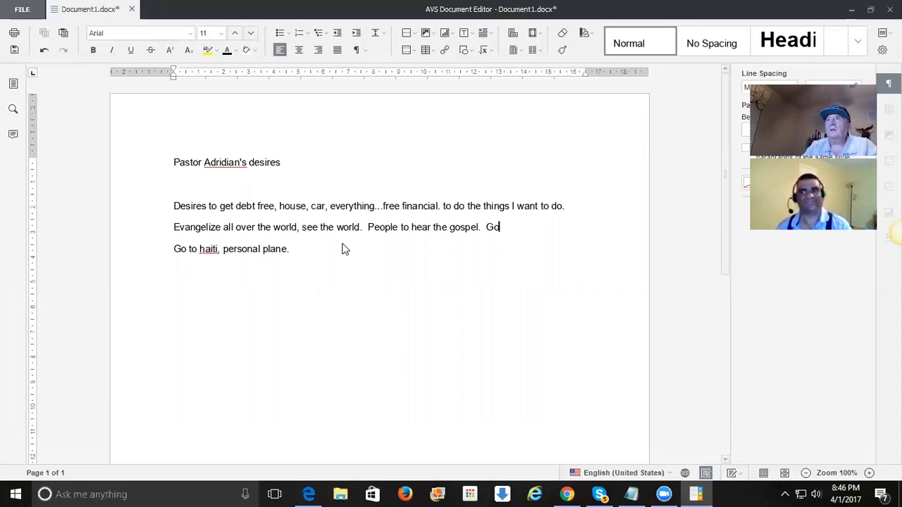
{"action": "type", "text": "to all the world and"}
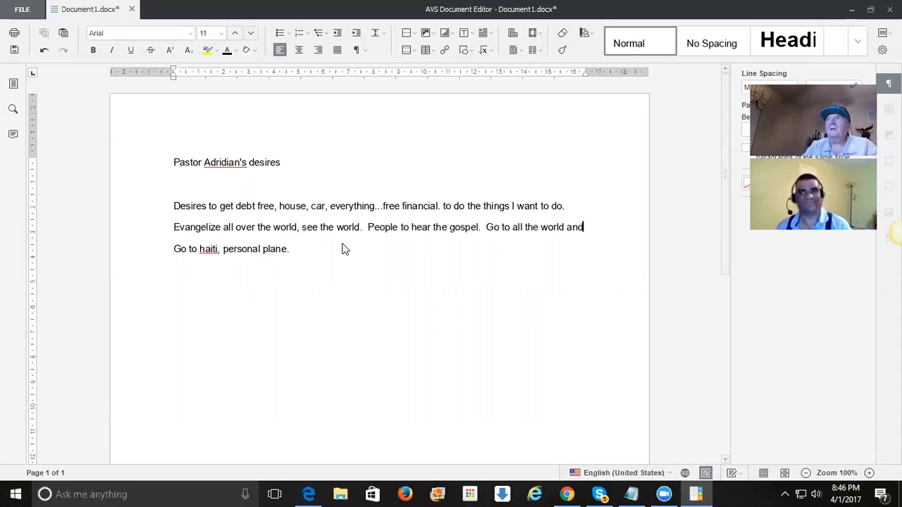
{"action": "type", "text": "preach the"}
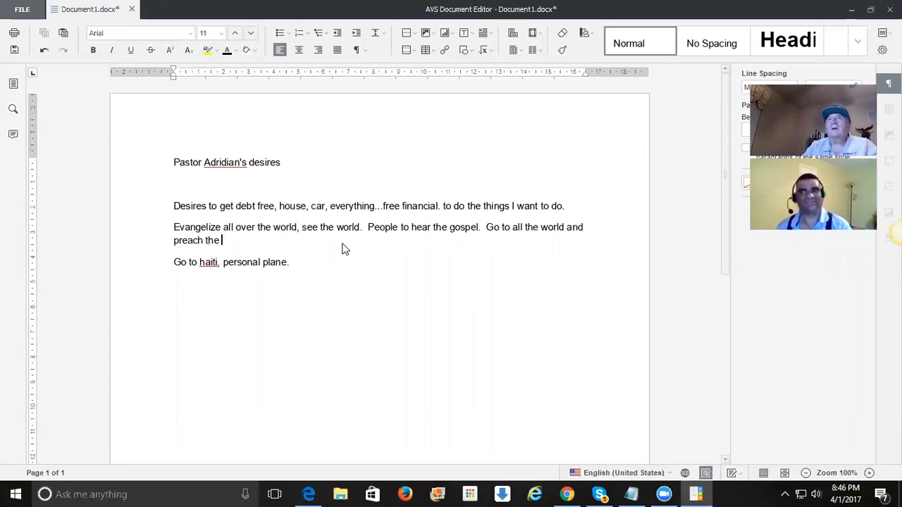
{"action": "type", "text": "gosp"}
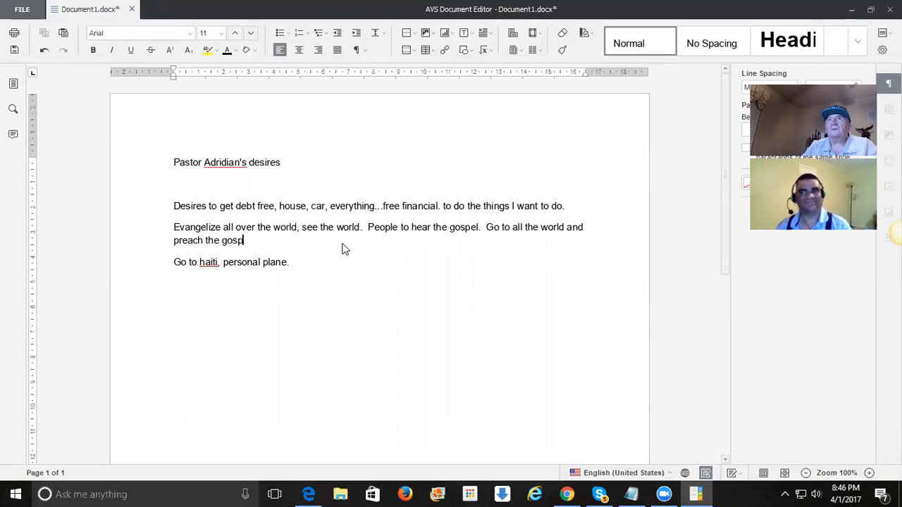
- Type 'Add souls to the kingdom.' fixing the mistyped letters
{"action": "type", "text": "el.  Addd souls to the kingdo"}
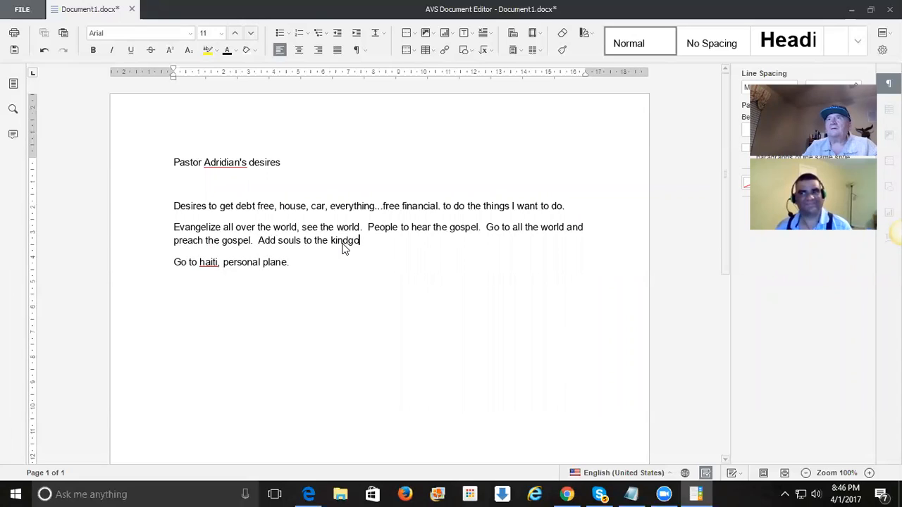
{"action": "key", "text": "backspace"}
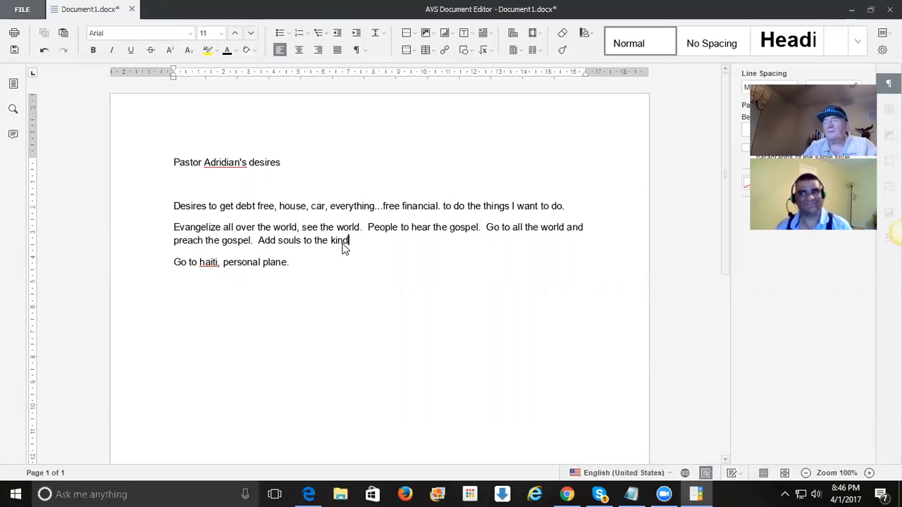
{"action": "type", "text": "dom"}
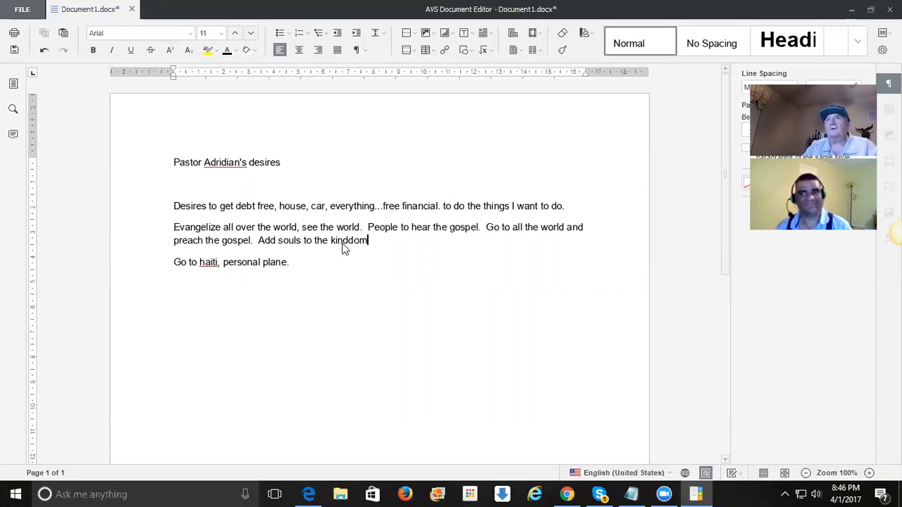
{"action": "type", "text": "."}
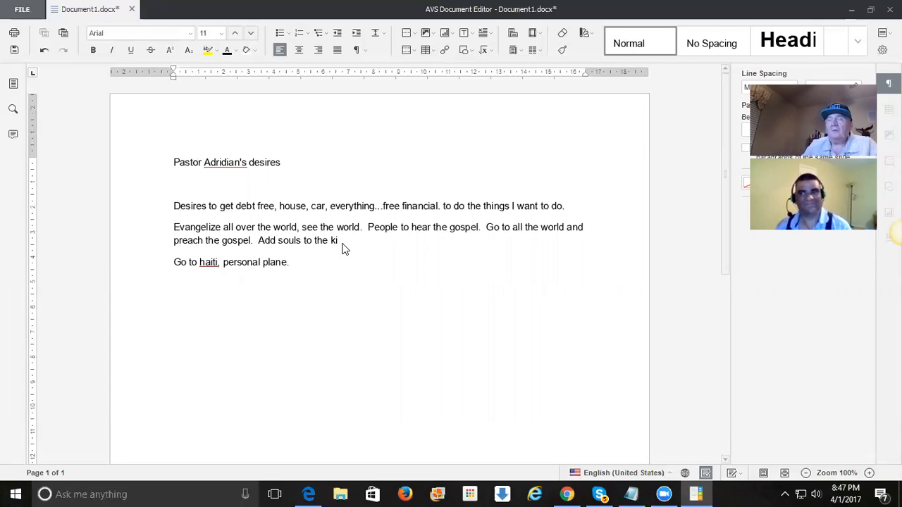
{"action": "type", "text": "ngd"}
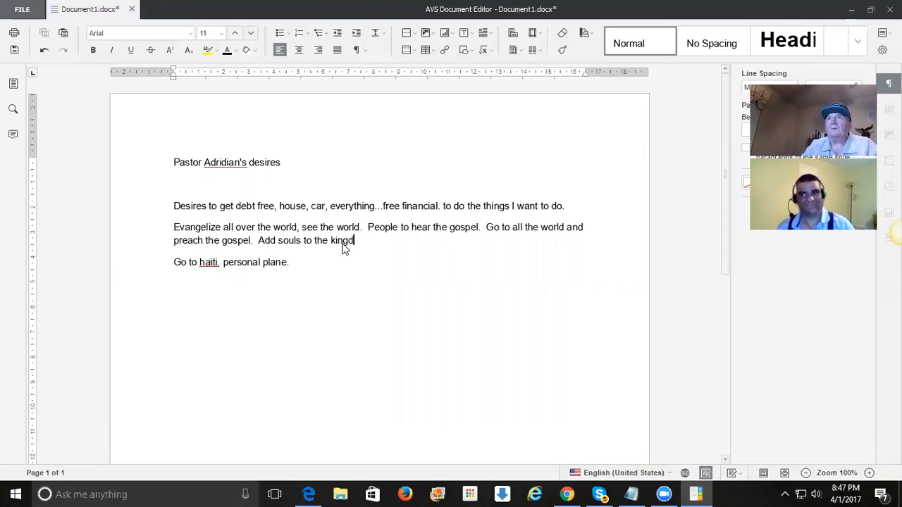
{"action": "type", "text": "om."}
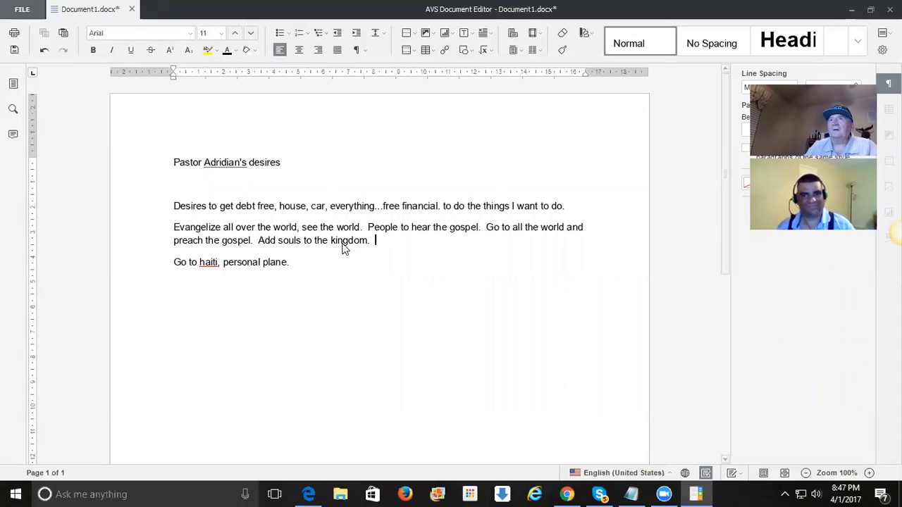
{"action": "mouse_move", "coordinate": [296, 268]}
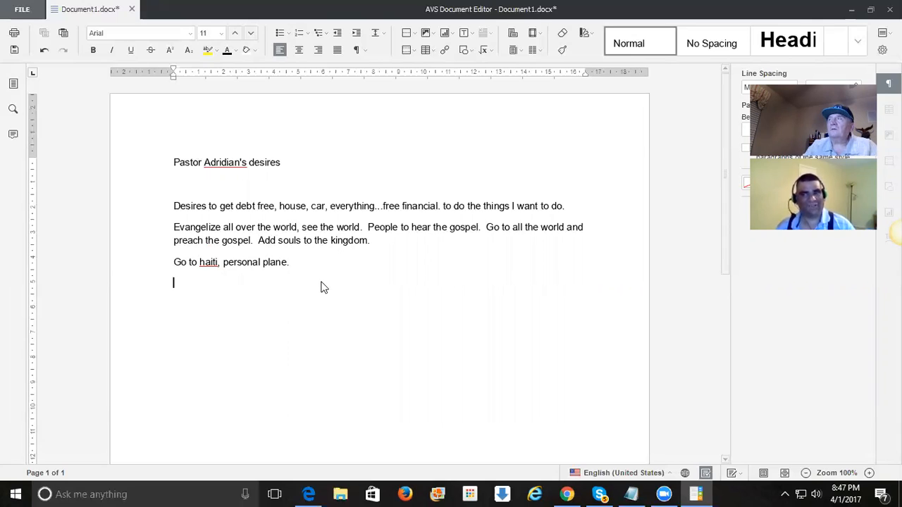
- Add the desire 'Help people that need it, get on their feet. Give them opportunities.' and start a new line
{"action": "type", "text": "Hel"}
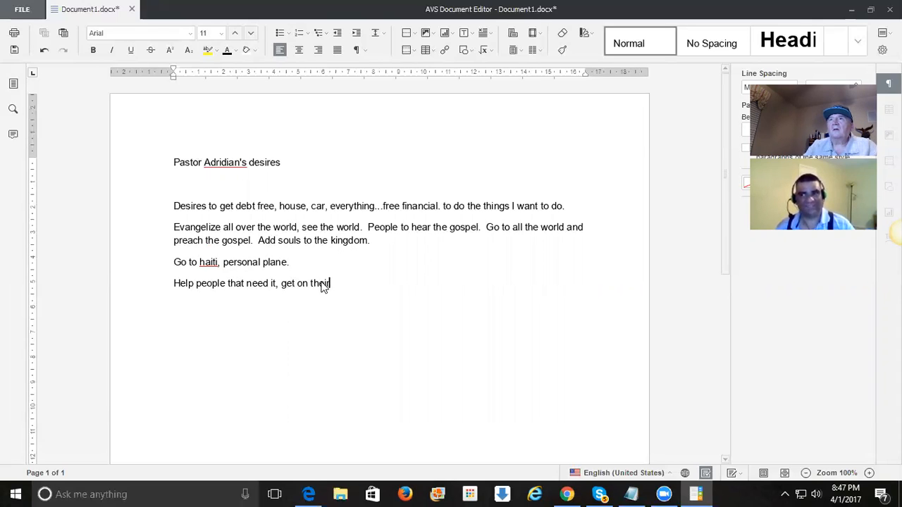
{"action": "type", "text": "feet."}
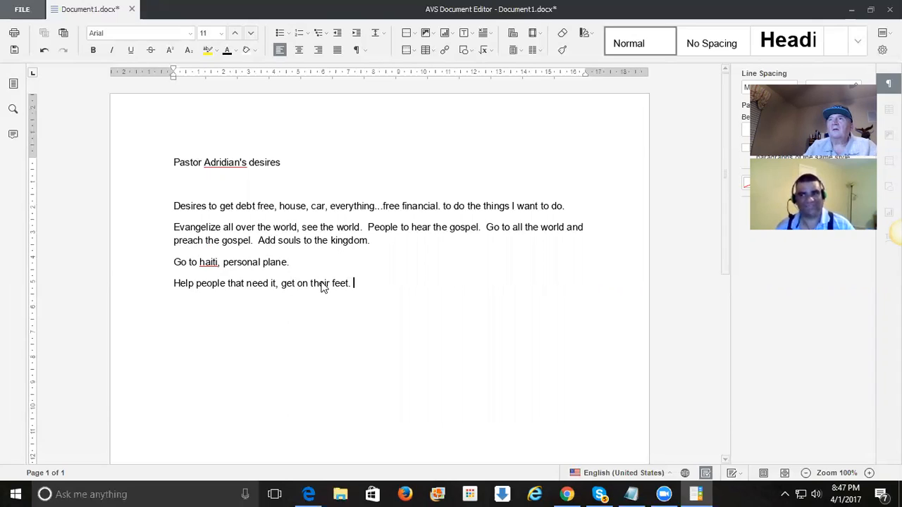
{"action": "type", "text": "Give them"}
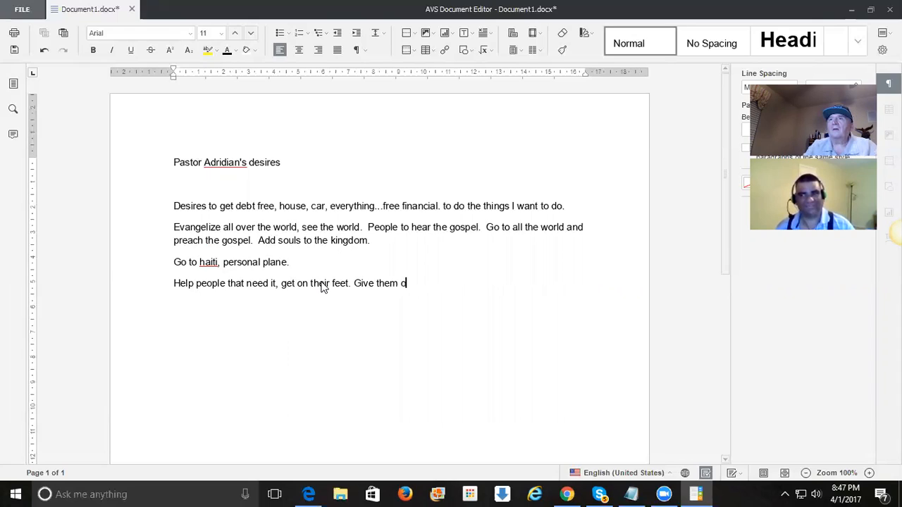
{"action": "type", "text": "opportunin"}
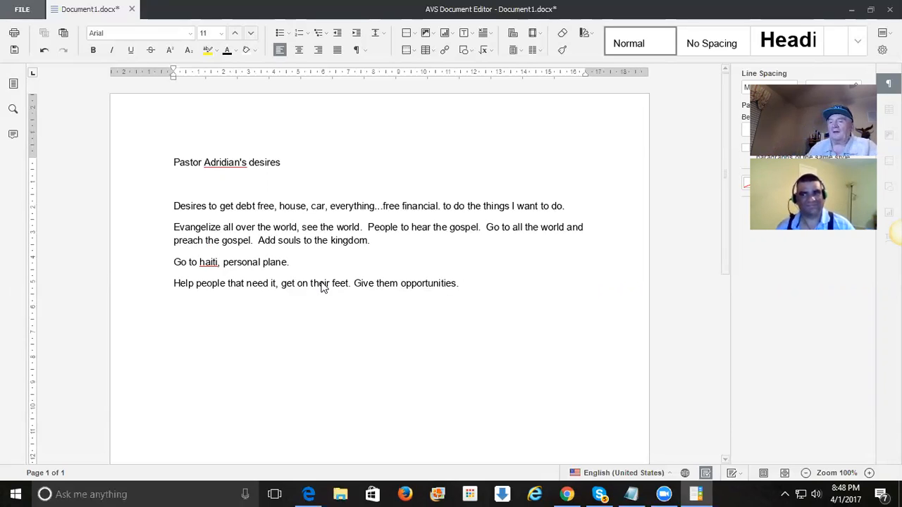
{"action": "key", "text": "enter"}
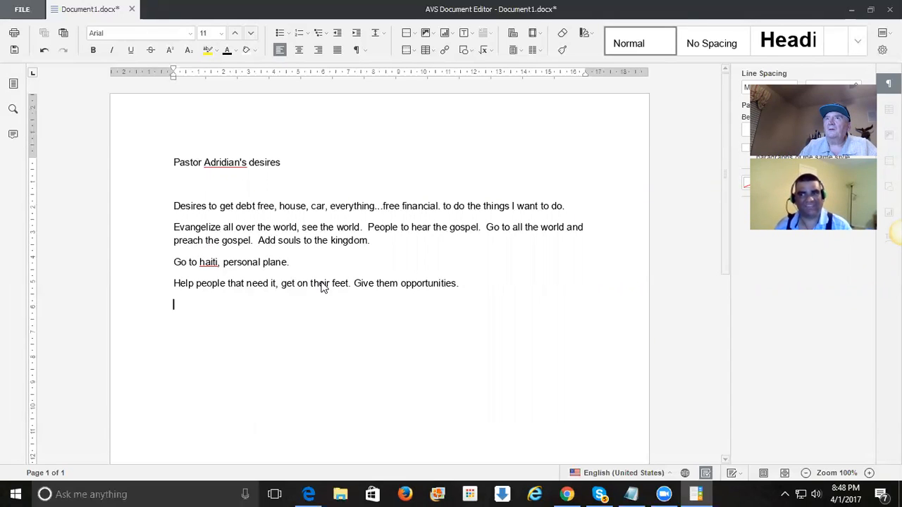
- Remove the stray '/a', add the desire 'Servant for the people.' and begin the next line with 'Je'
{"action": "type", "text": "/a"}
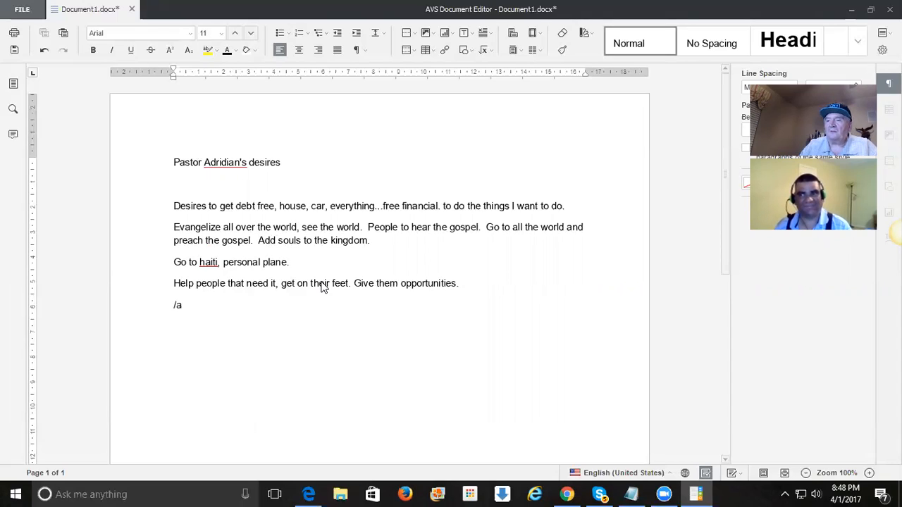
{"action": "key", "text": "Backspace"}
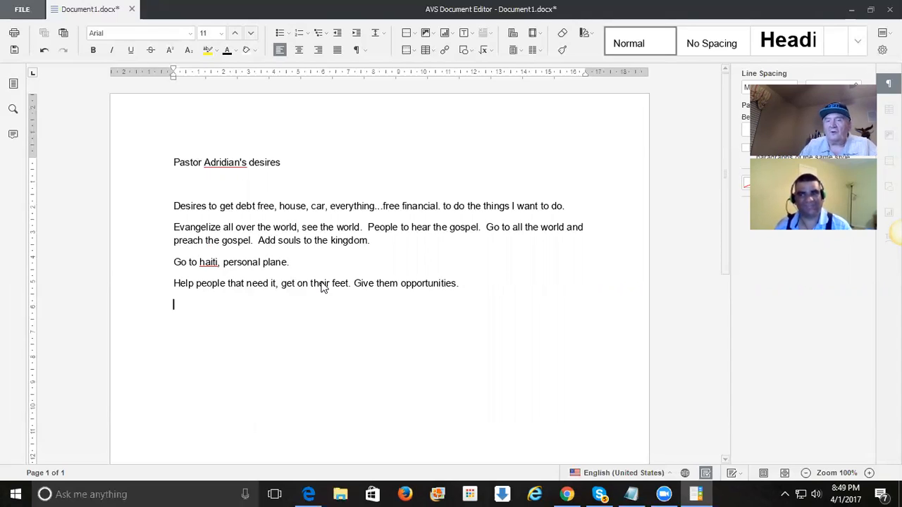
{"action": "type", "text": "Ser"}
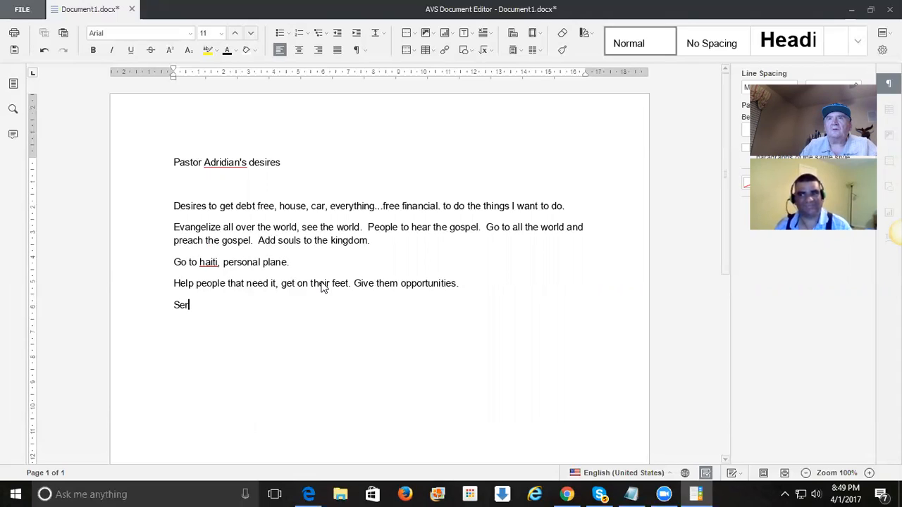
{"action": "type", "text": "vant fo"}
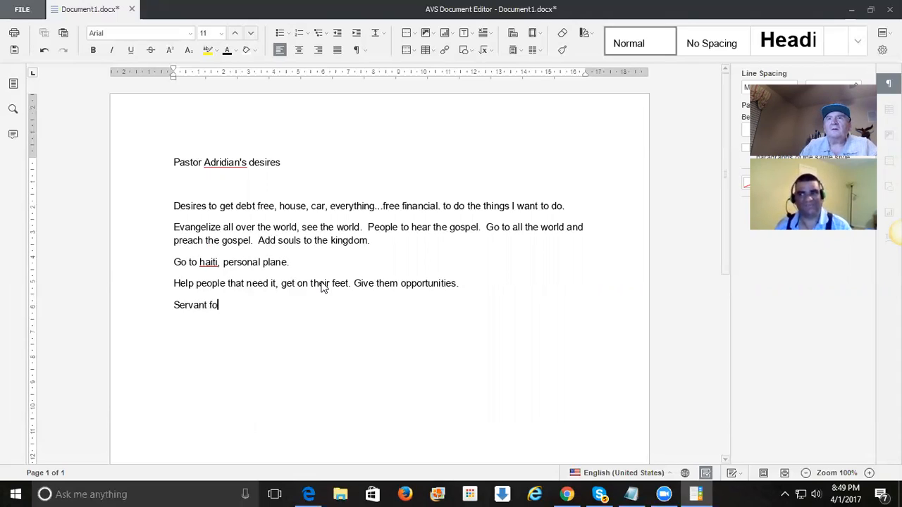
{"action": "type", "text": "r the people"}
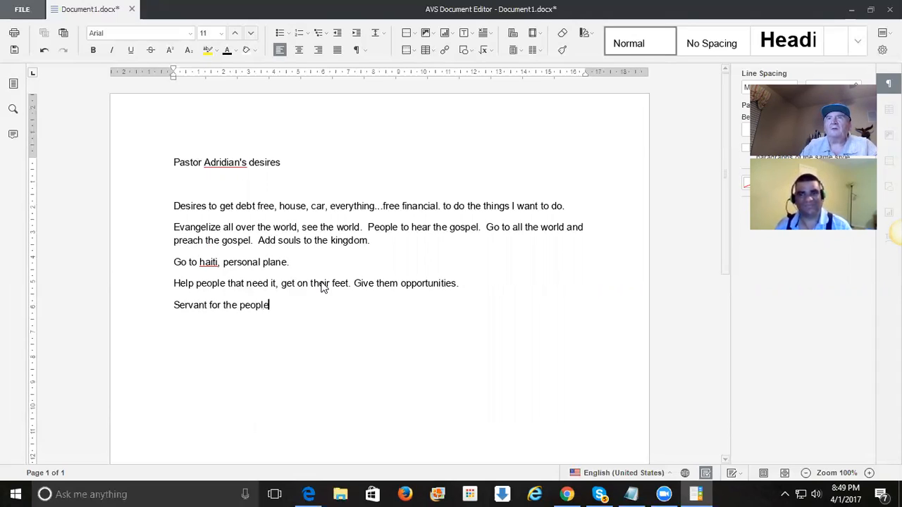
{"action": "type", "text": "."}
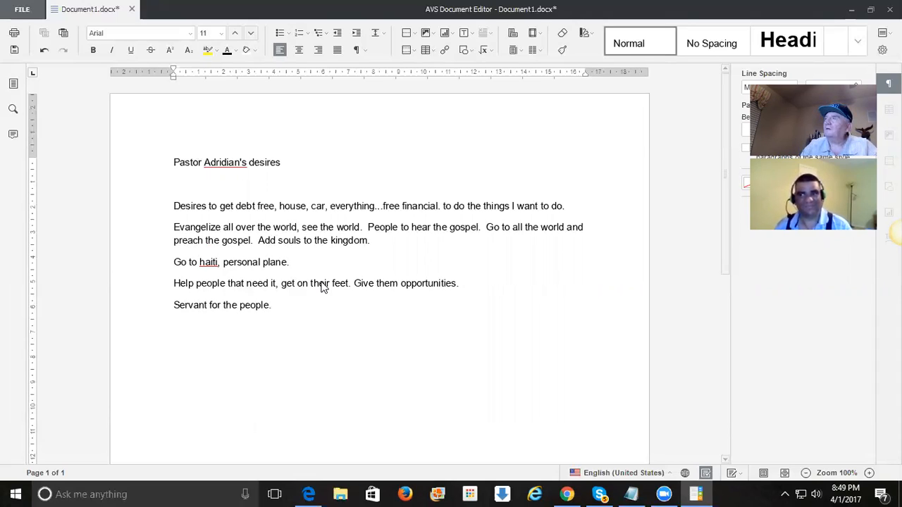
{"action": "type", "text": "Je"}
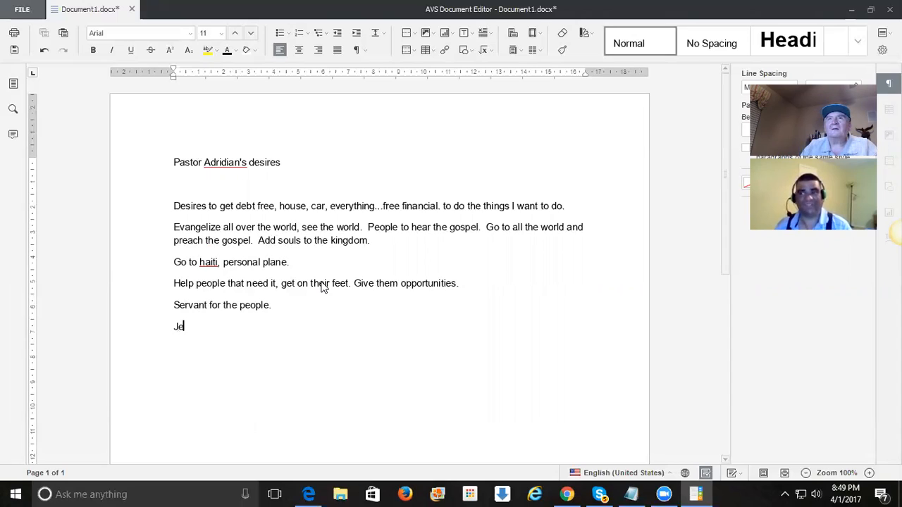
- Write the places 'Jerusalem, Hawaii, Africa,' at the start of the new desire line
{"action": "type", "text": "rusalem"}
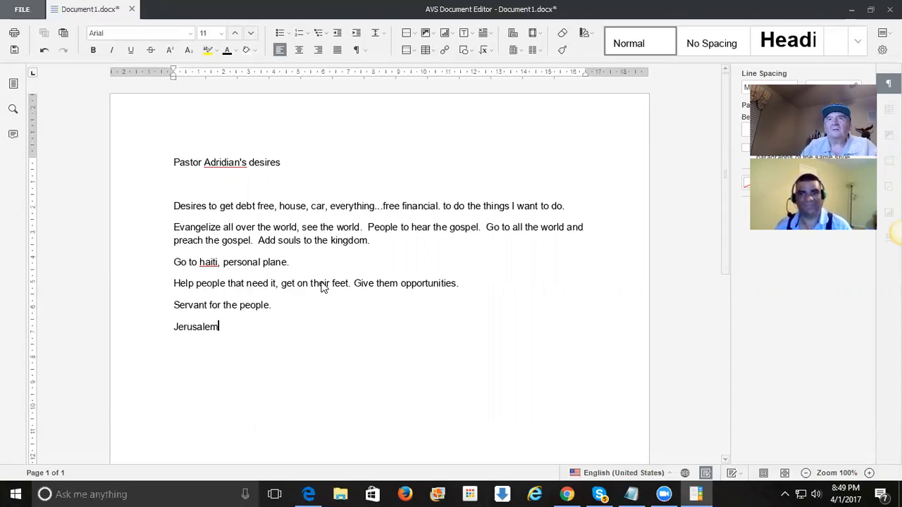
{"action": "type", "text": ","}
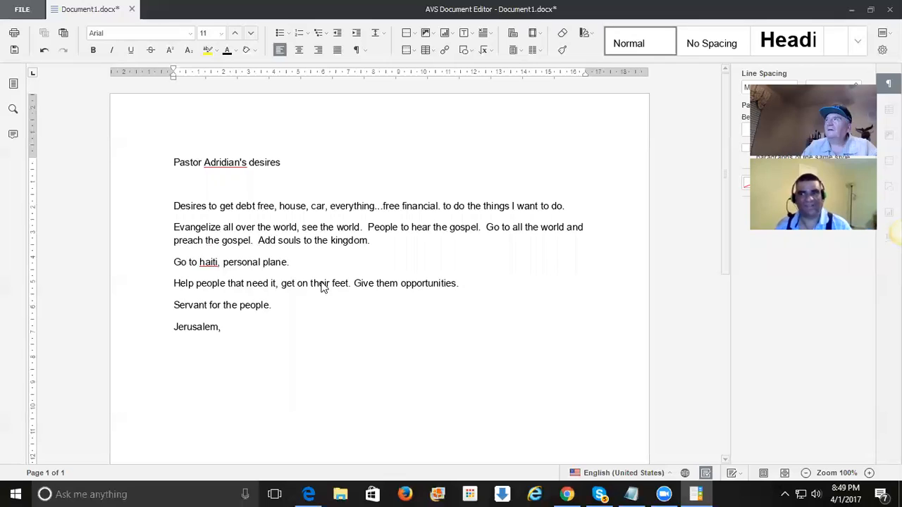
{"action": "type", "text": "Hawa"}
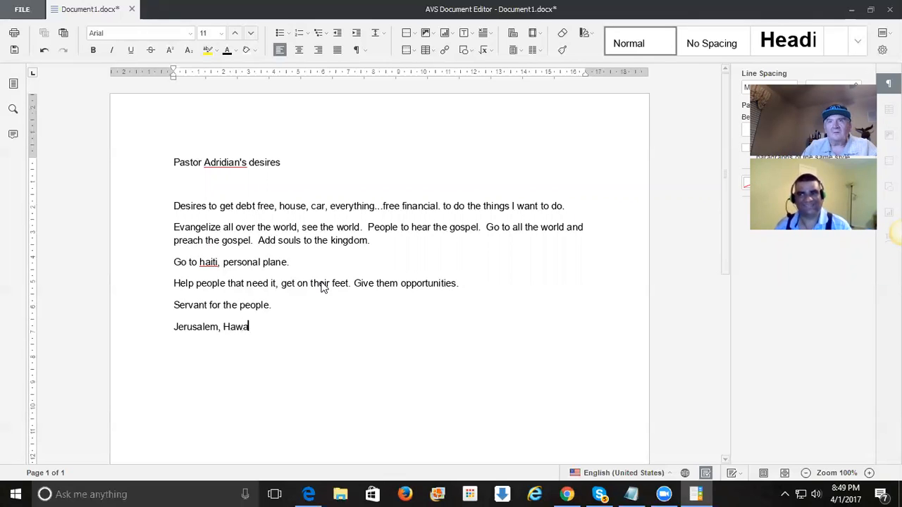
{"action": "type", "text": "ii,"}
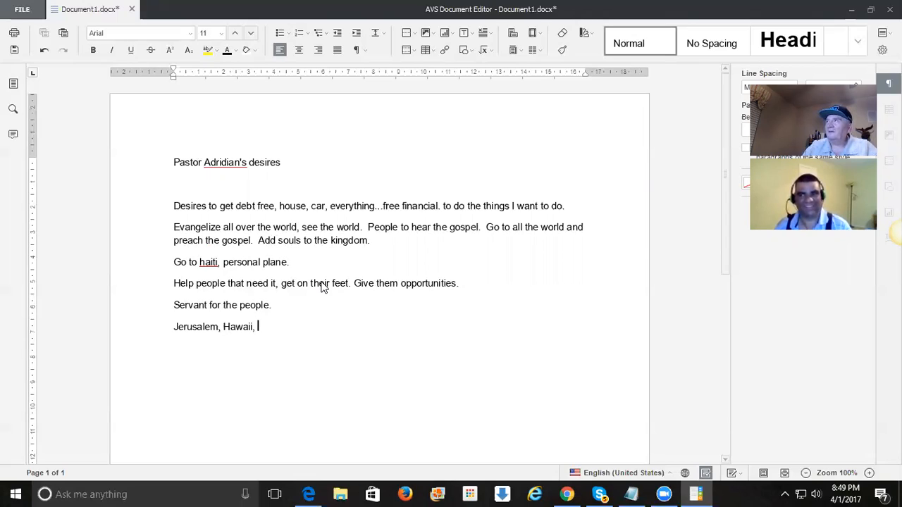
{"action": "type", "text": "Al"}
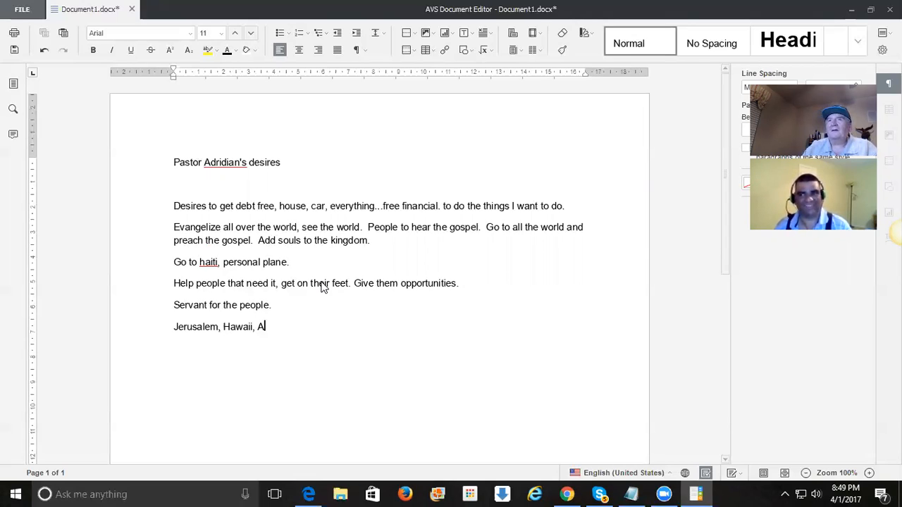
{"action": "type", "text": "frica,"}
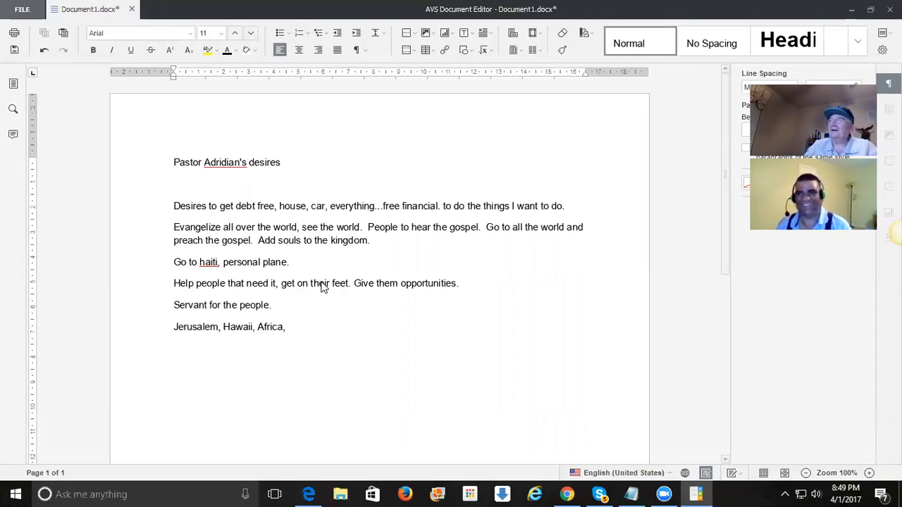
- Finish the line with 'France, Rome definitely.' and begin the next line with '5'
{"action": "type", "text": "France, E"}
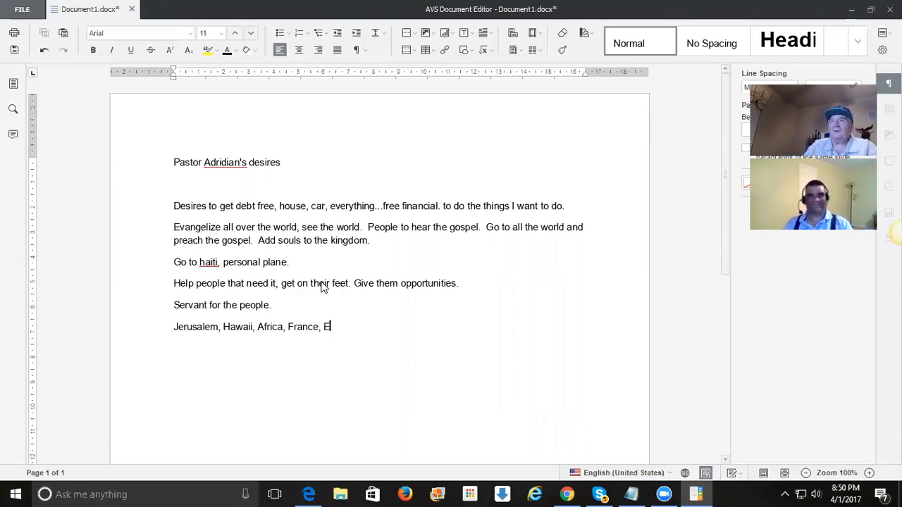
{"action": "key", "text": "backspace"}
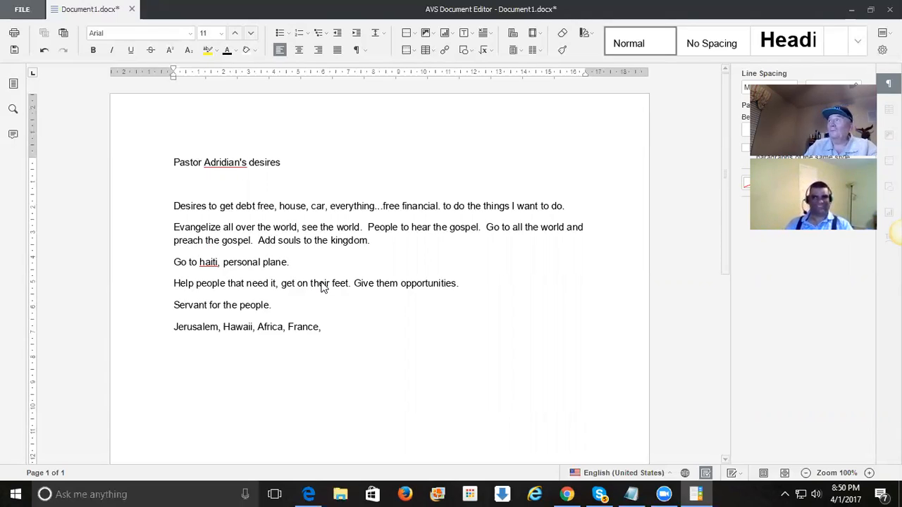
{"action": "type", "text": "R"}
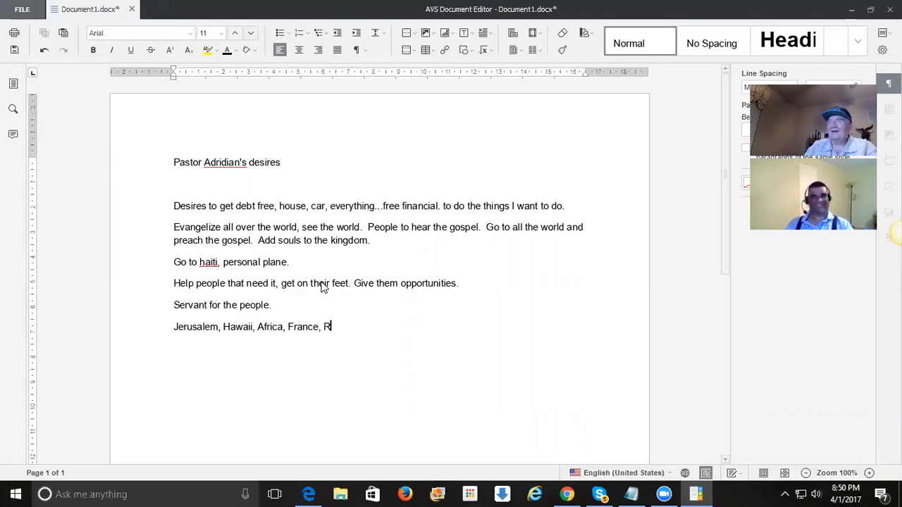
{"action": "type", "text": "ome di"}
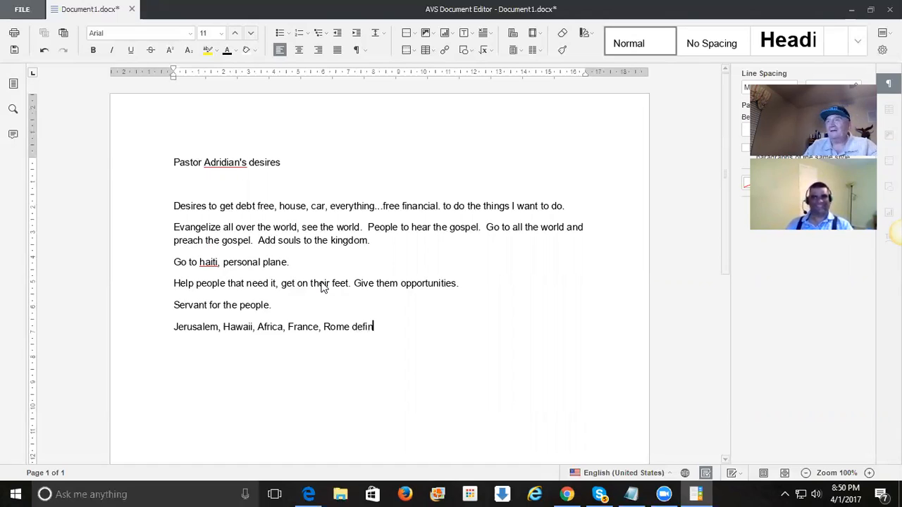
{"action": "type", "text": "itely."}
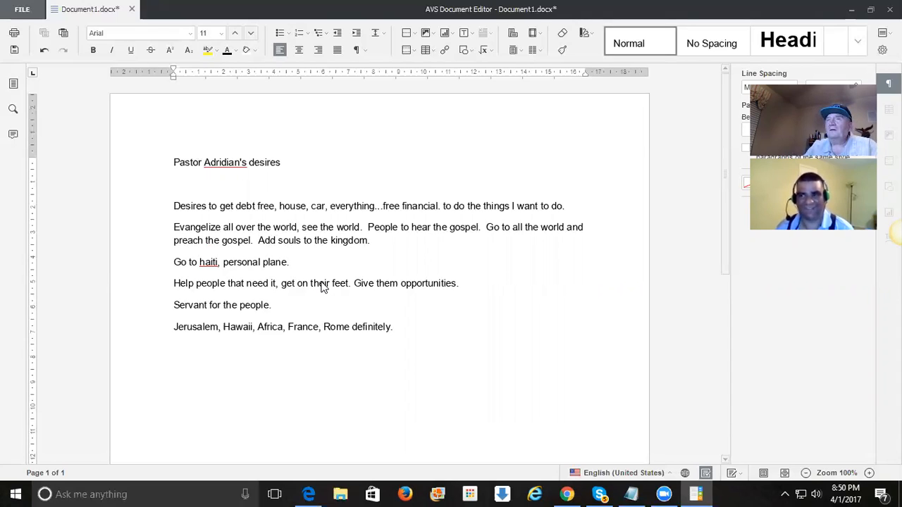
{"action": "type", "text": "5"}
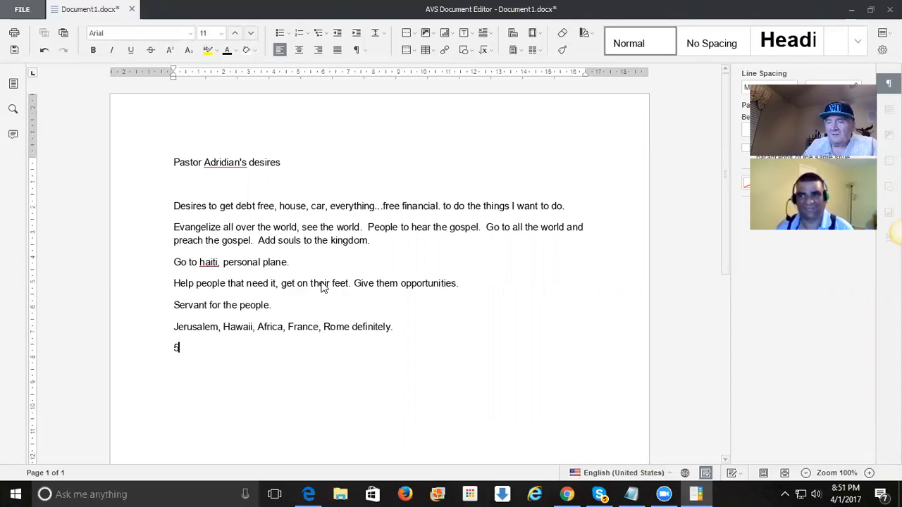
- Complete the income line as '5,000 + after paying things off.'
{"action": "type", "text": ",000"}
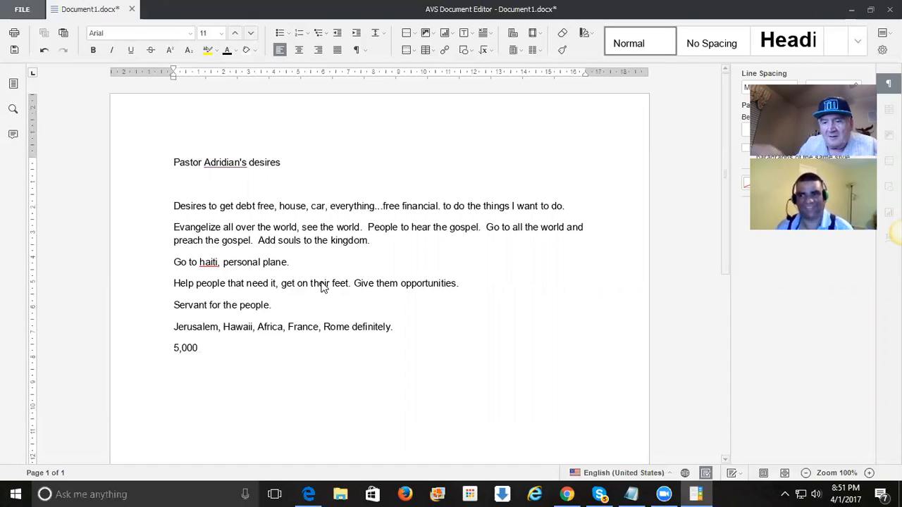
{"action": "type", "text": "+"}
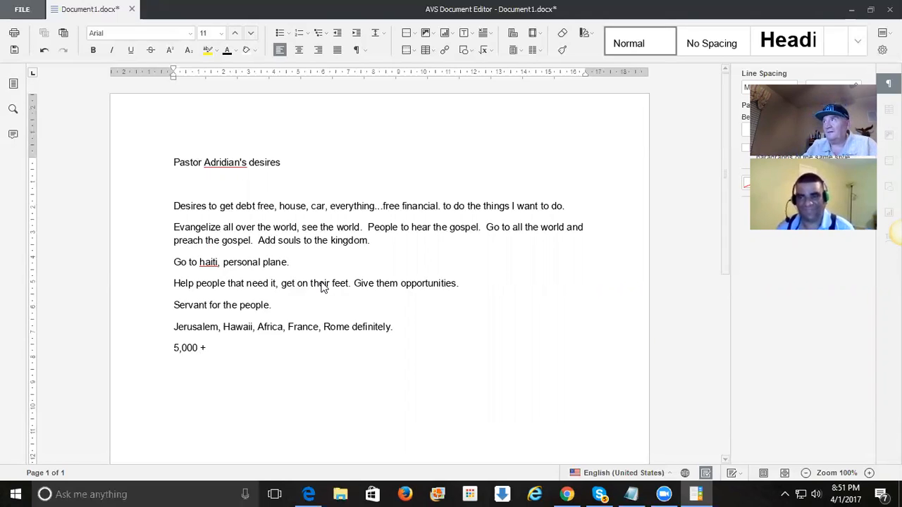
{"action": "type", "text": "after"}
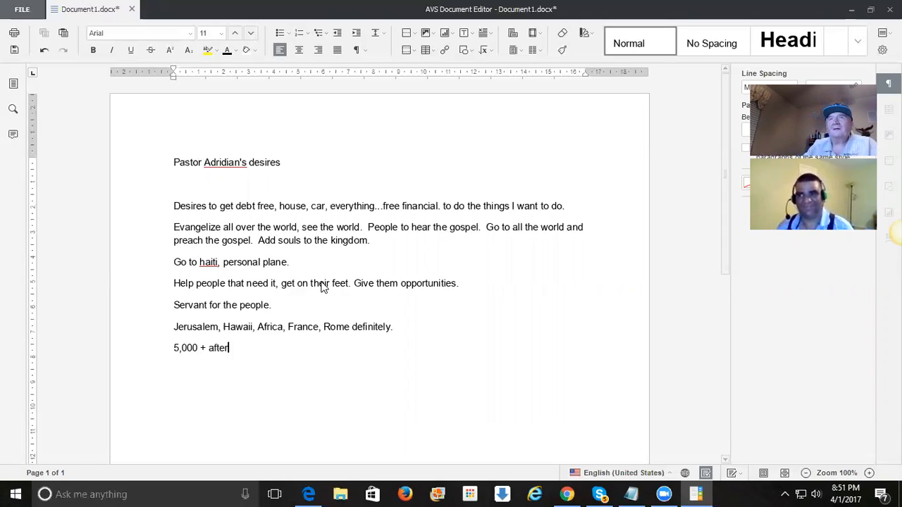
{"action": "type", "text": "paying things"}
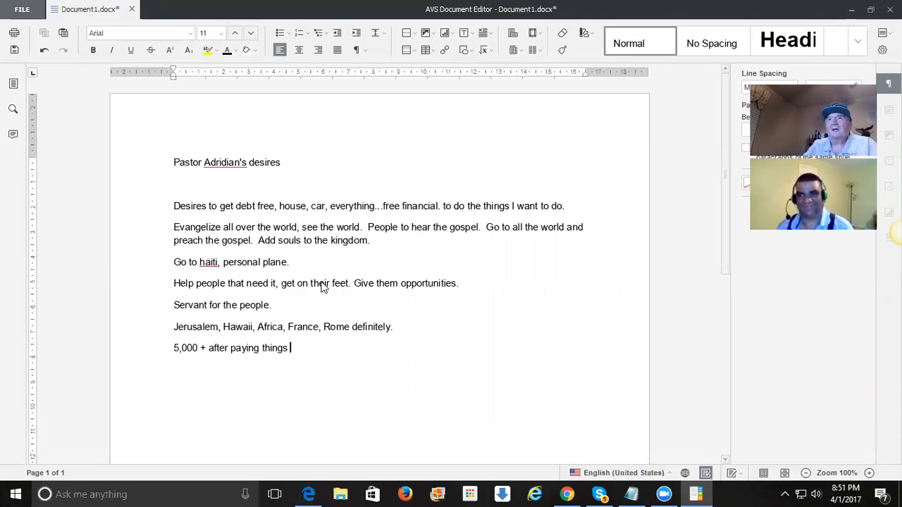
{"action": "type", "text": "off."}
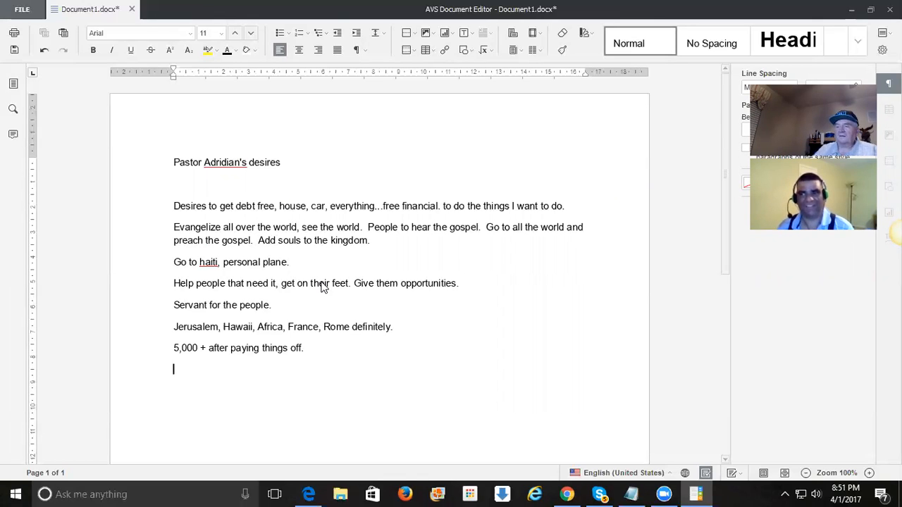
- Add the line 'Take care of my Father, not worry about stuff, care provider.' and start a new line
{"action": "type", "text": "Take"}
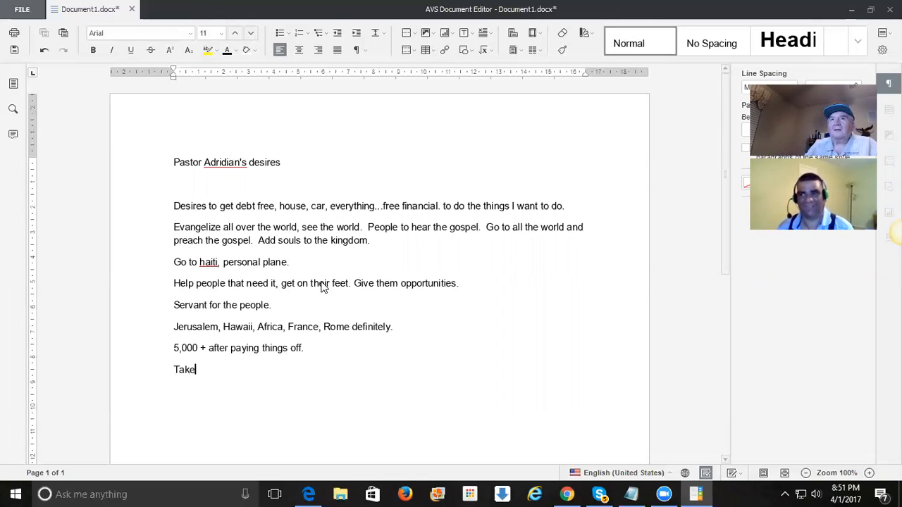
{"action": "type", "text": "care of"}
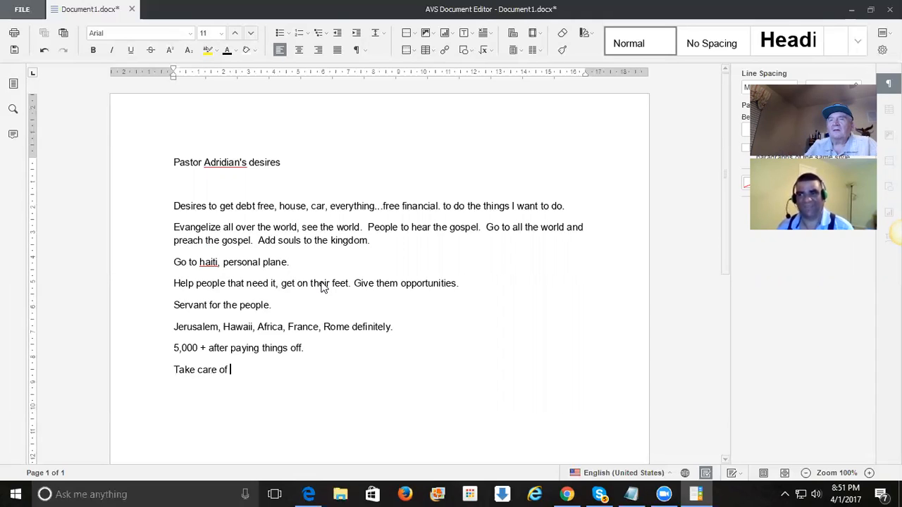
{"action": "type", "text": "my Father"}
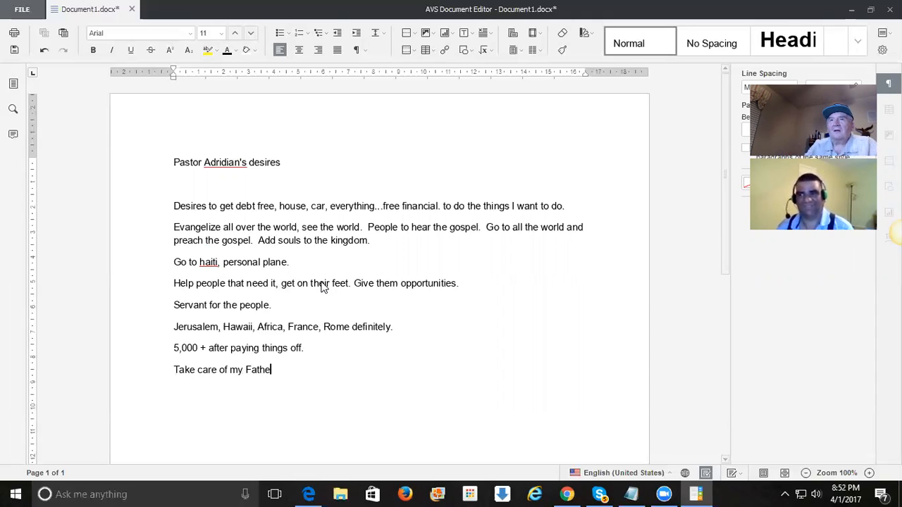
{"action": "type", "text": "r, not worry about st"}
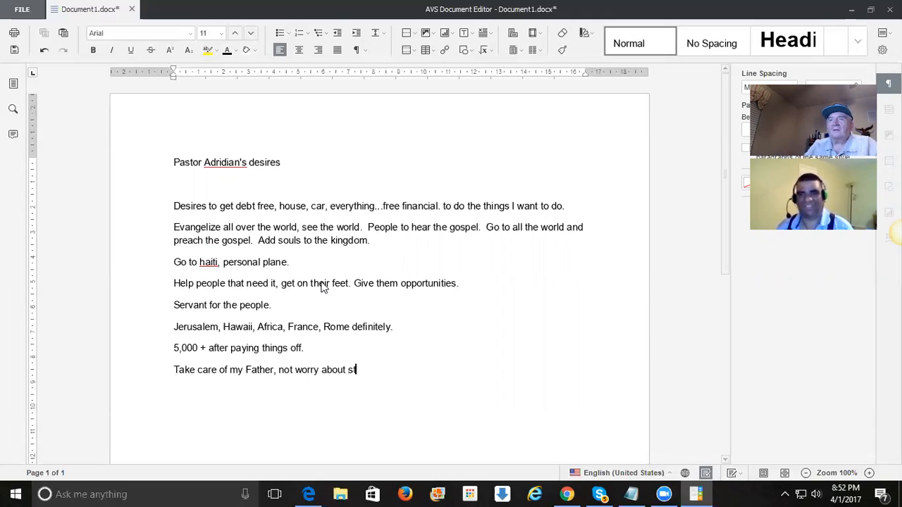
{"action": "type", "text": "uff,"}
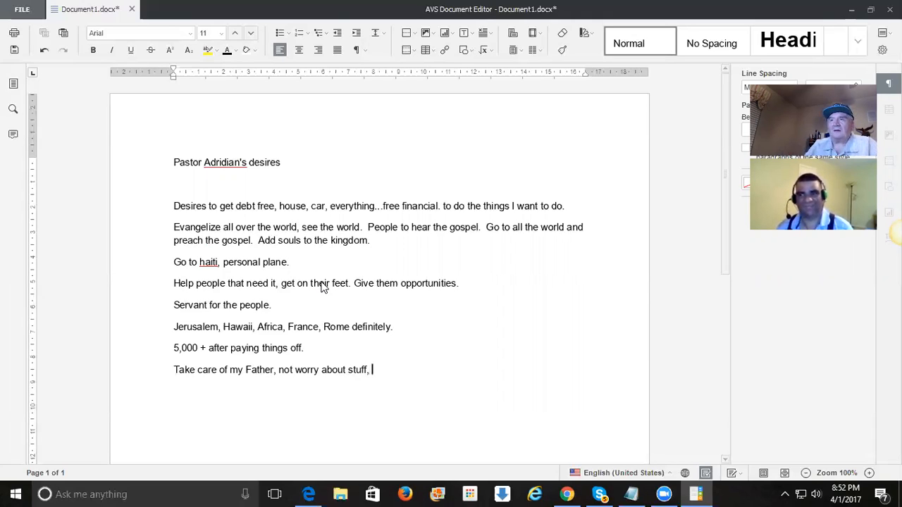
{"action": "type", "text": "care"}
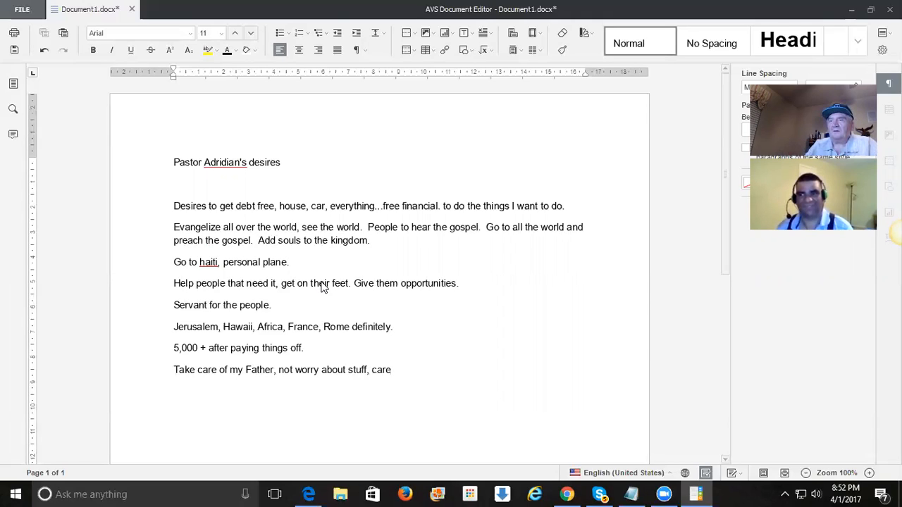
{"action": "type", "text": "provider"}
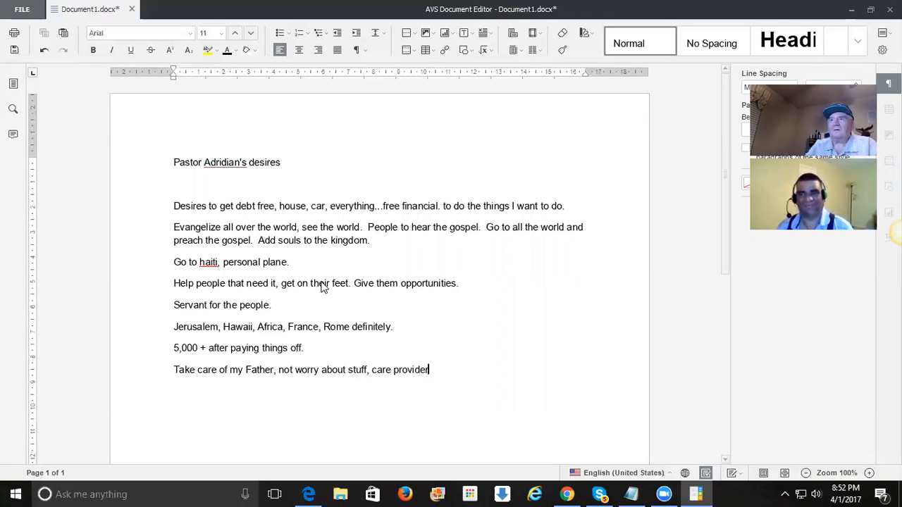
{"action": "type", "text": "."}
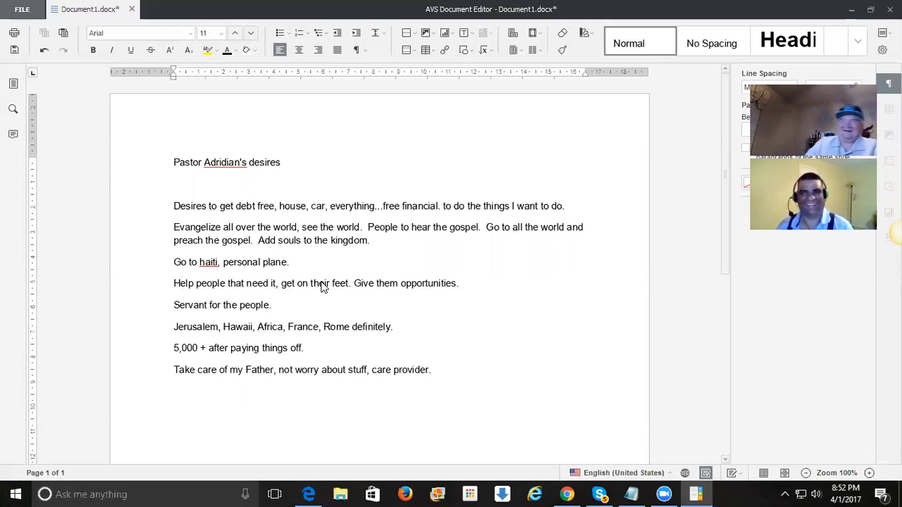
{"action": "key", "text": "enter"}
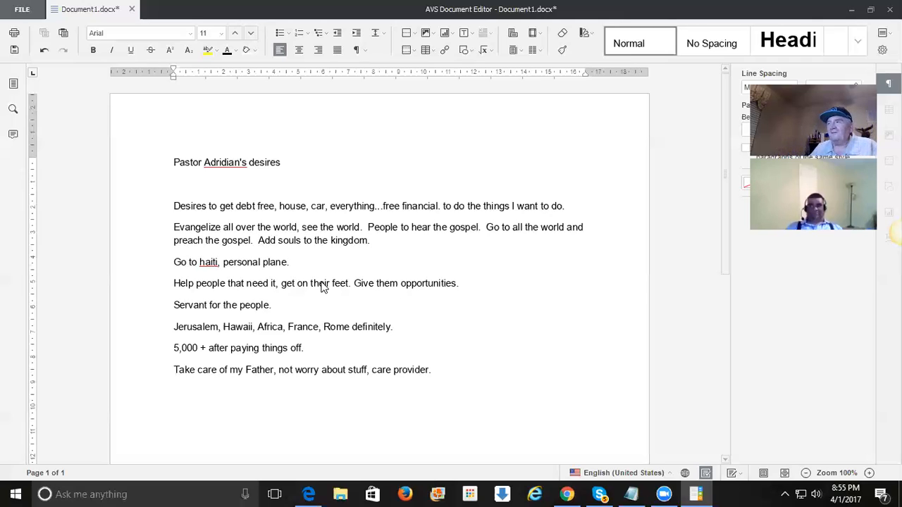
{"action": "key", "text": "enter"}
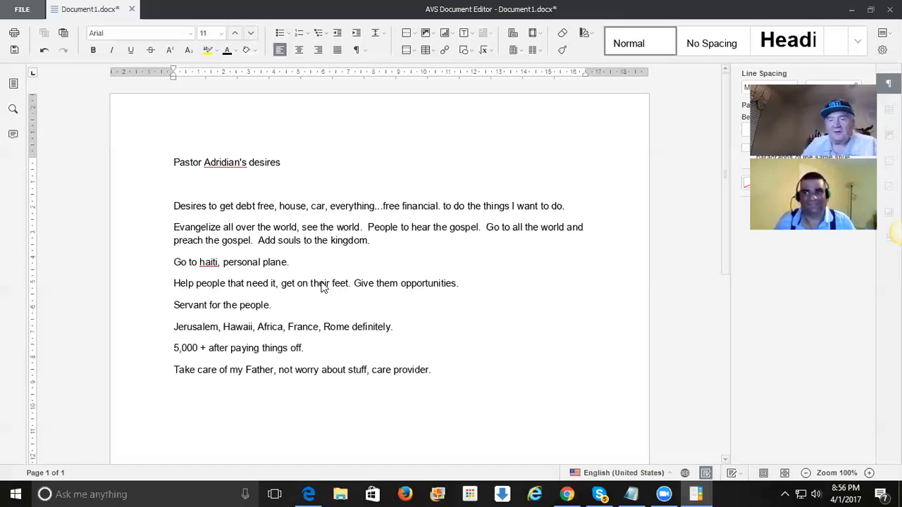
- Write step '1. get free of your job, make more money in business than job. So you can get free.'
{"action": "type", "text": "1"}
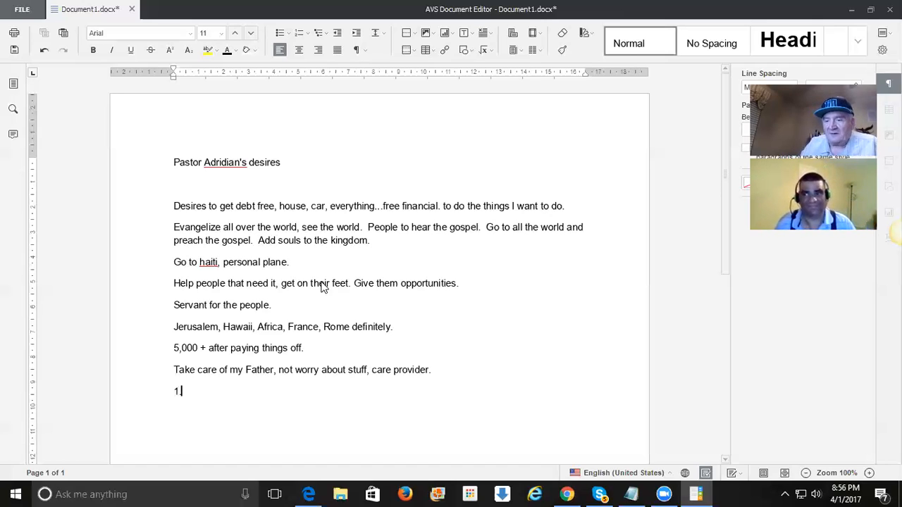
{"action": "type", "text": ". get"}
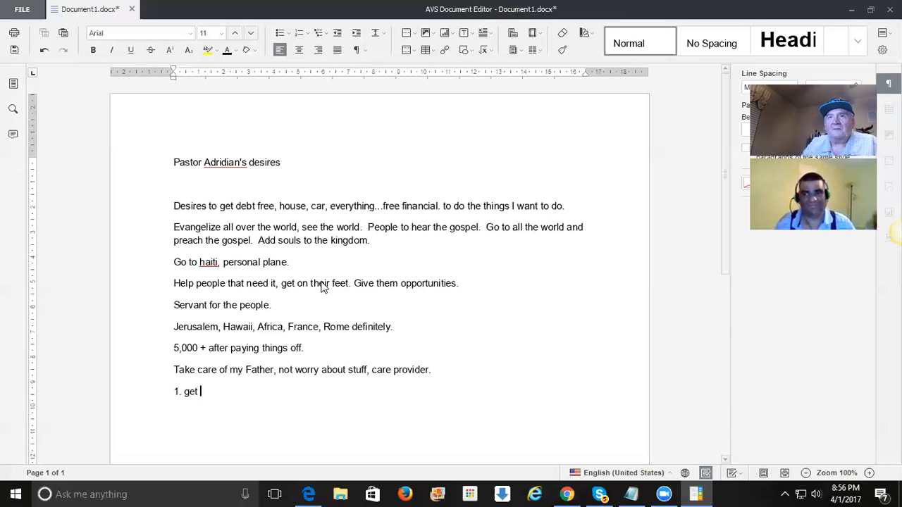
{"action": "type", "text": "free of your job, make more money in bu"}
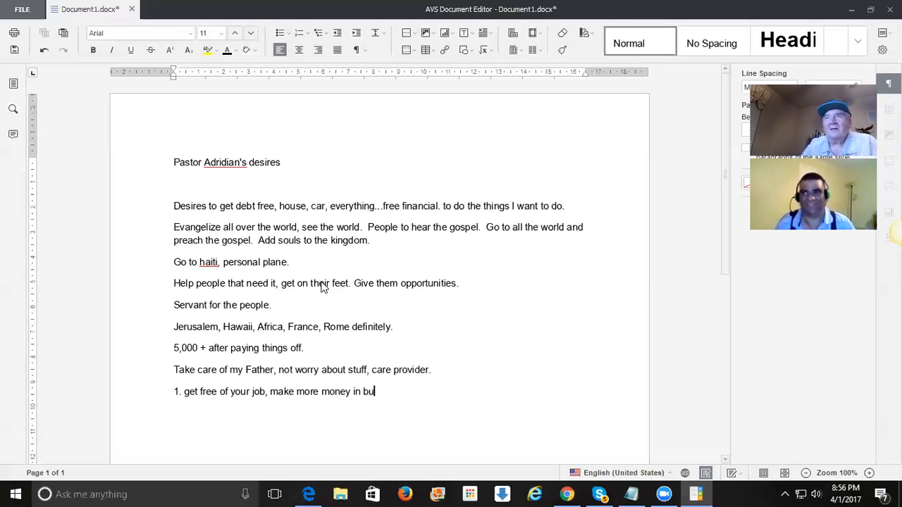
{"action": "type", "text": "siness than o"}
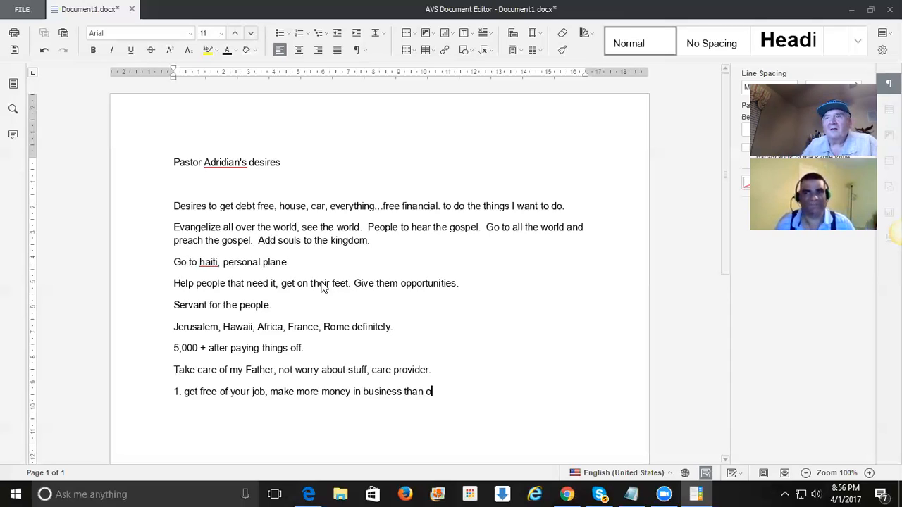
{"action": "key", "text": "Backspace"}
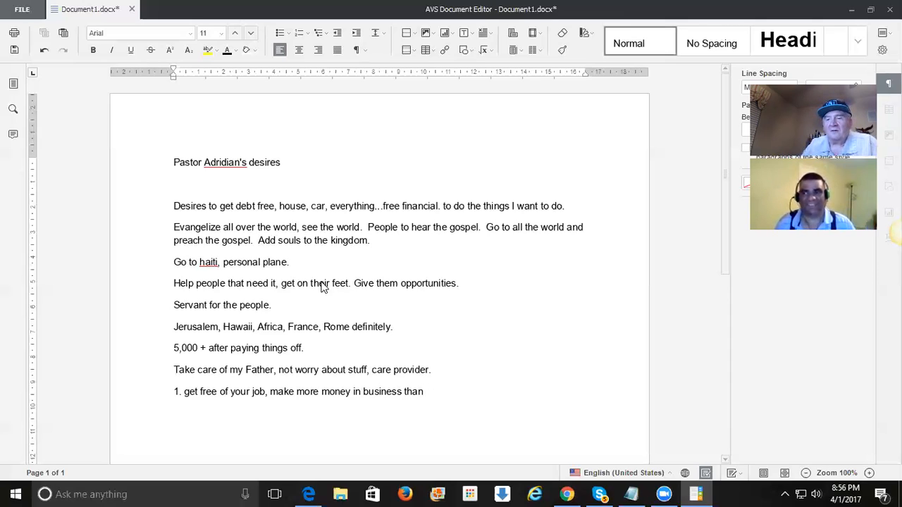
{"action": "type", "text": "job. S"}
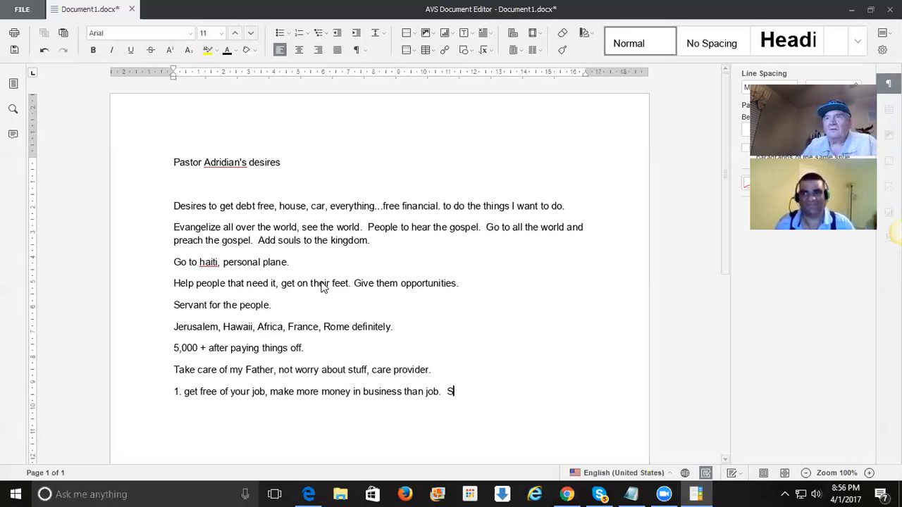
{"action": "type", "text": "o you can"}
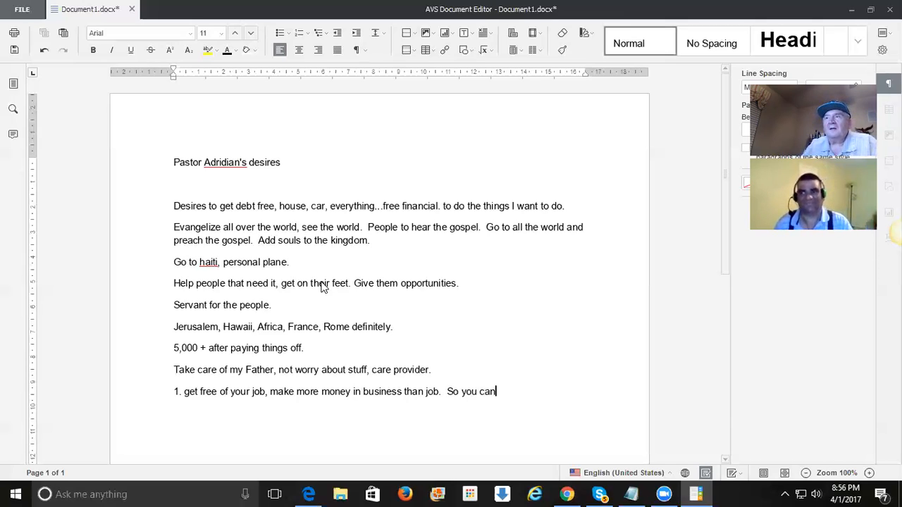
{"action": "type", "text": "get free."}
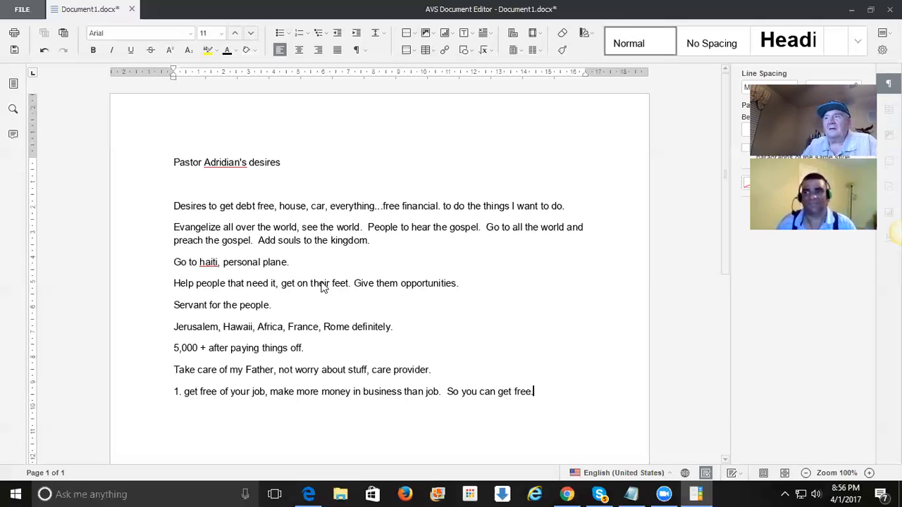